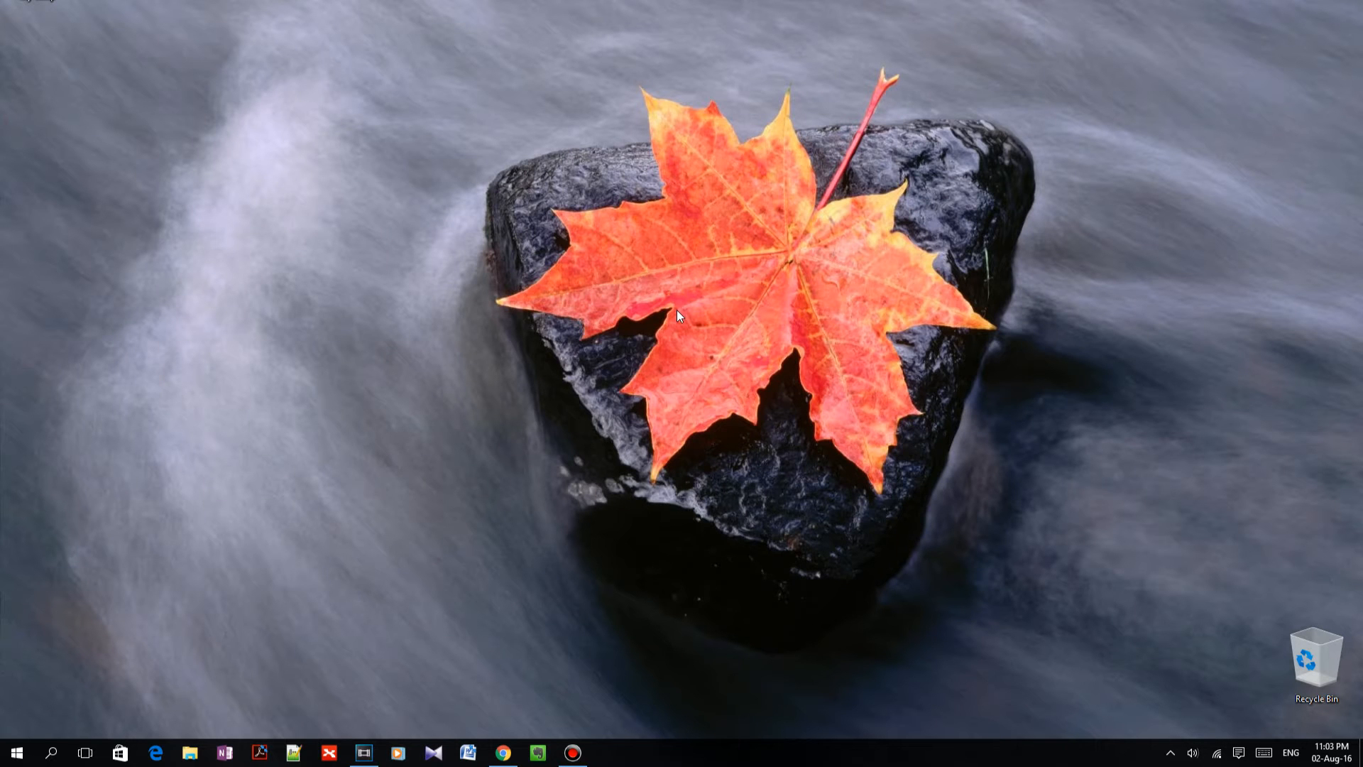
pyautogui.moveTo(61, 757)
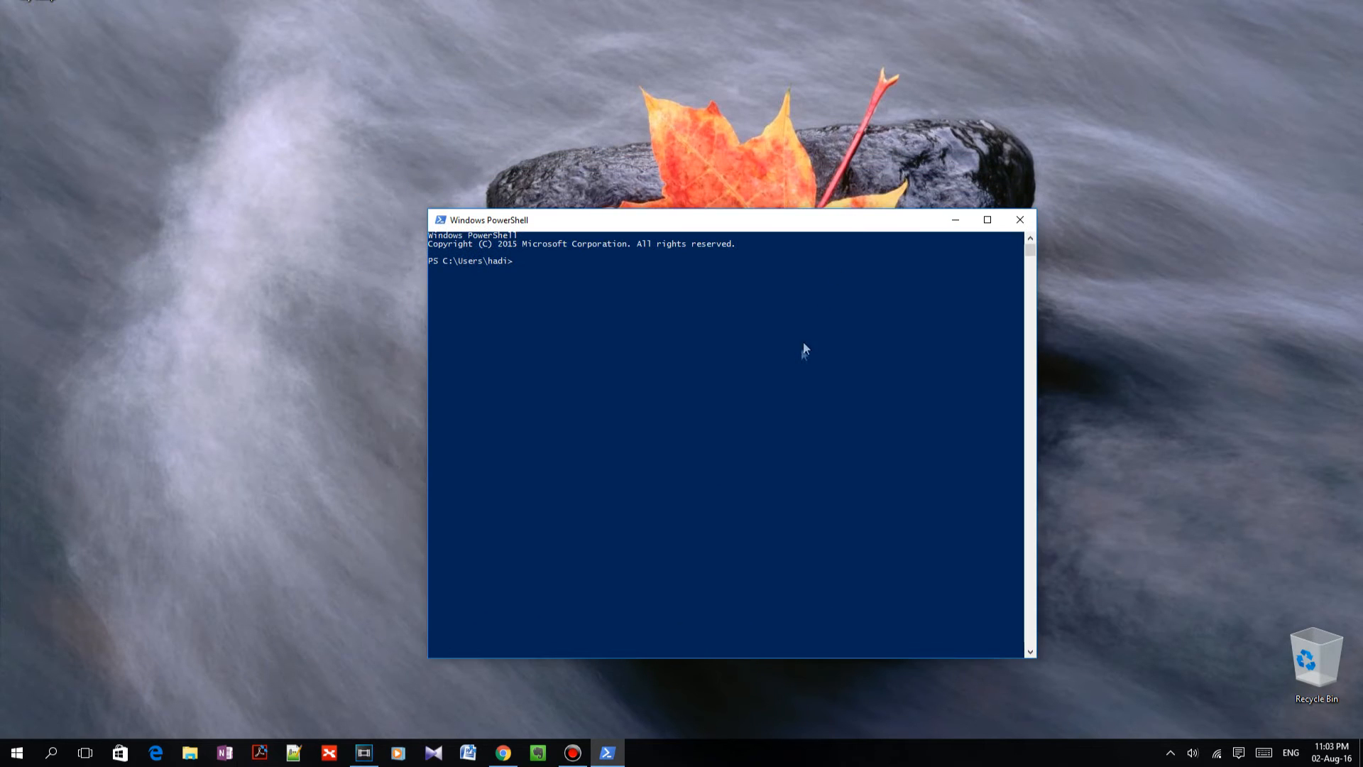
pyautogui.moveTo(609, 324)
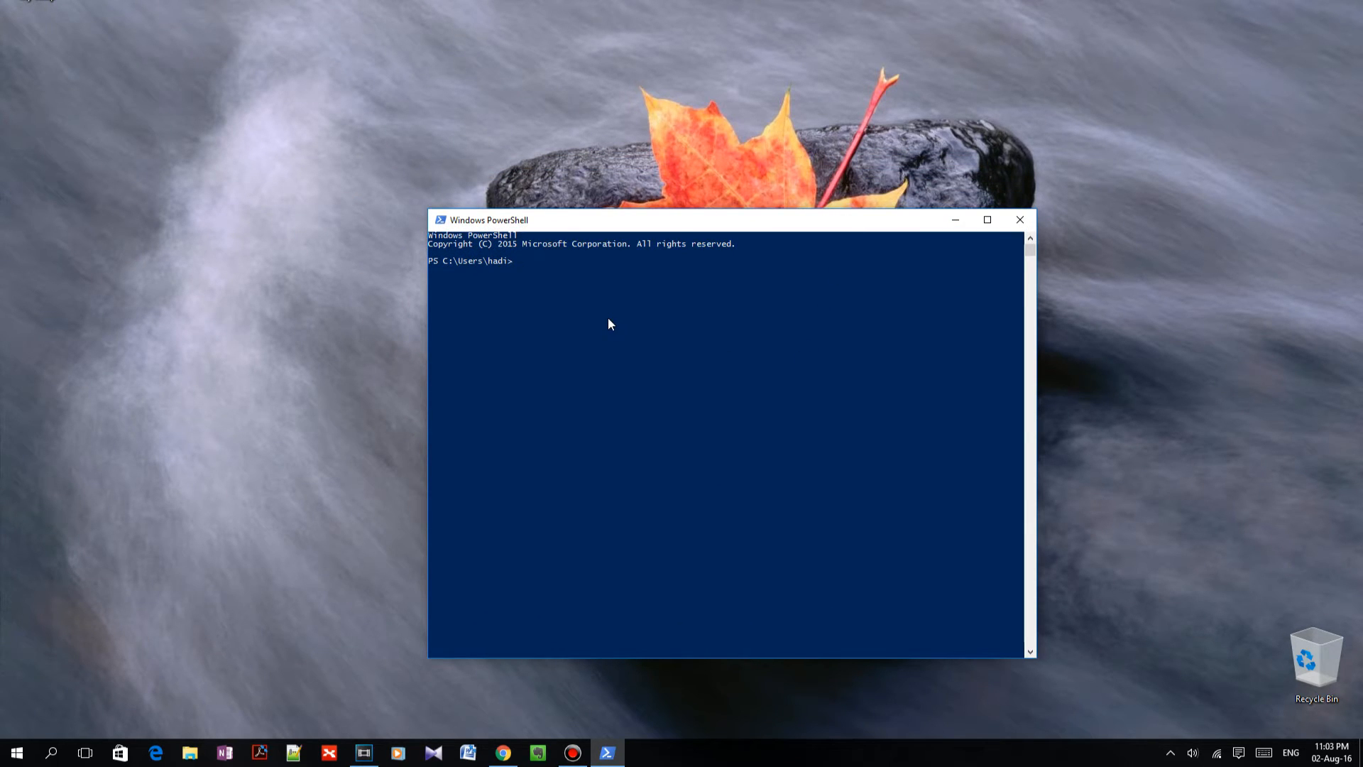
# Launch PuTTY from Start search and open a Serial COM session to the Conduit.
pyautogui.click(987, 219)
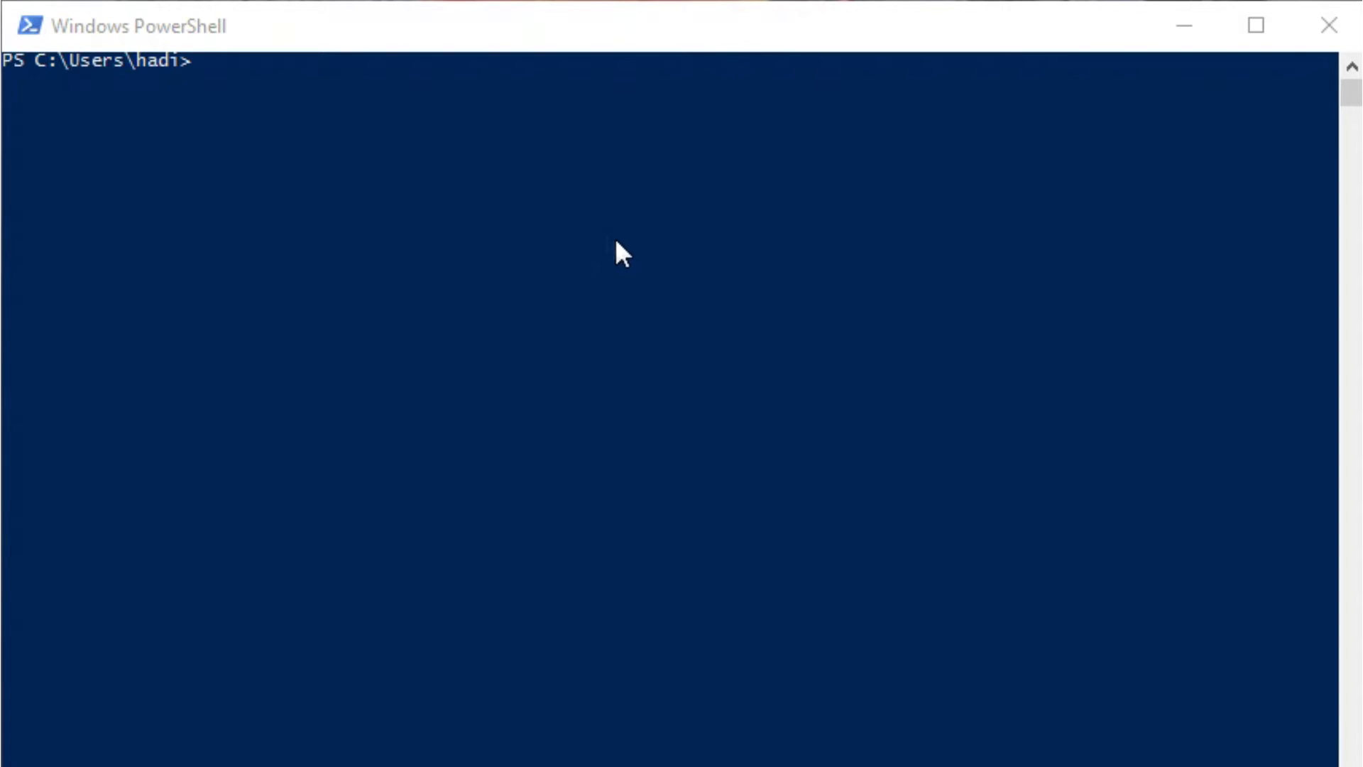
pyautogui.write('ip')
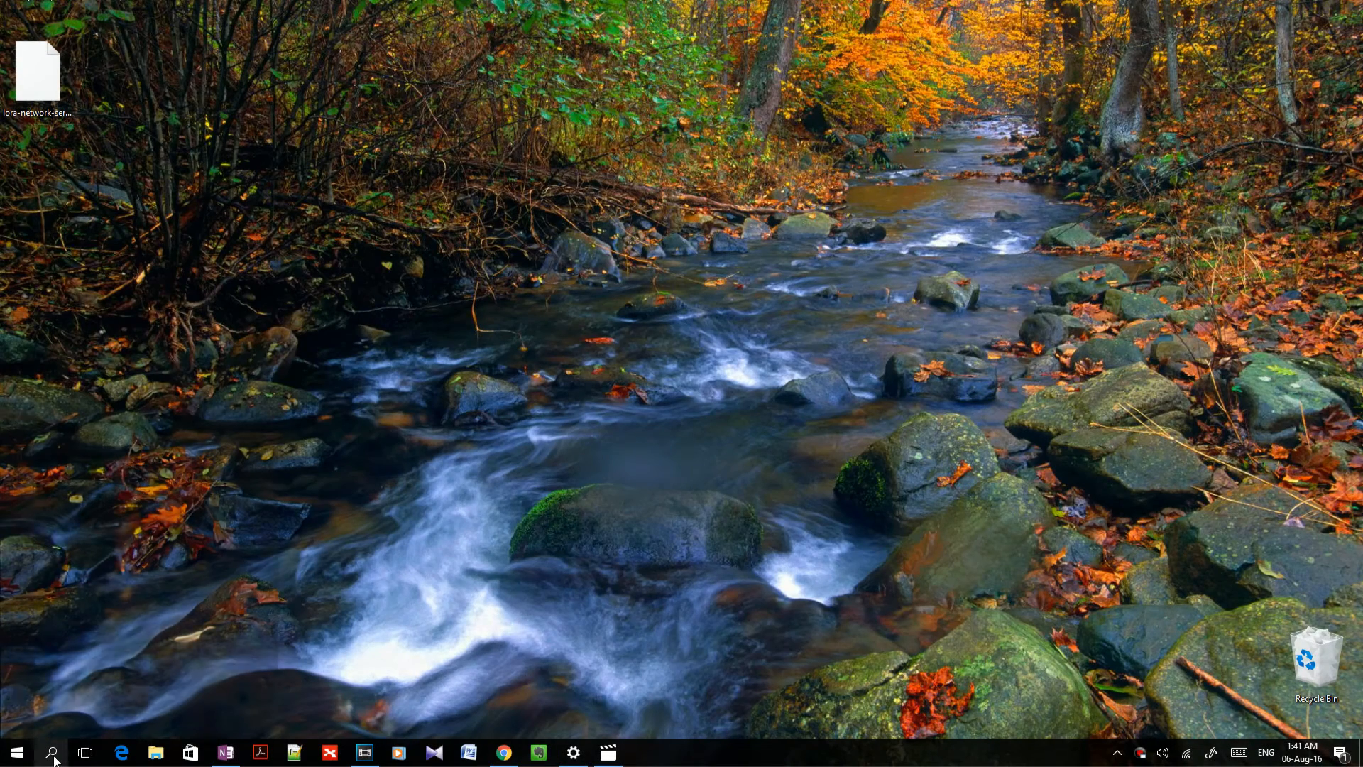
pyautogui.write('putty')
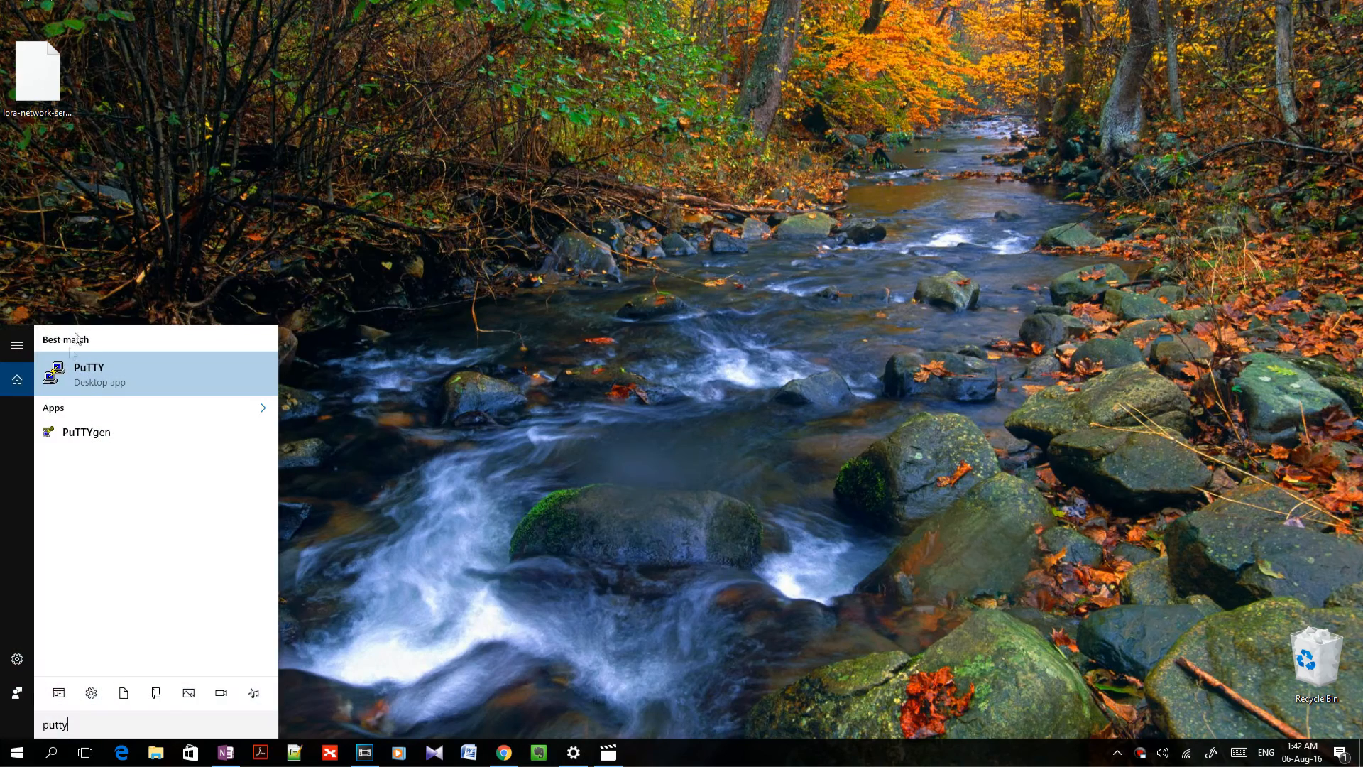
pyautogui.click(88, 374)
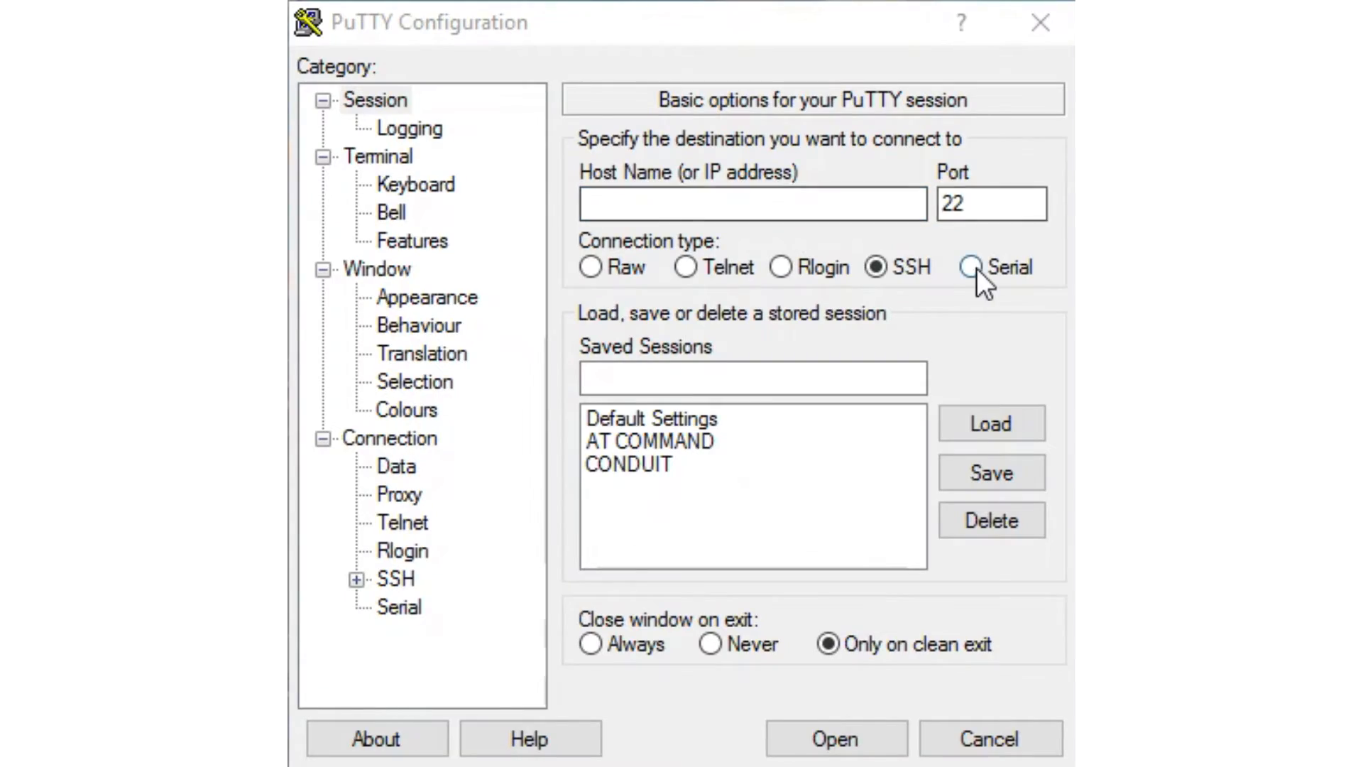
pyautogui.click(962, 267)
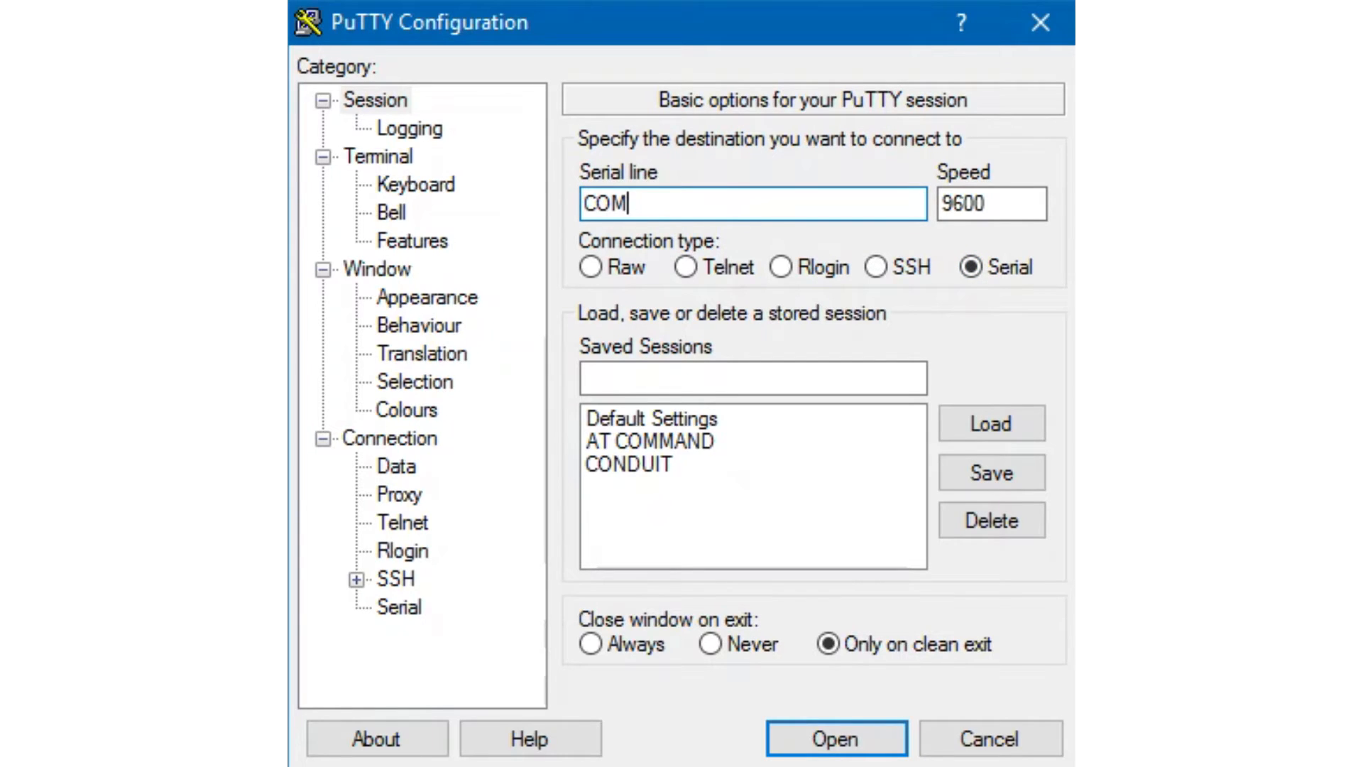
pyautogui.click(835, 738)
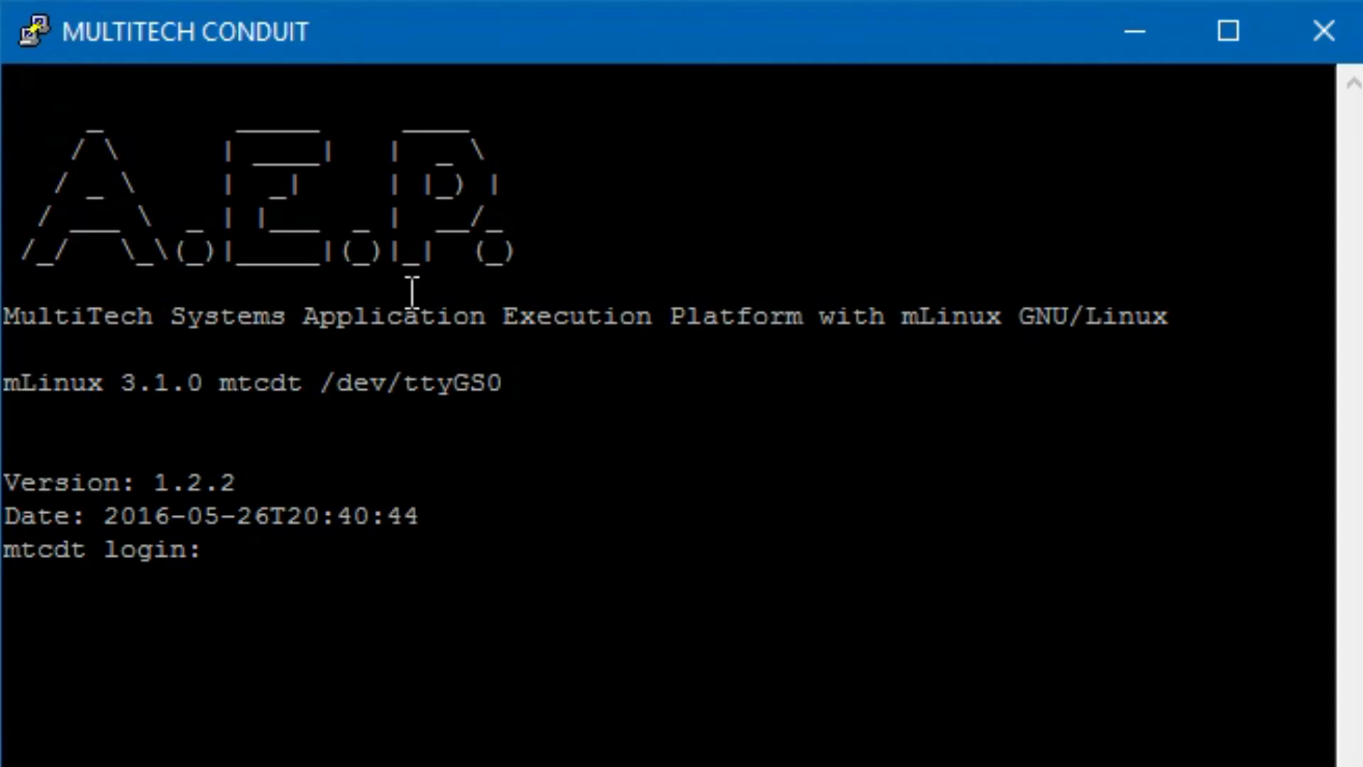
# Log in as admin and run ifconfig to list the eth0 and loopback interfaces.
pyautogui.write('admin')
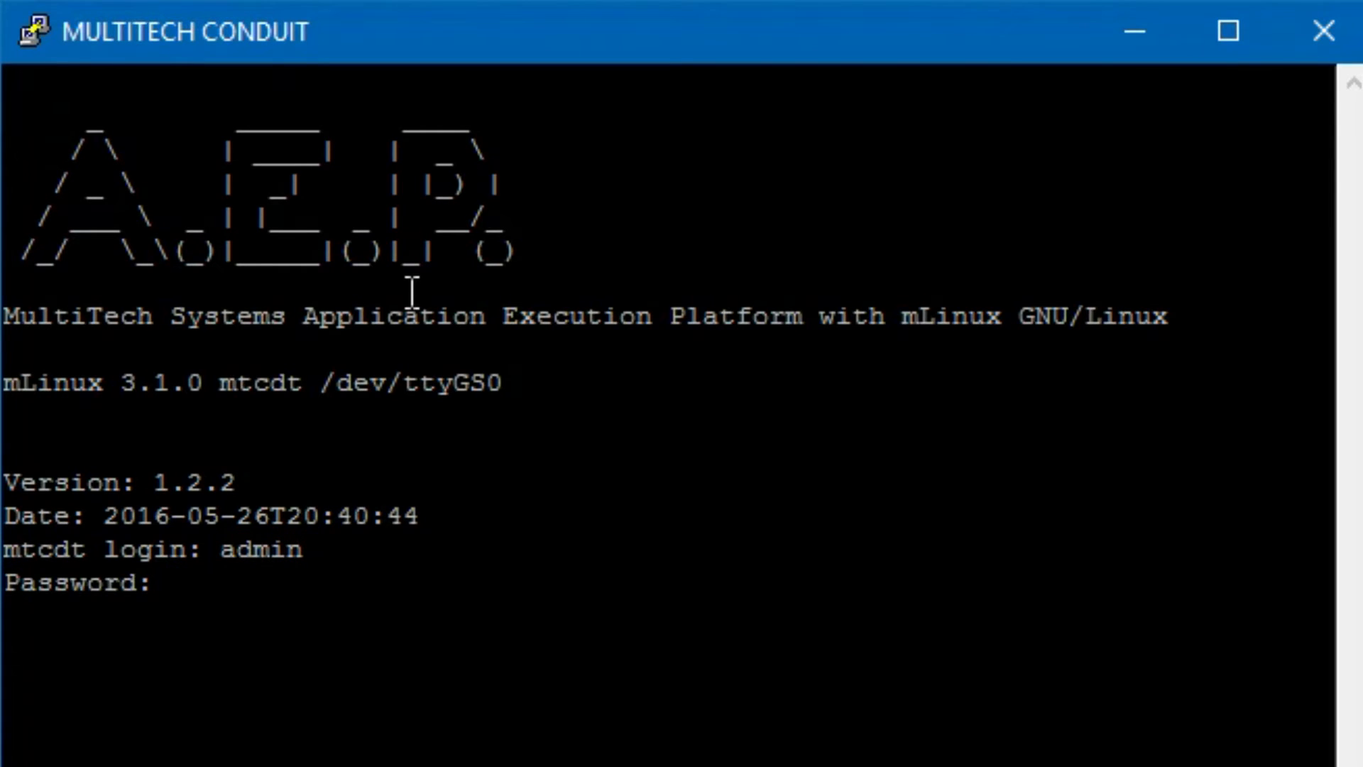
pyautogui.press('Enter')
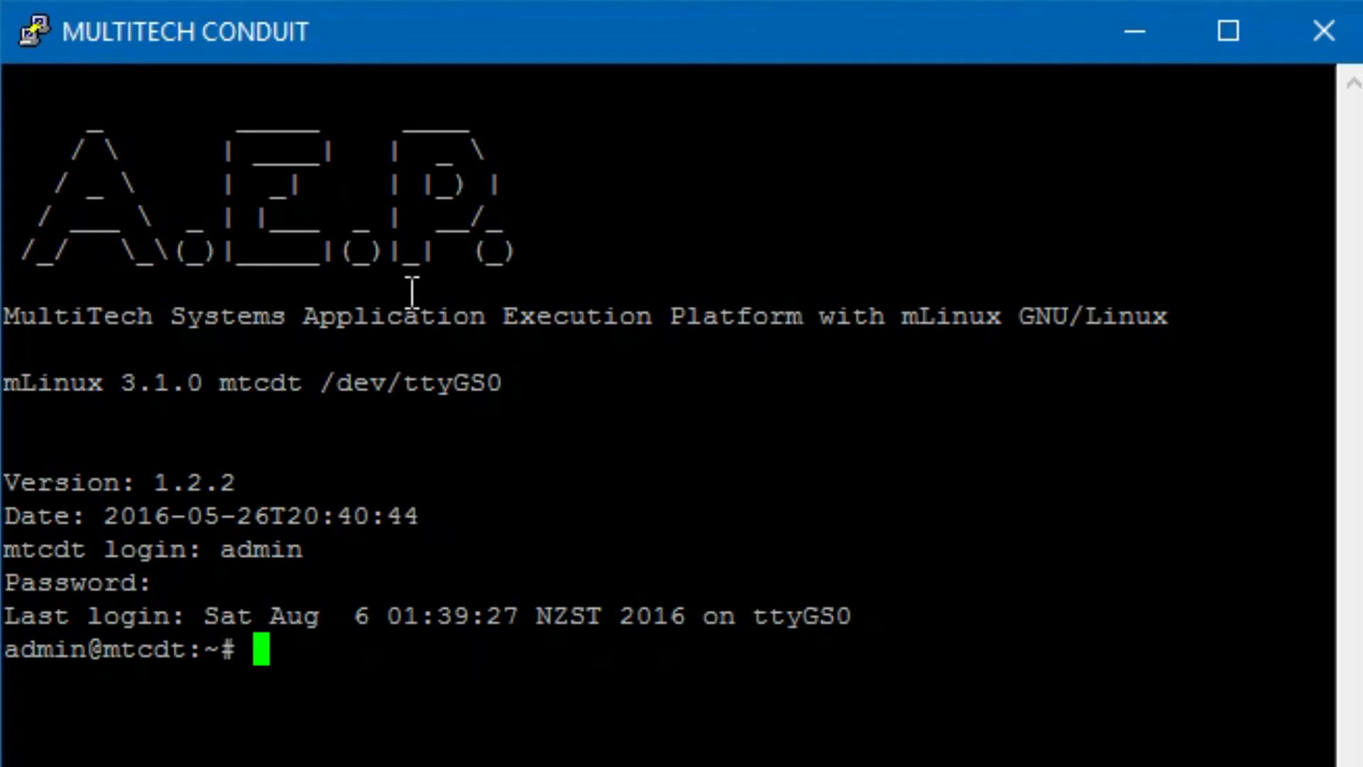
pyautogui.write('ifconifg')
pyautogui.write('ifconfig')
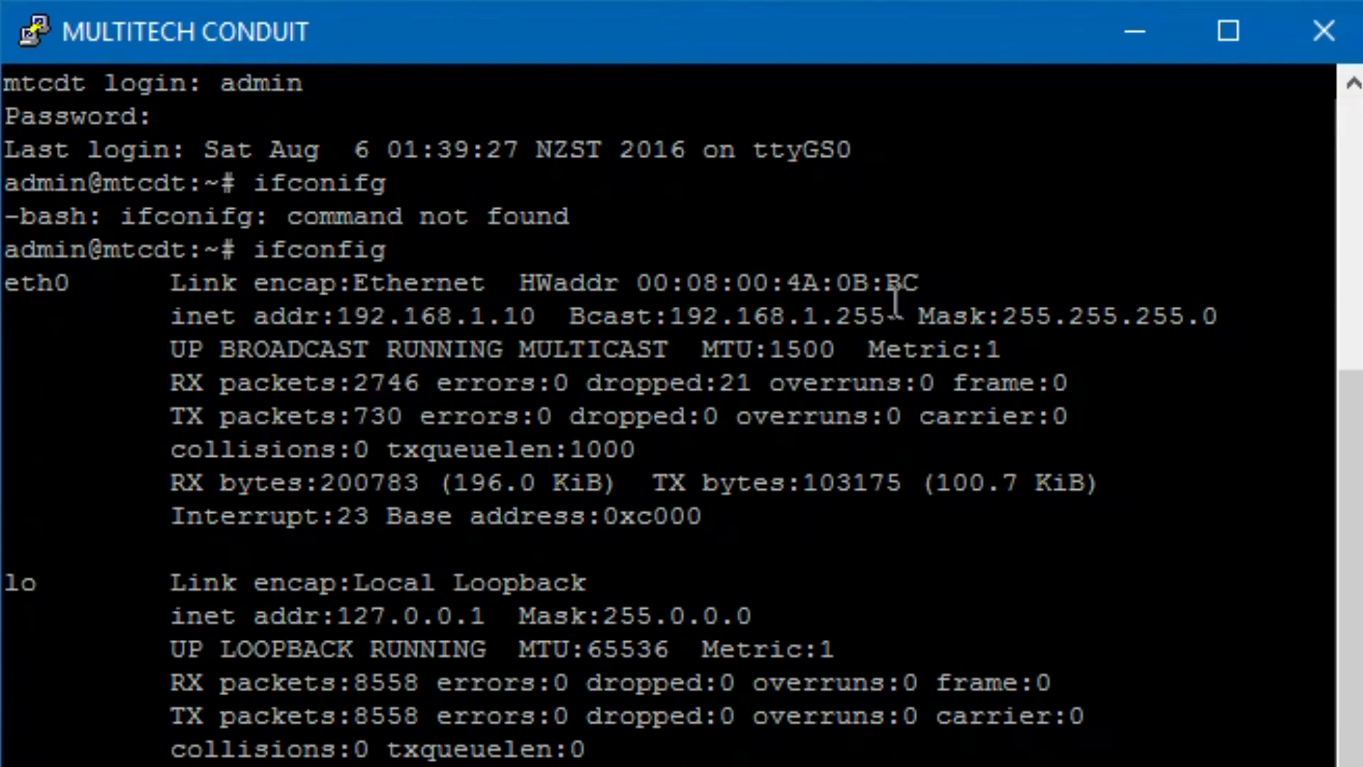
pyautogui.moveTo(517, 282); pyautogui.dragTo(918, 282)
pyautogui.write('ifconfig')
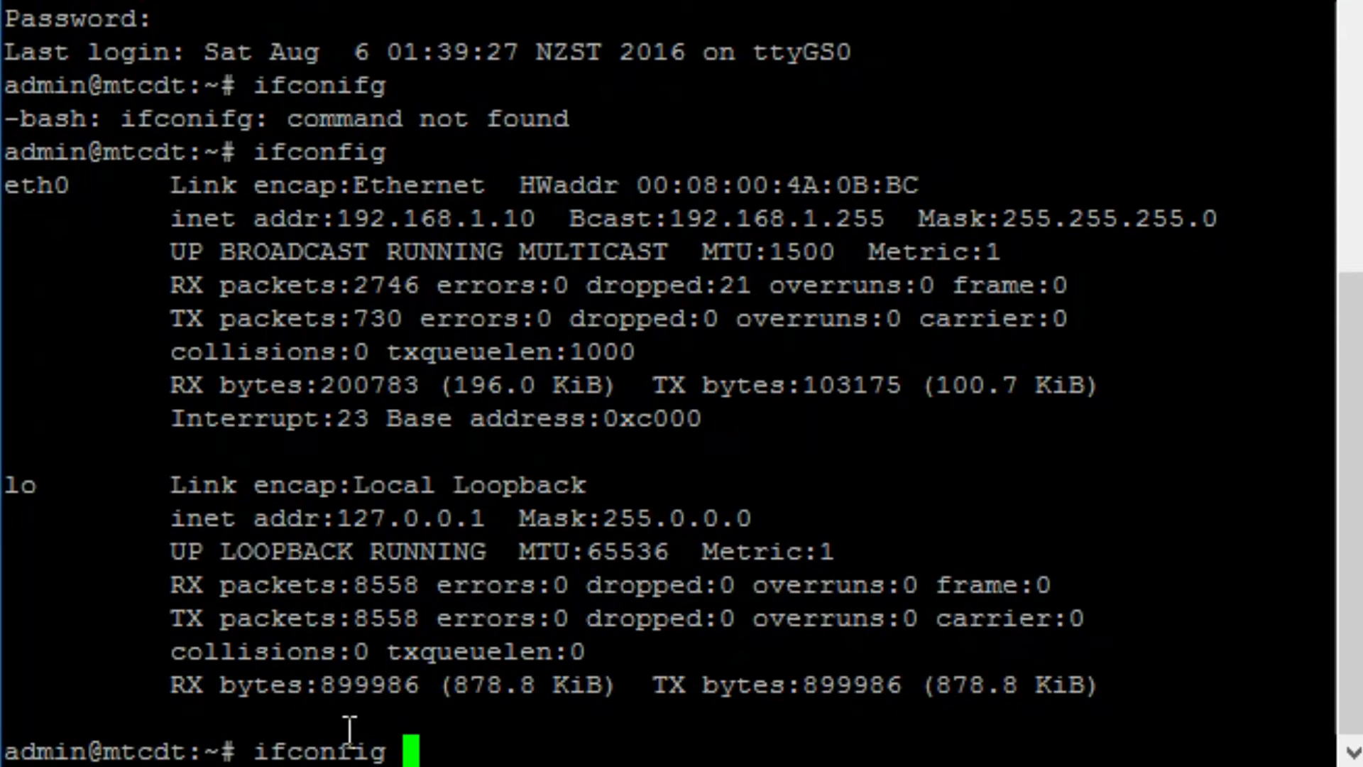
# Assign eth0 192.168.1.10 with ifconfig, recheck the interfaces, and exit the console.
pyautogui.write('eth0')
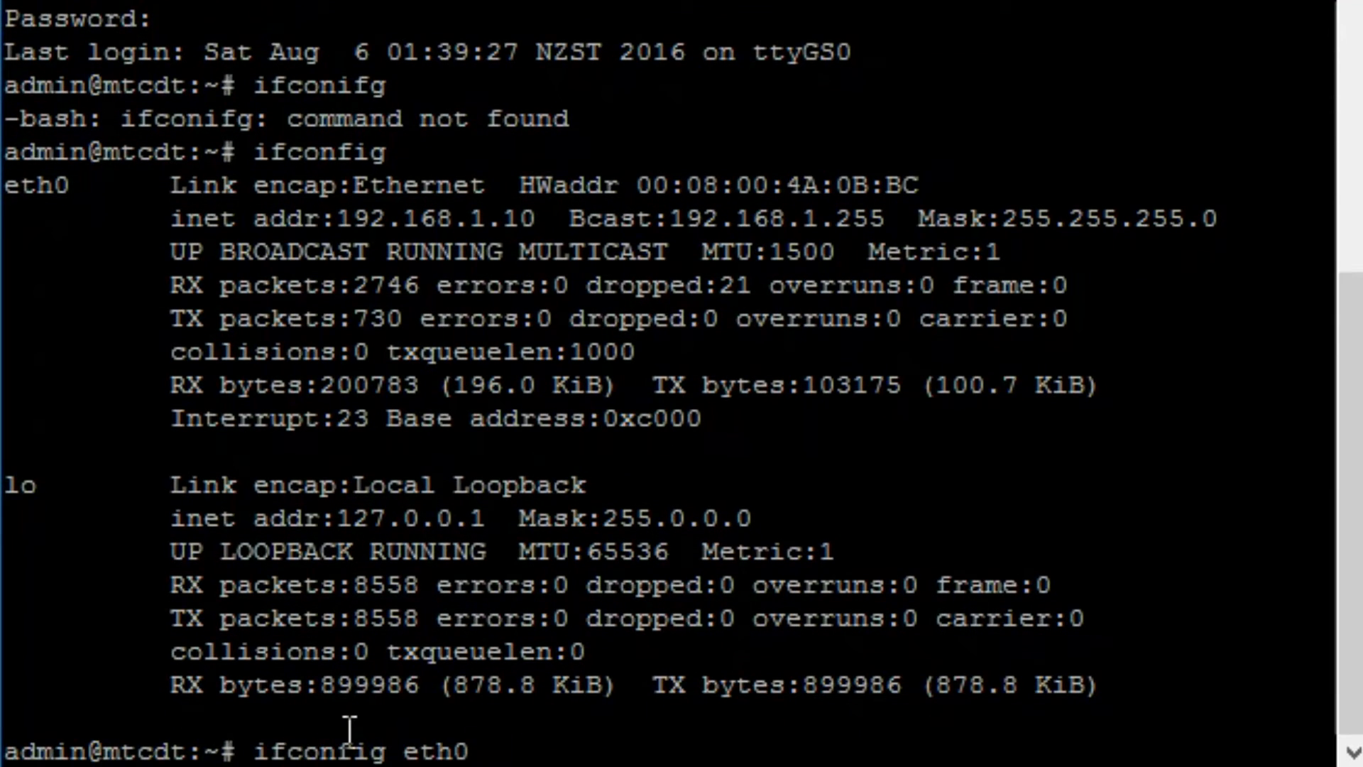
pyautogui.write('192.1')
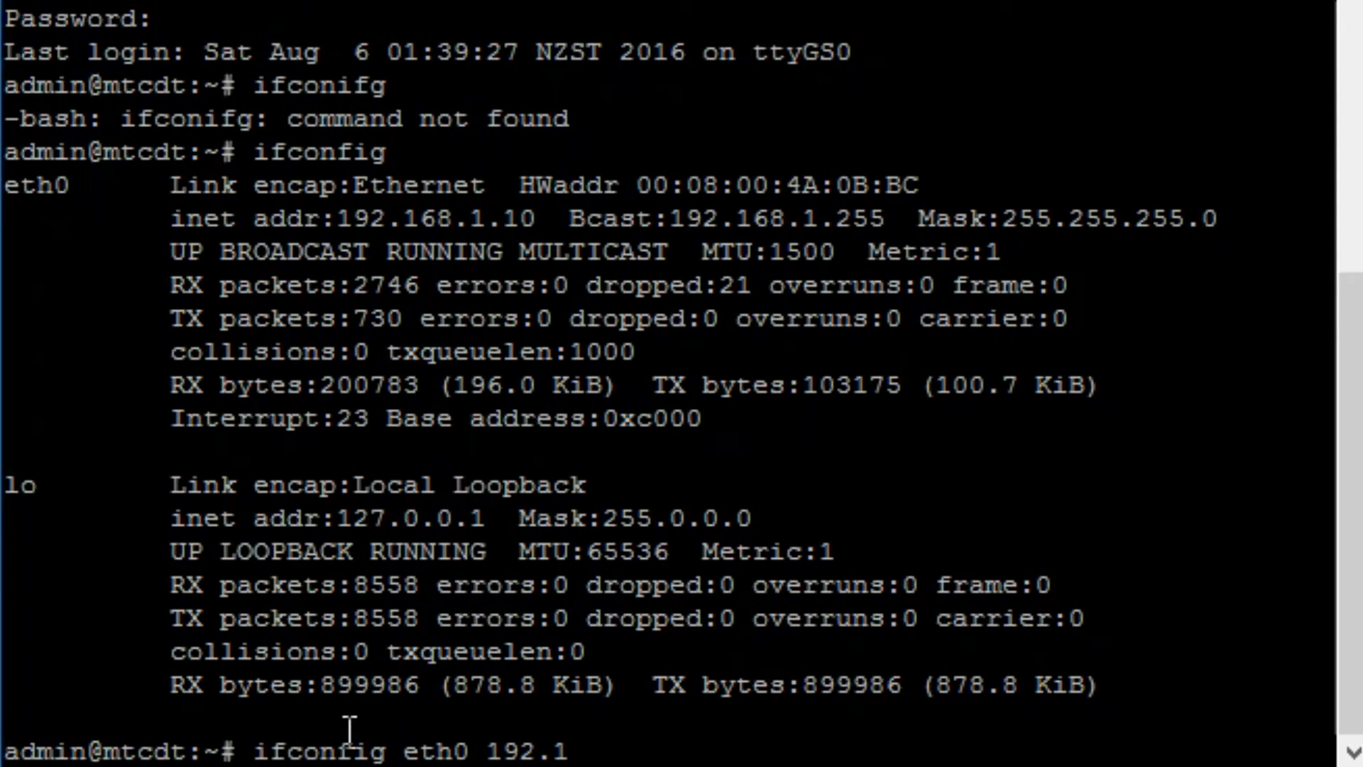
pyautogui.write('68.1.10')
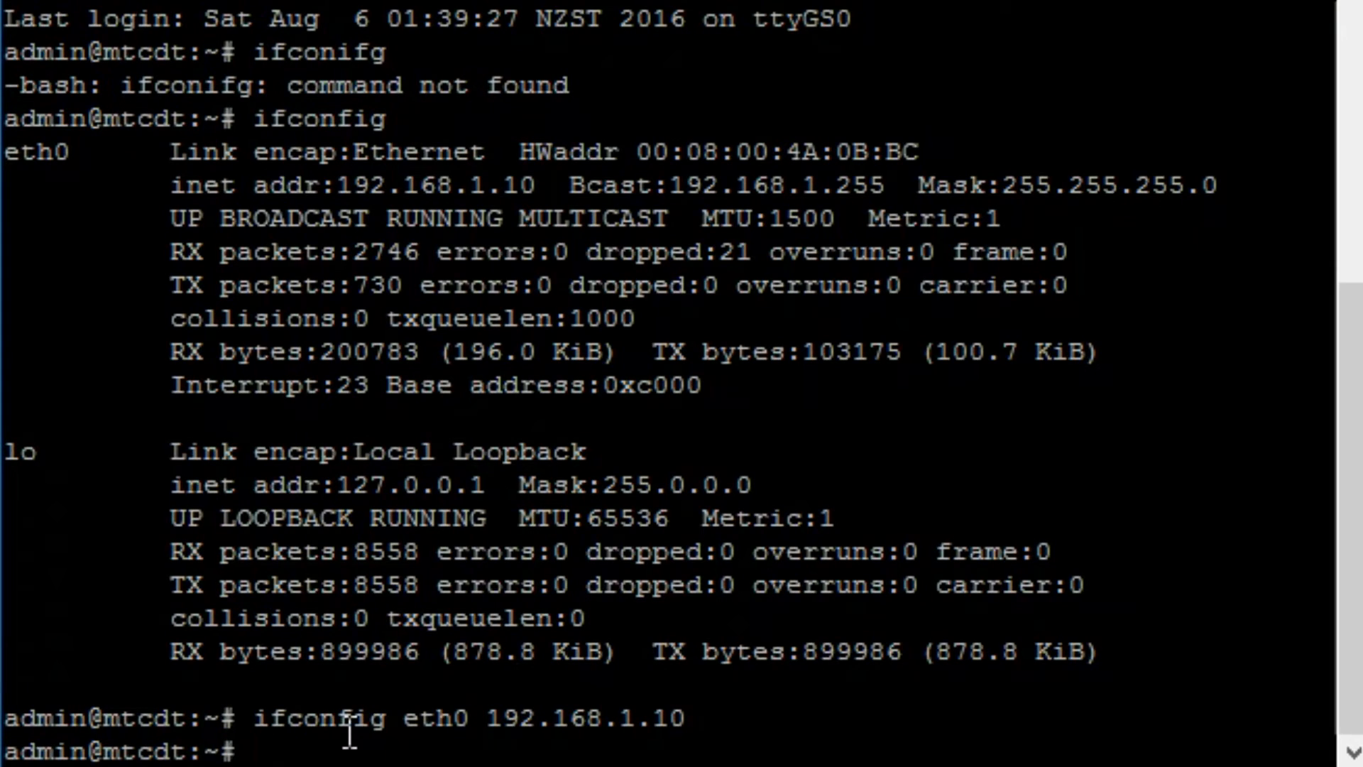
pyautogui.write('ifconfig')
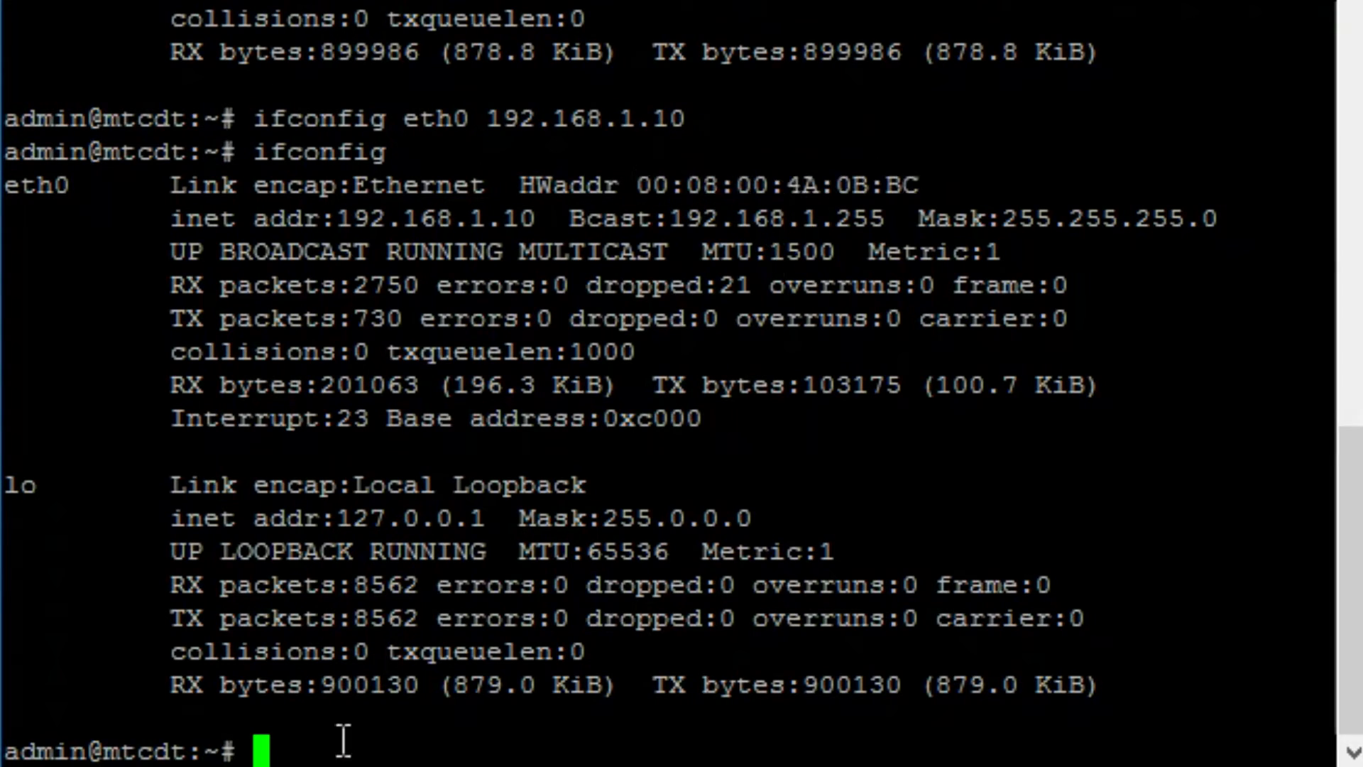
pyautogui.write('exit')
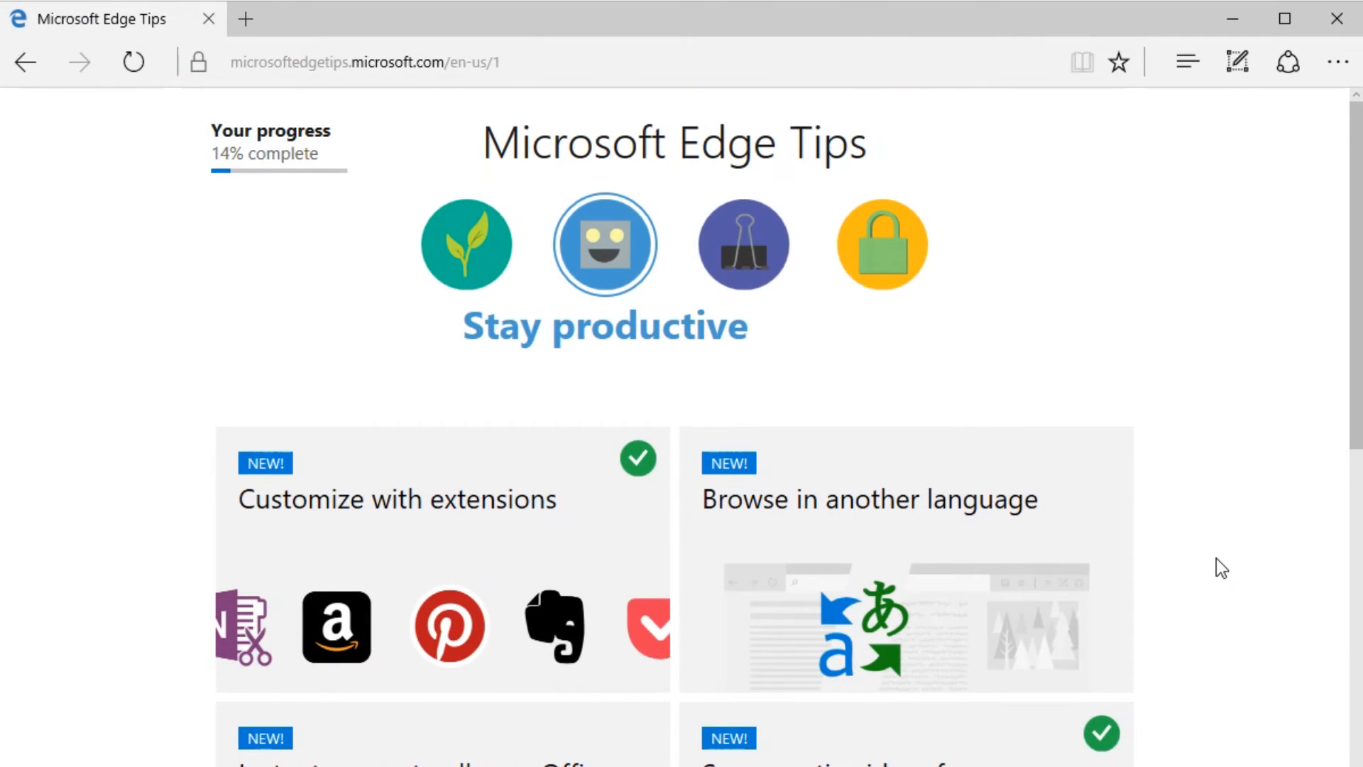
# Go to the router at 192.168.1.1 in Edge and log in with its password.
pyautogui.click(391, 62)
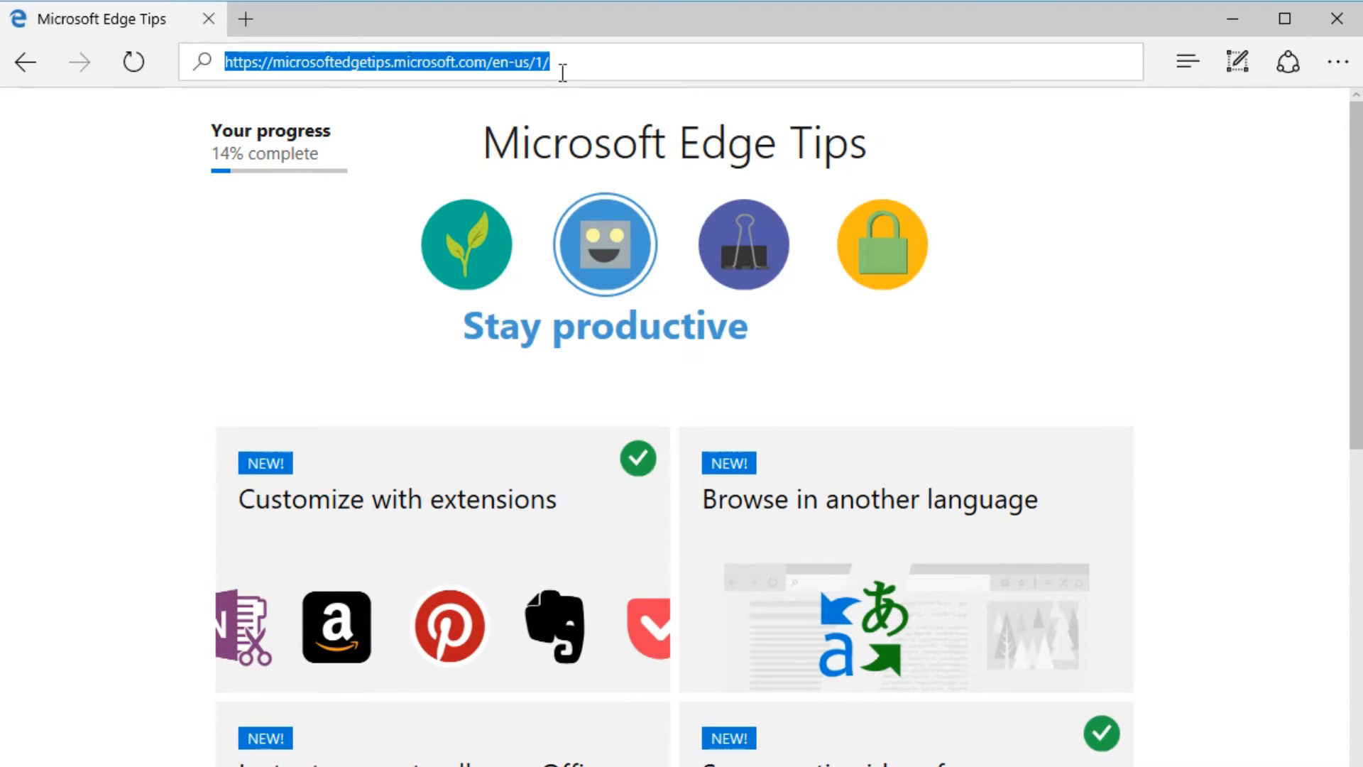
pyautogui.click(387, 62)
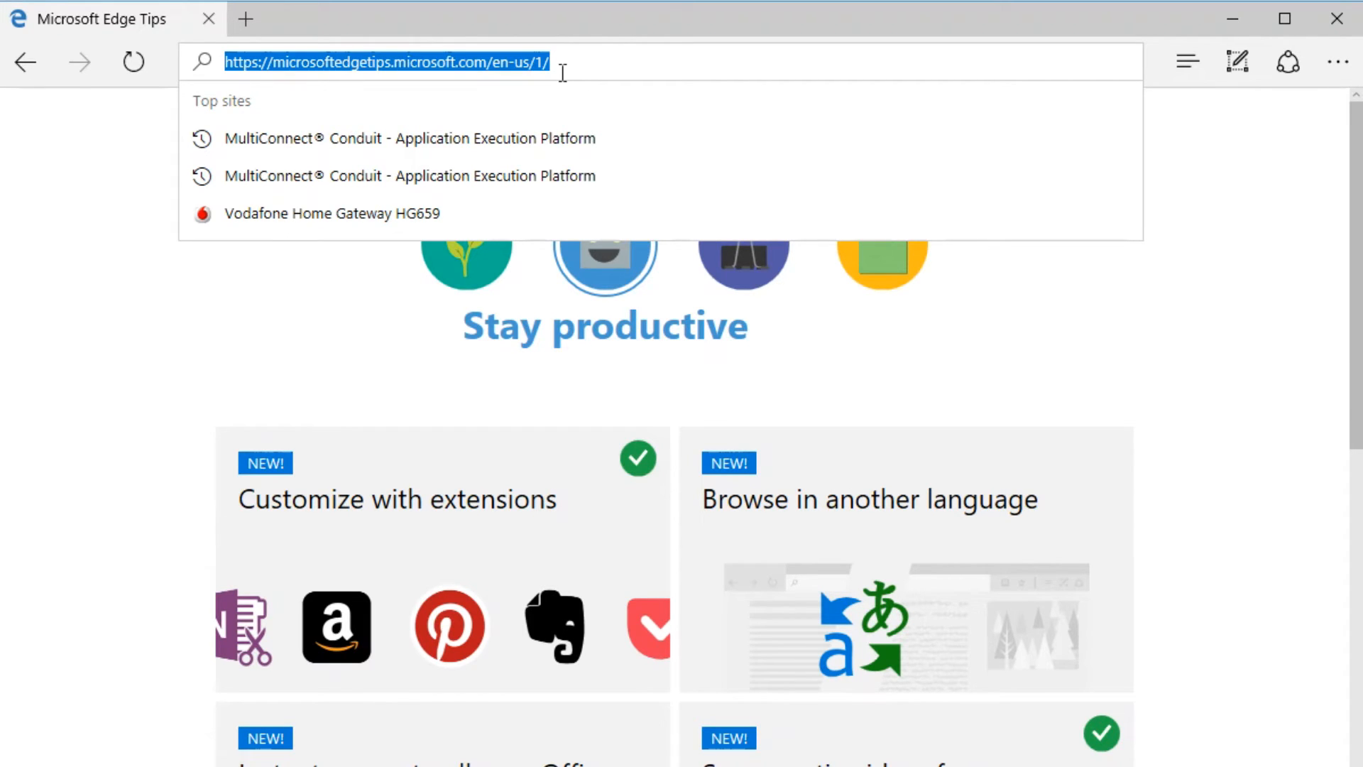
pyautogui.write('192.168.1.10/')
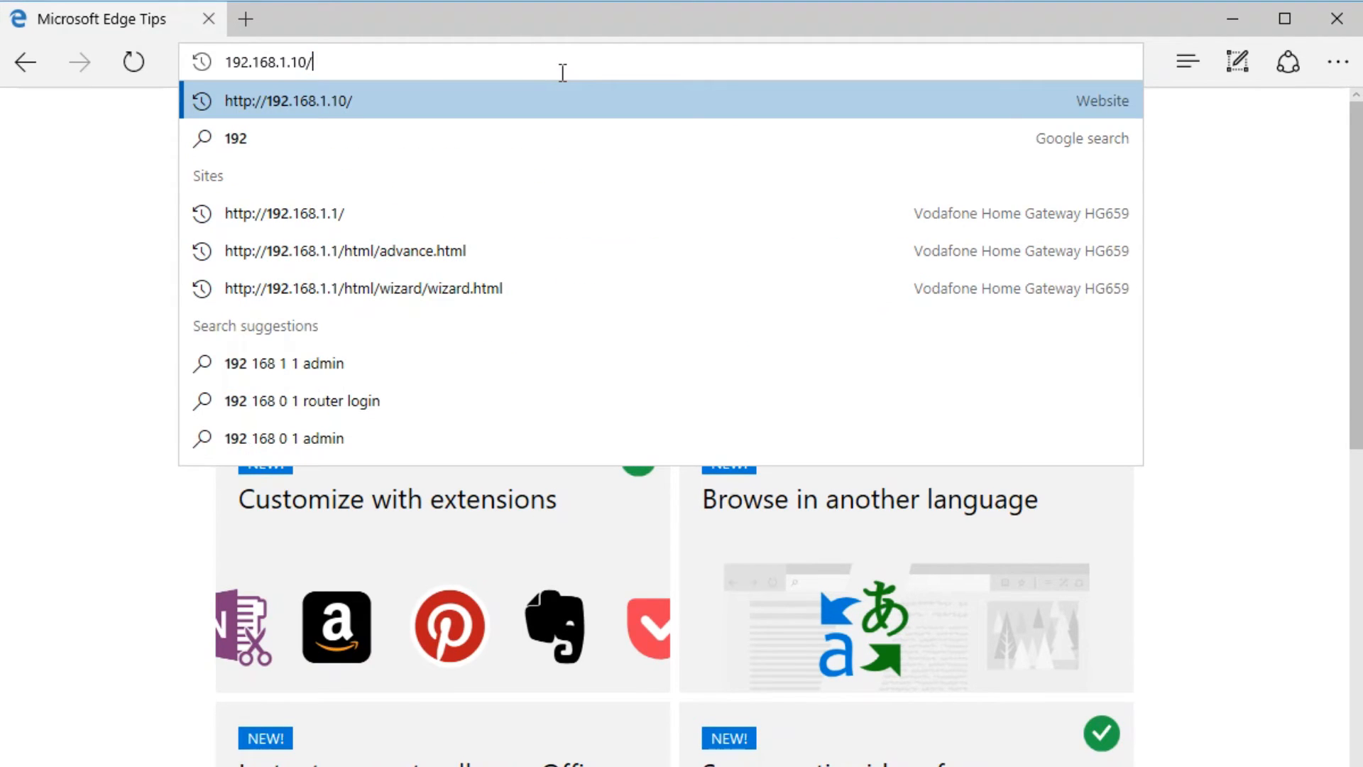
pyautogui.press('Backspace')
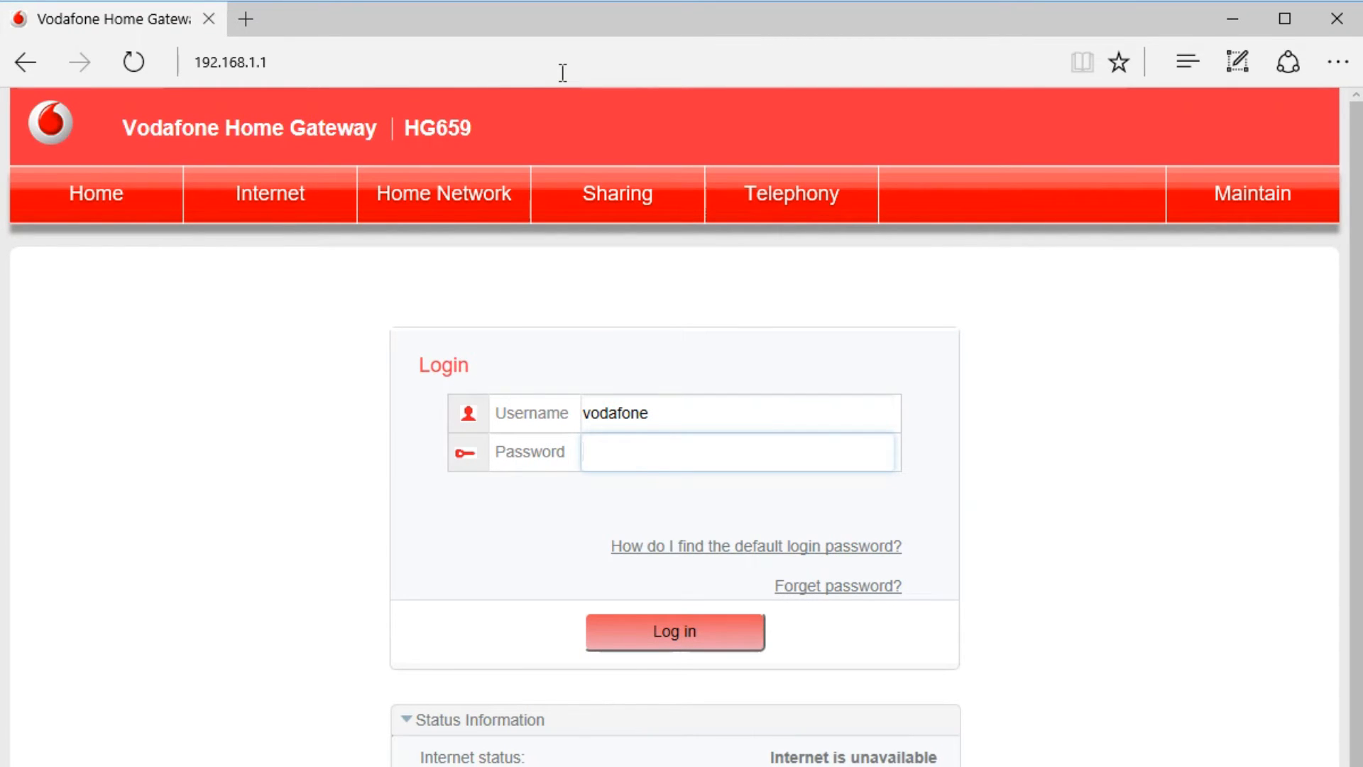
pyautogui.write('••')
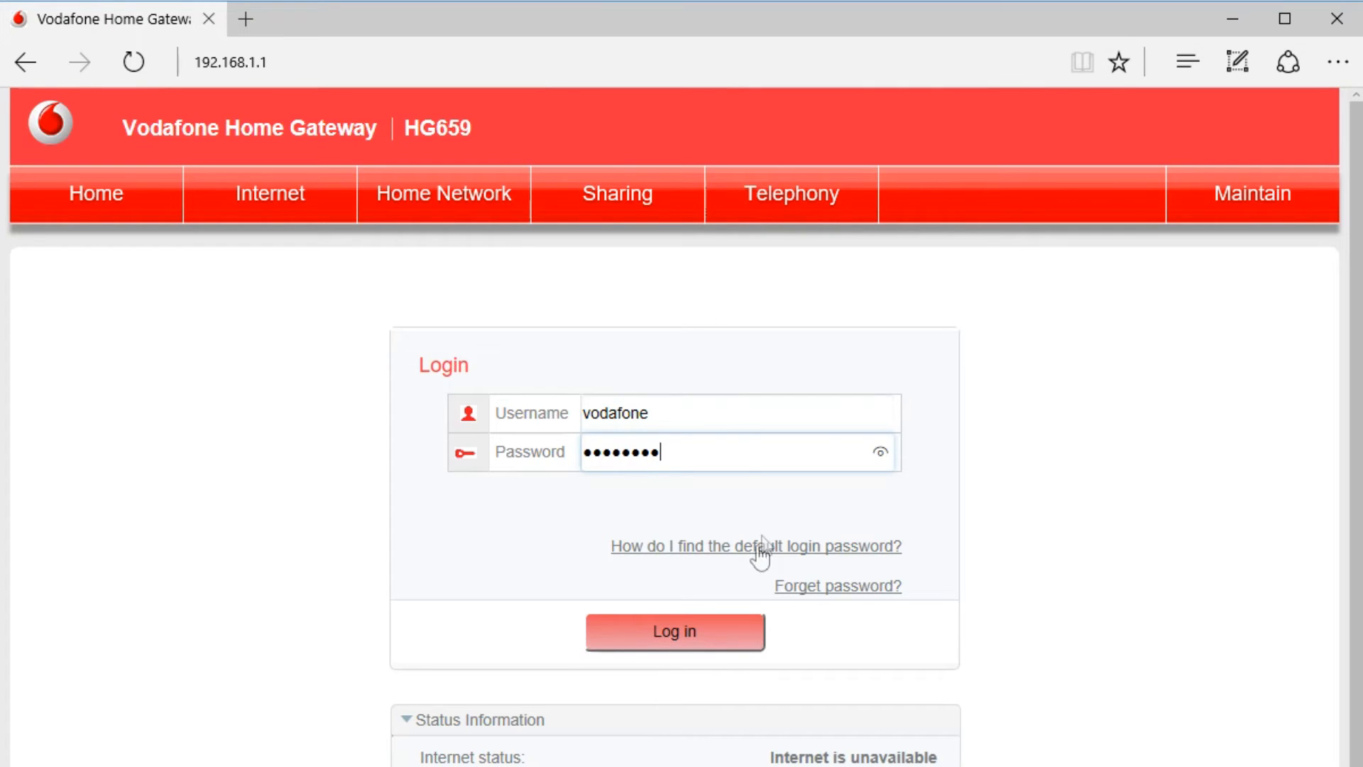
pyautogui.click(674, 631)
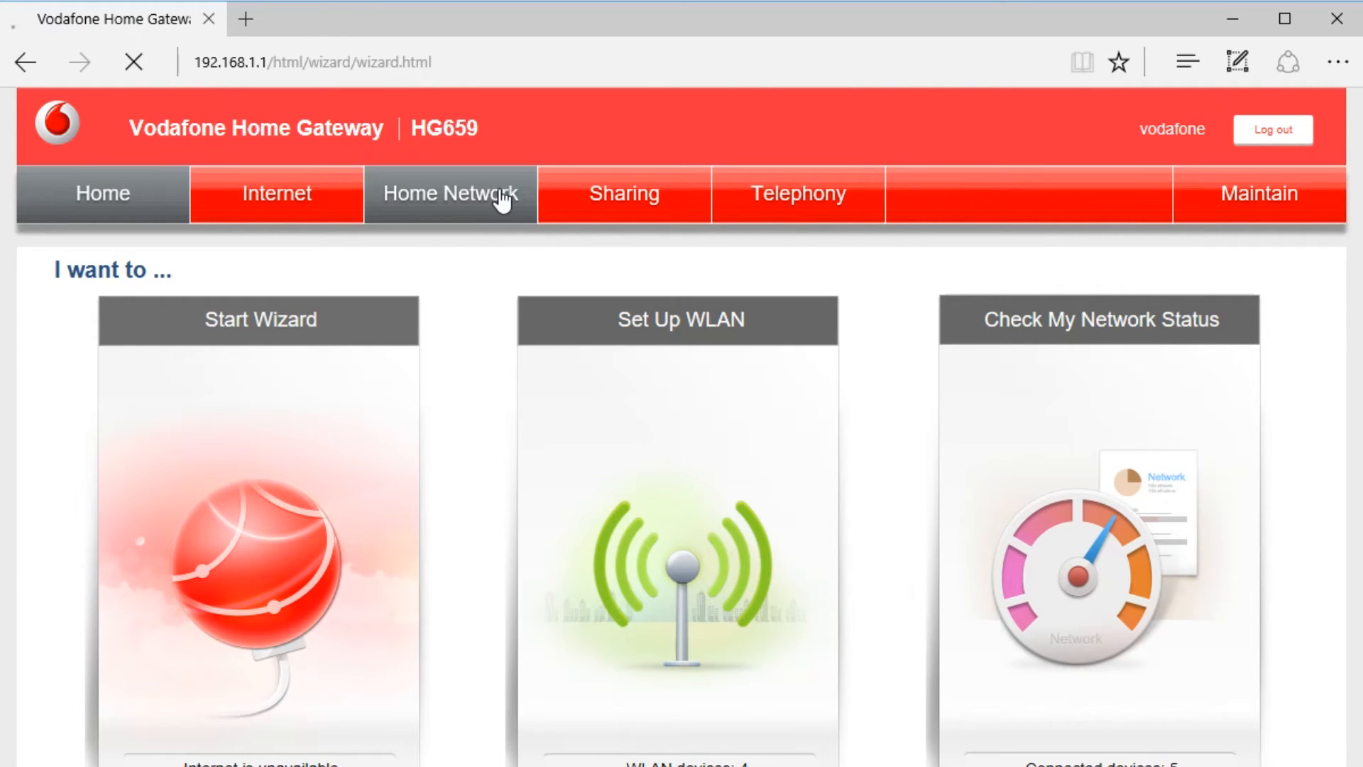
# Open Home Network and LAN Interface to view the LAN device list with MultitechConduit.
pyautogui.click(452, 193)
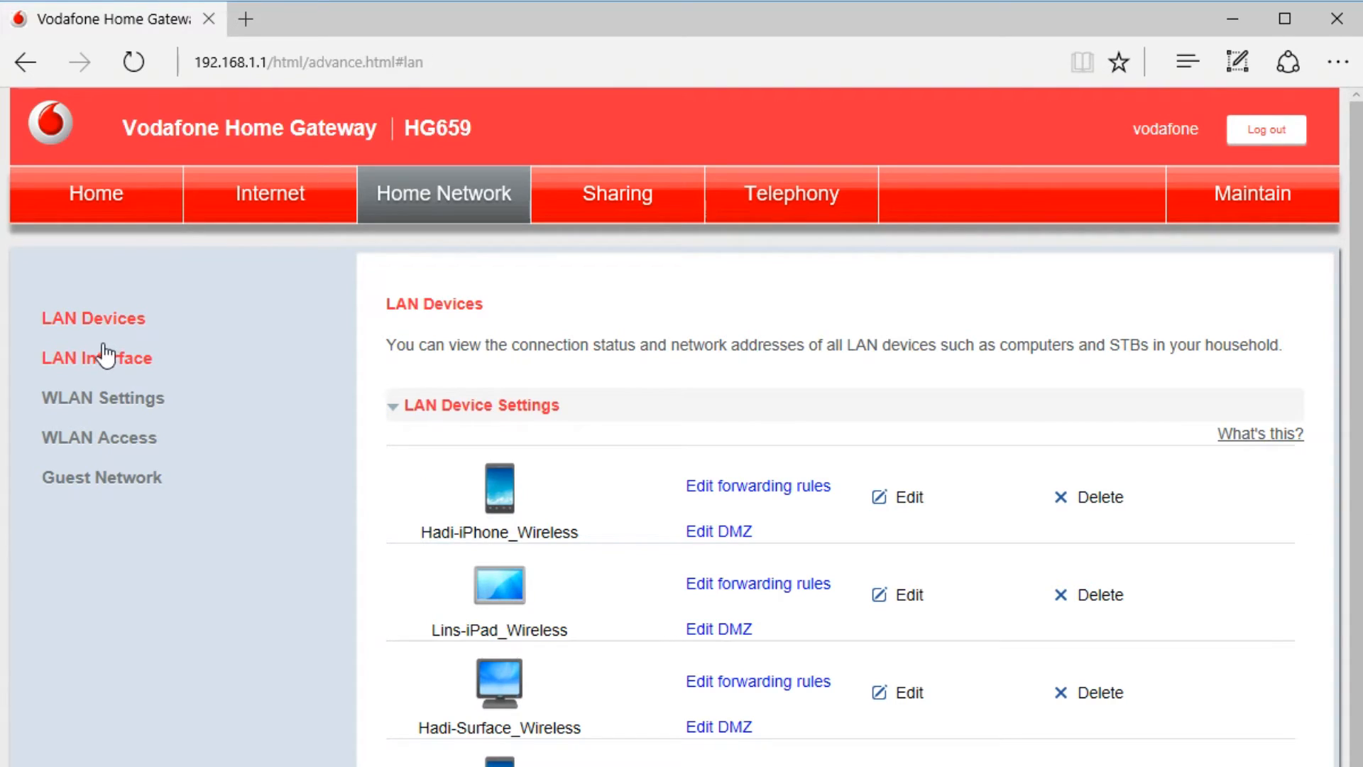
pyautogui.click(97, 357)
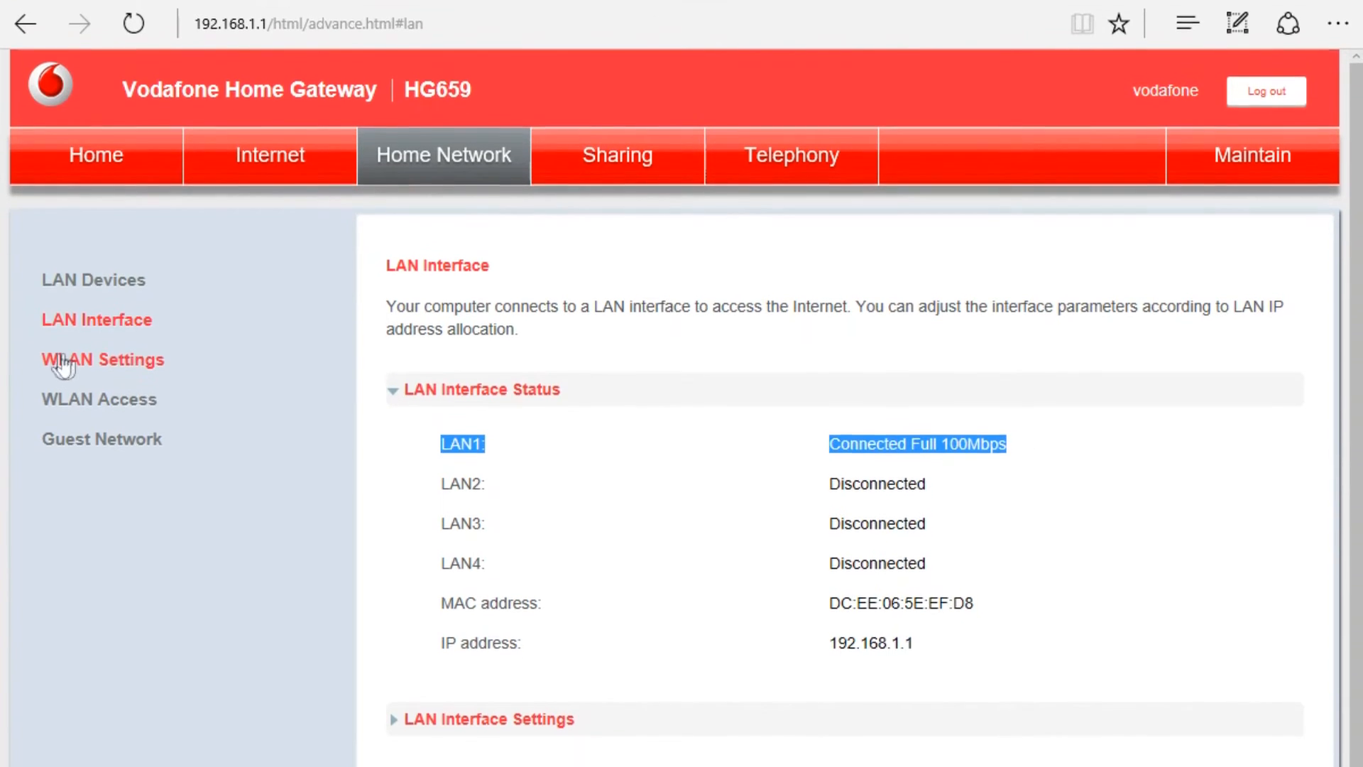
pyautogui.click(93, 279)
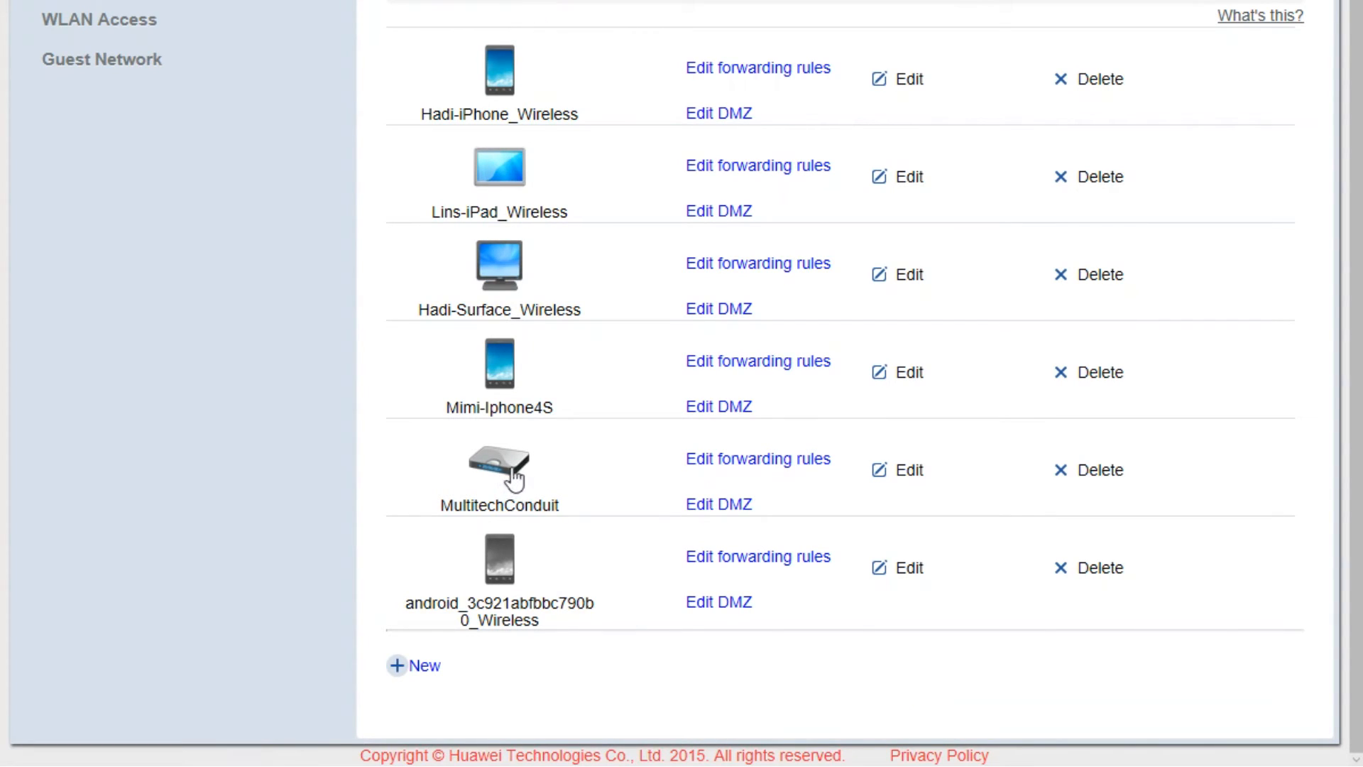
pyautogui.moveTo(499, 463)
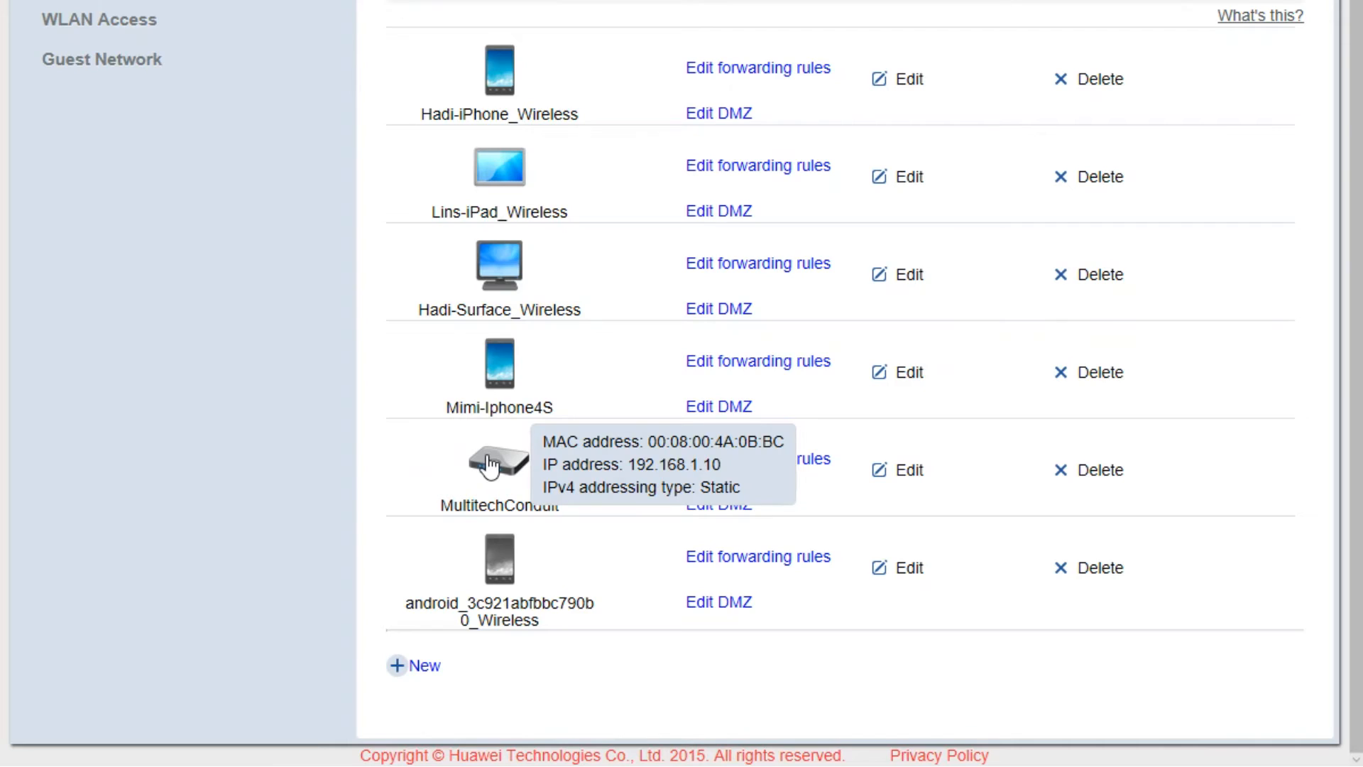
pyautogui.moveTo(461, 485)
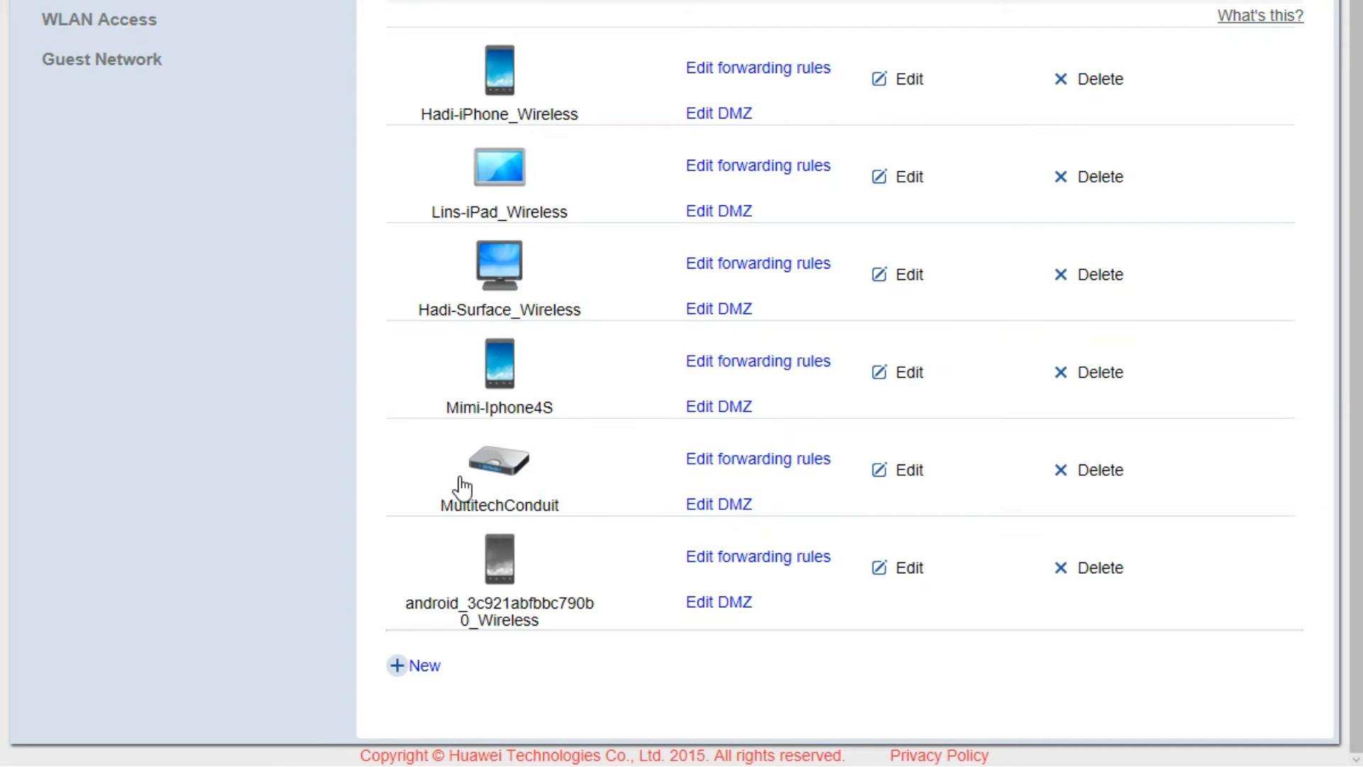
pyautogui.moveTo(421, 677)
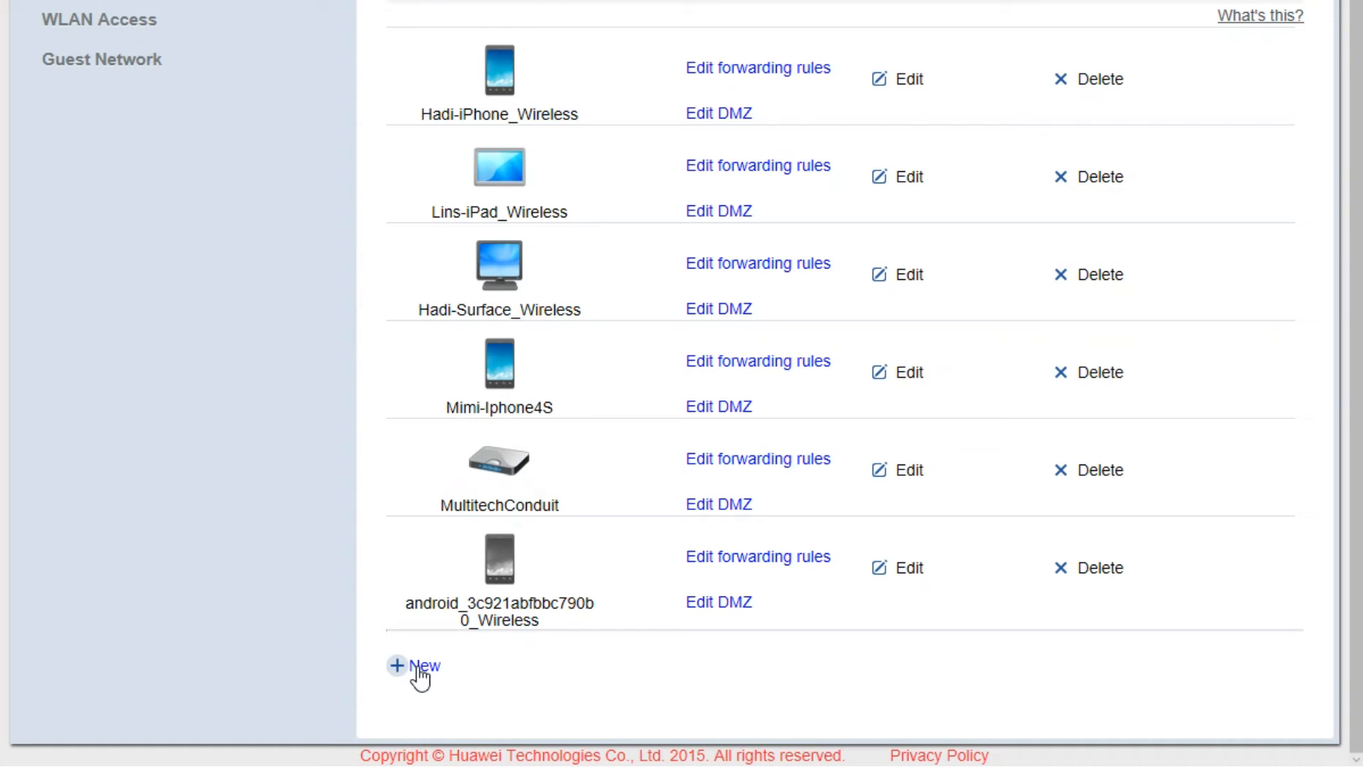
# Draft a new MultitechConduit device of type IP set top box, then cancel it.
pyautogui.click(425, 666)
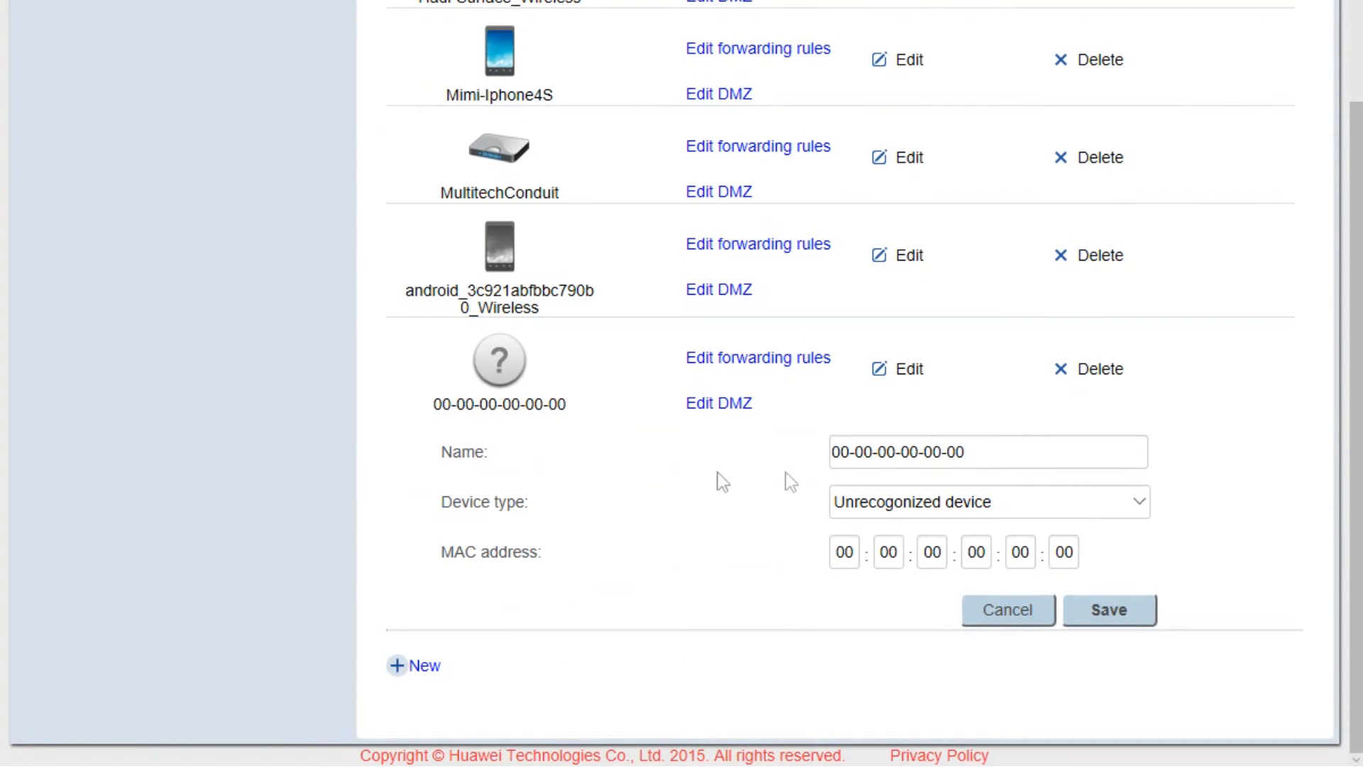
pyautogui.click(987, 452)
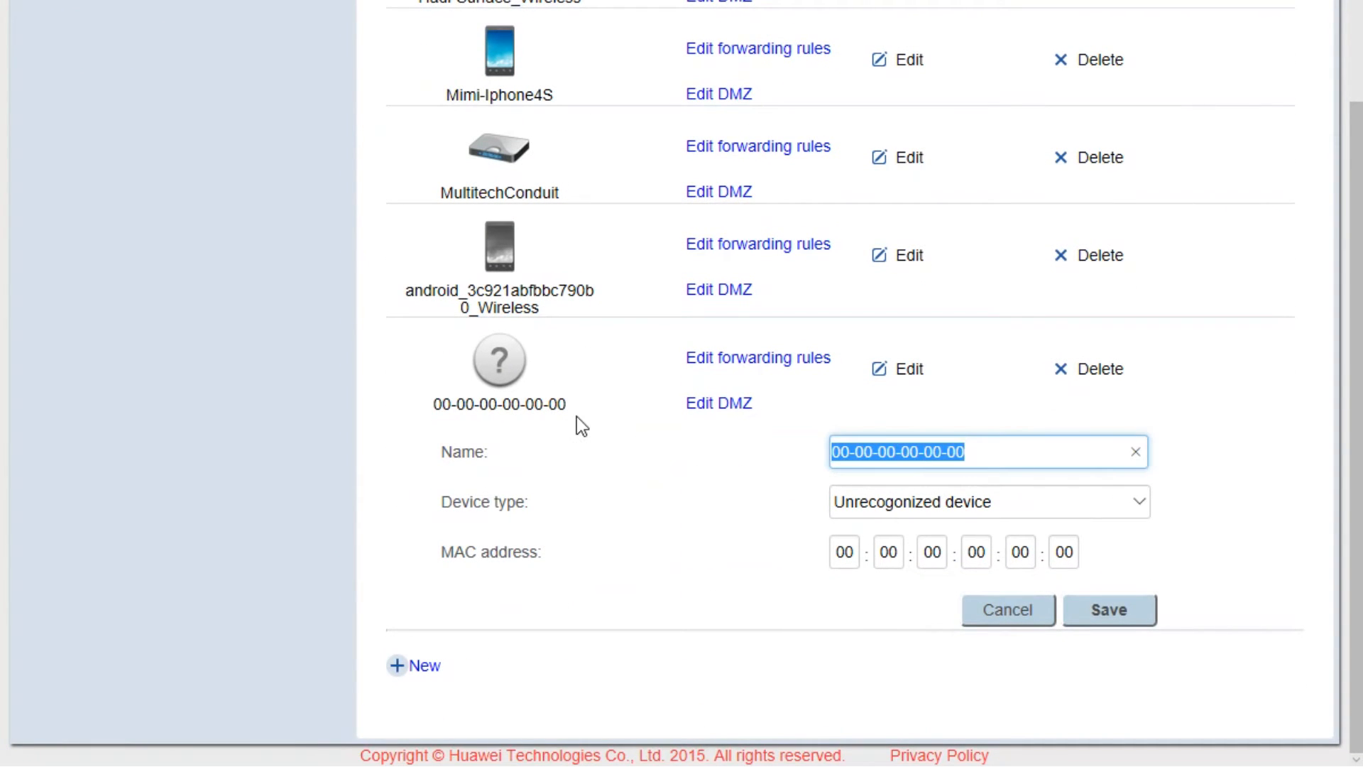
pyautogui.write('MultitechConduit')
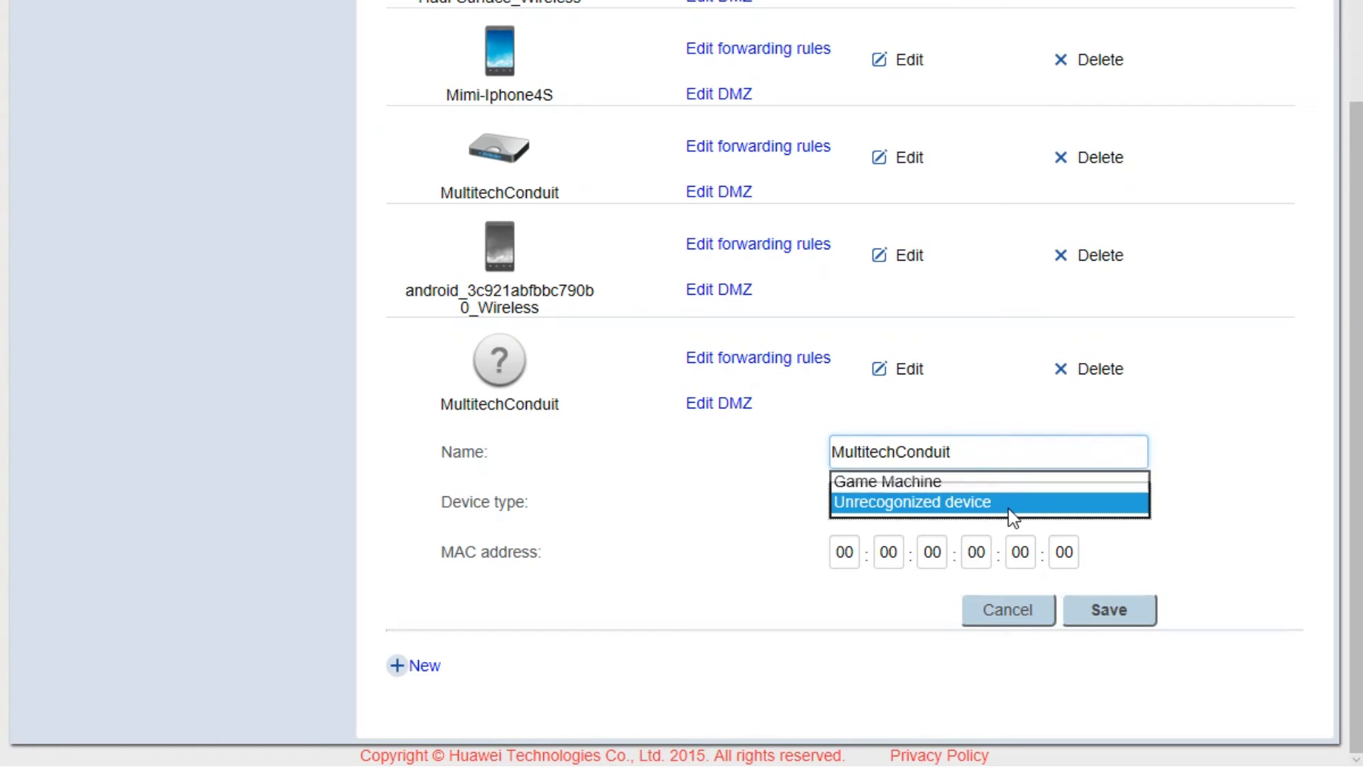
pyautogui.click(987, 502)
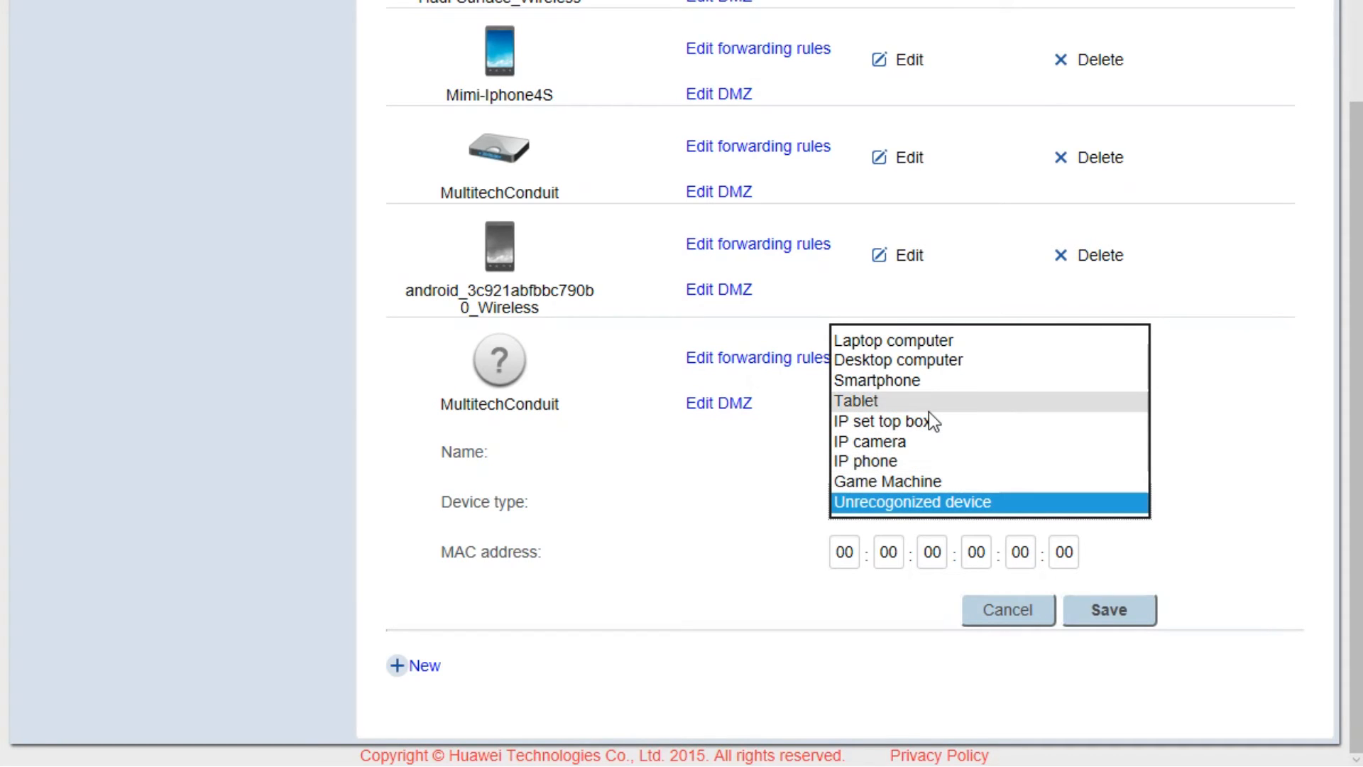
pyautogui.click(887, 421)
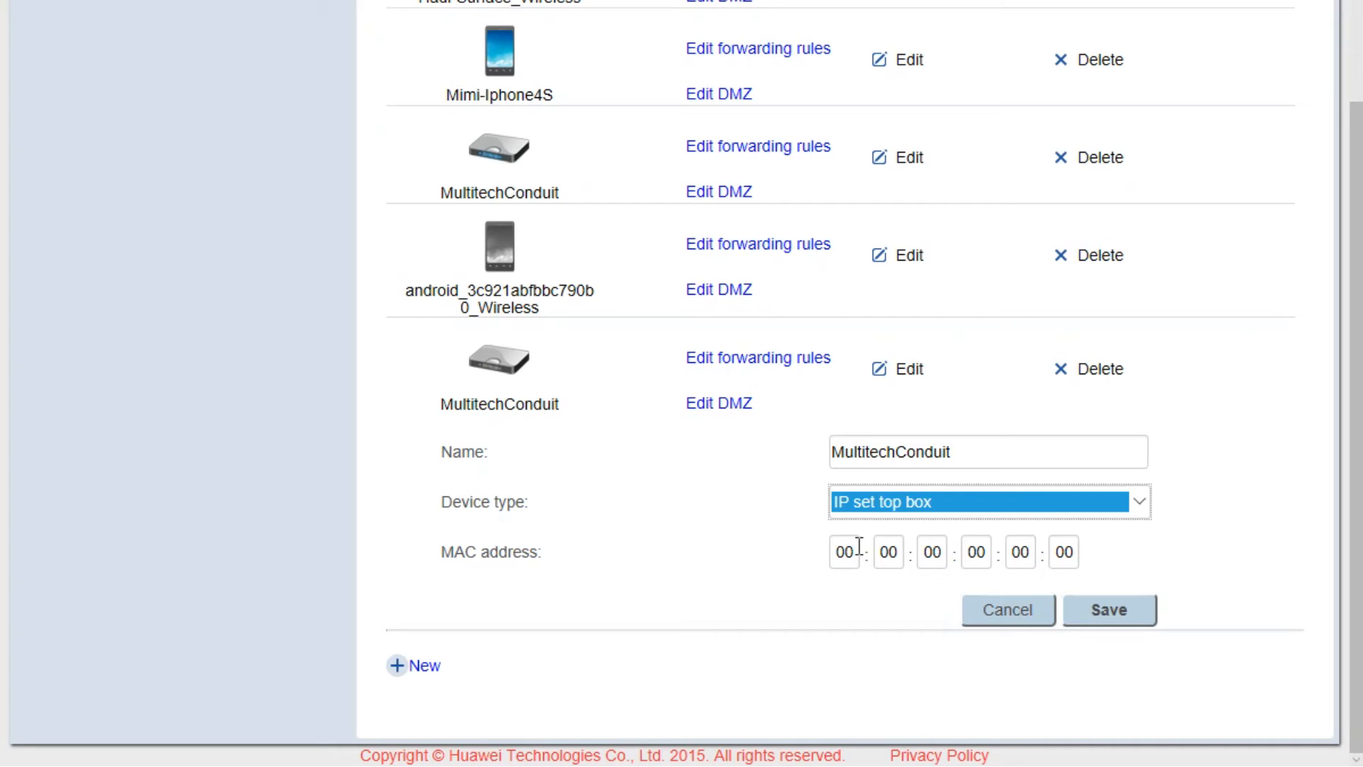
pyautogui.write('b')
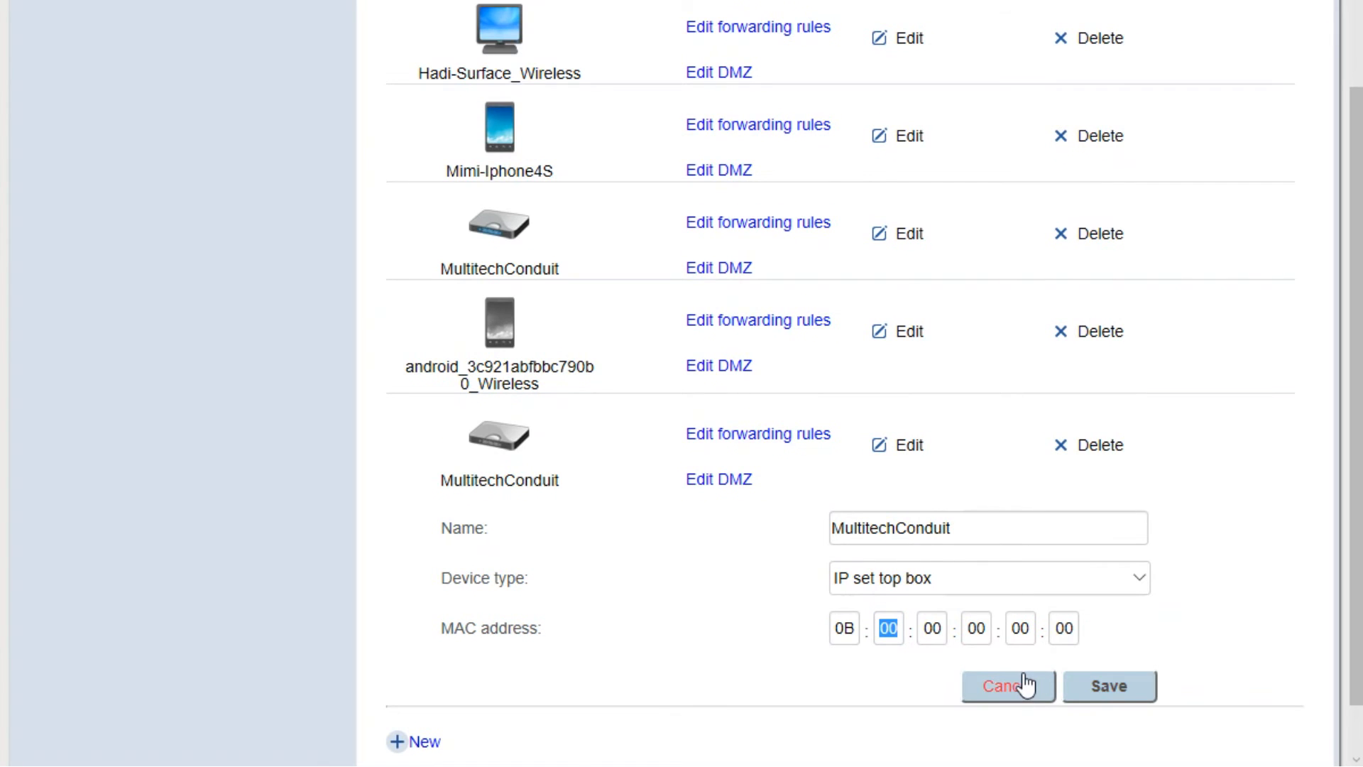
pyautogui.click(1008, 686)
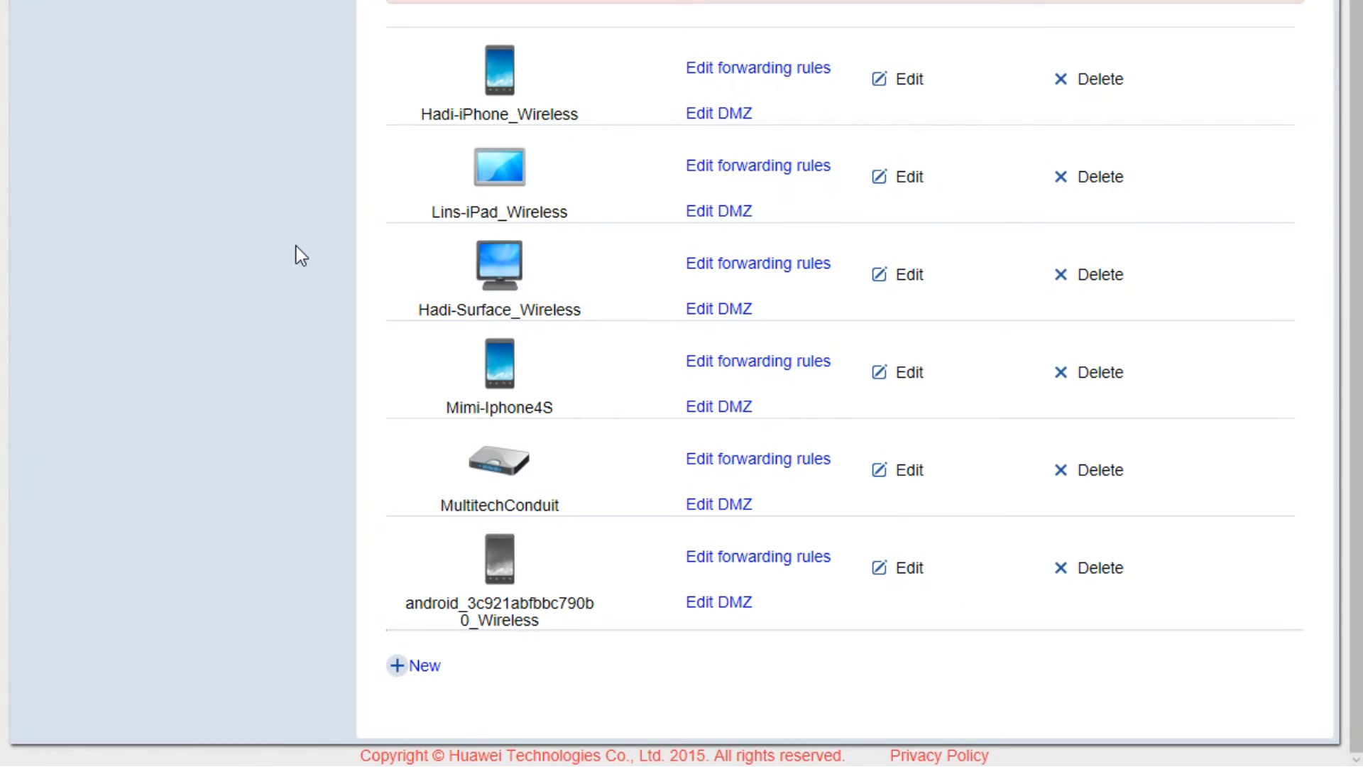
pyautogui.moveTo(520, 404)
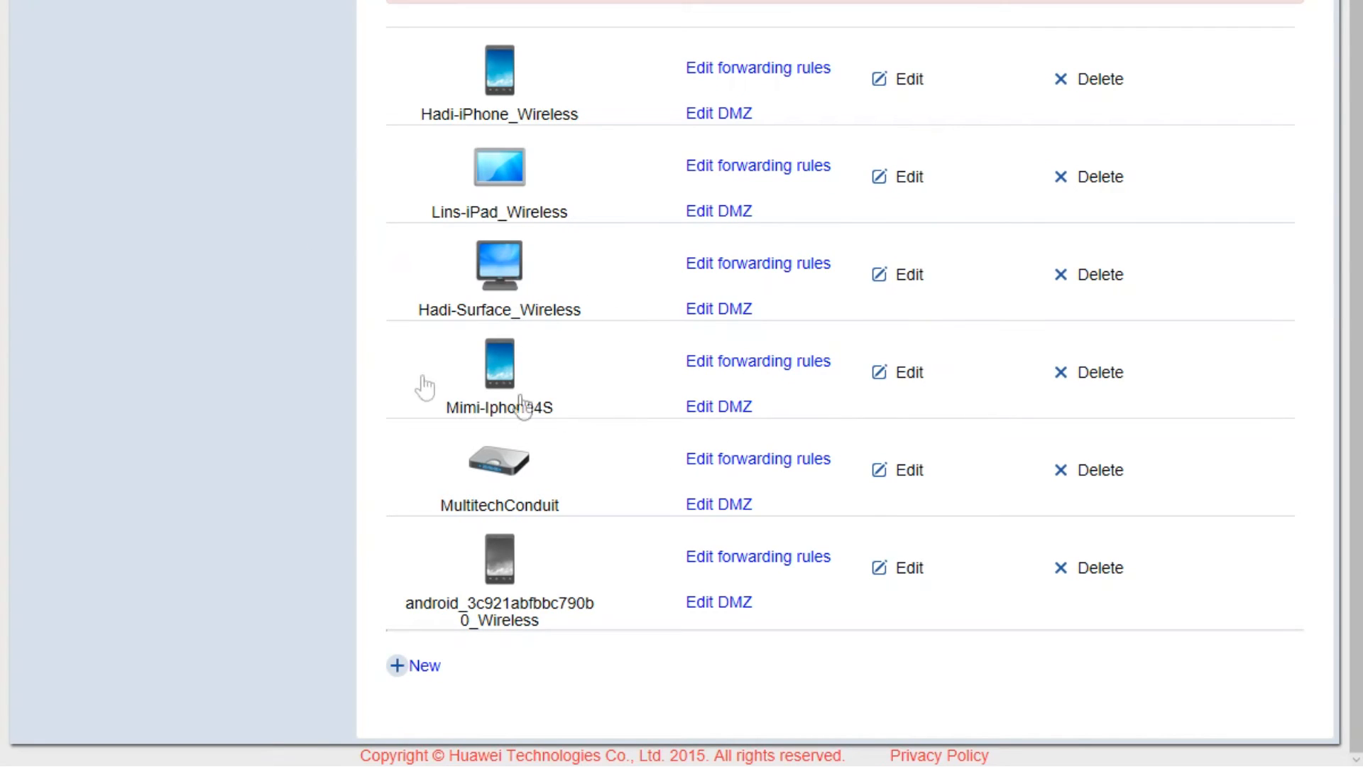
pyautogui.moveTo(458, 528)
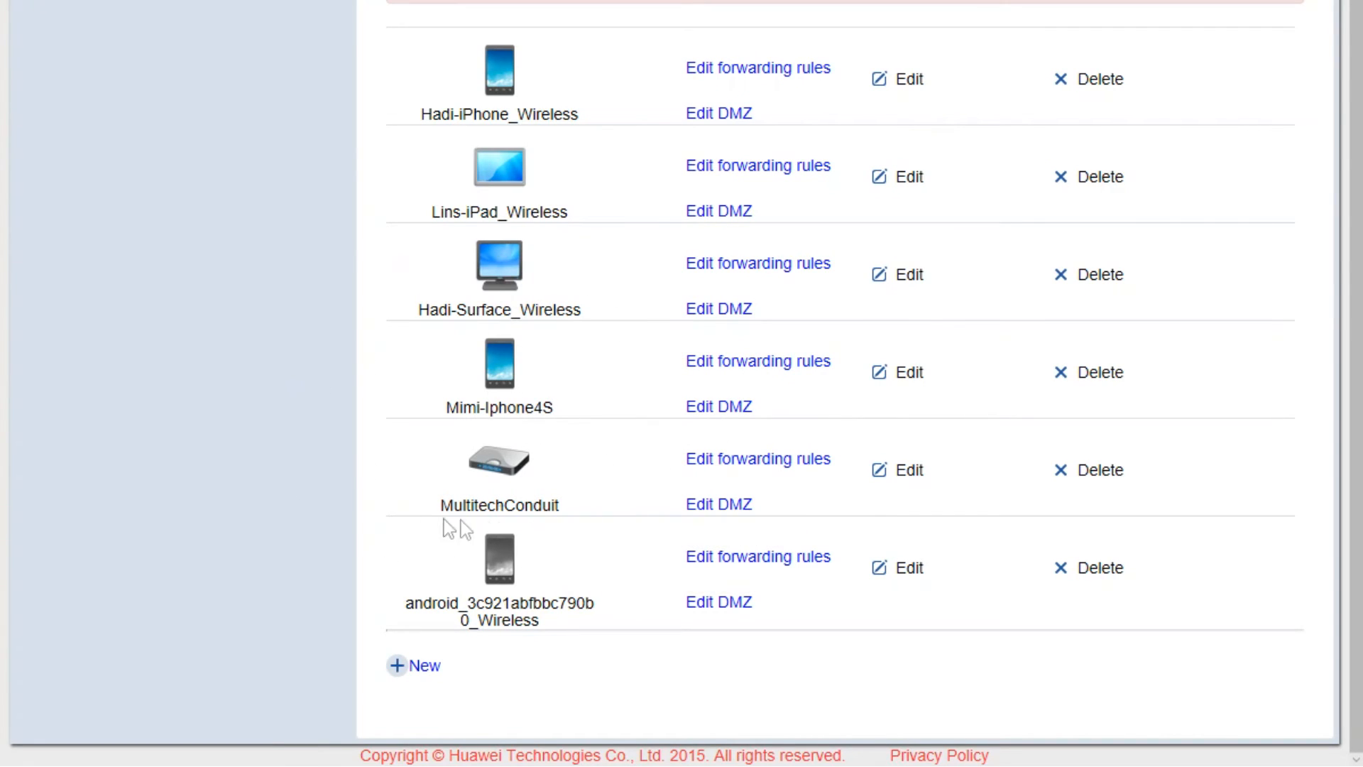
pyautogui.moveTo(465, 434)
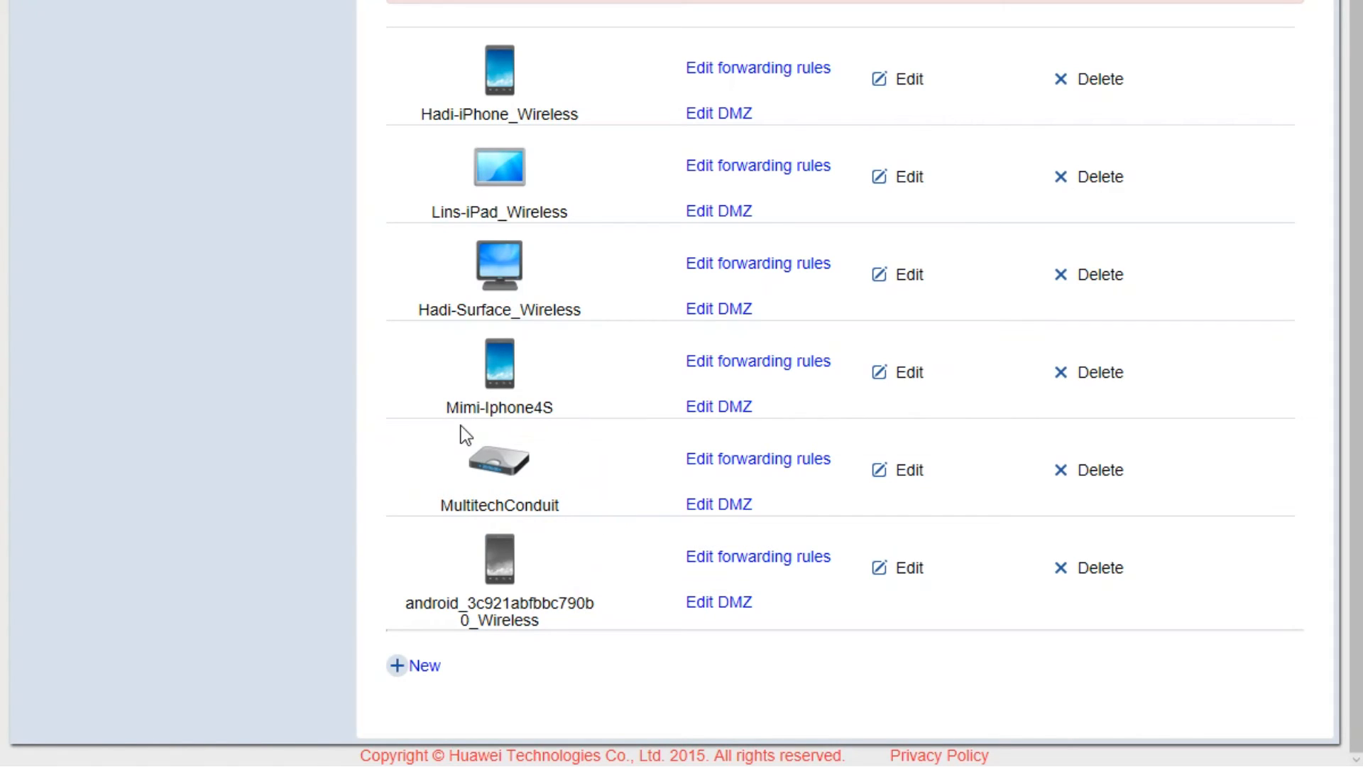
pyautogui.moveTo(329, 442)
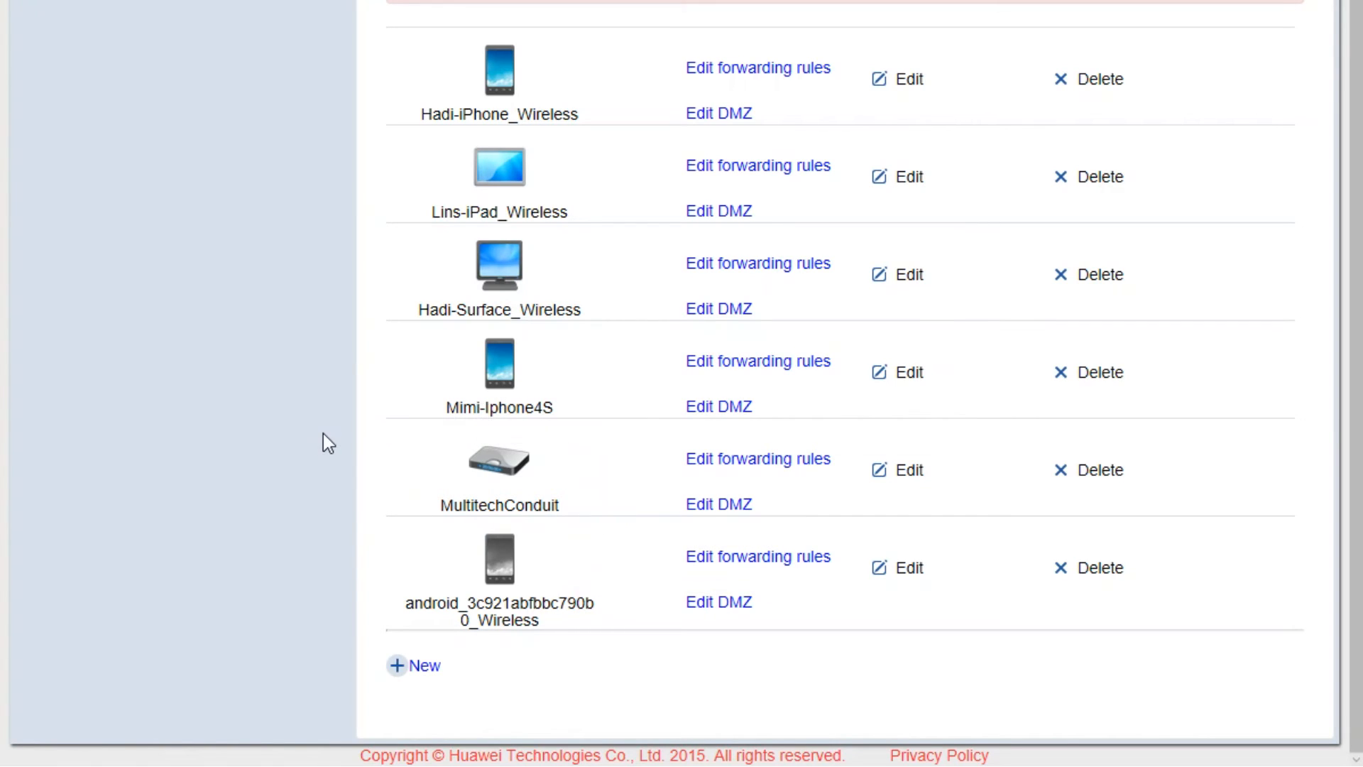
pyautogui.moveTo(372, 460)
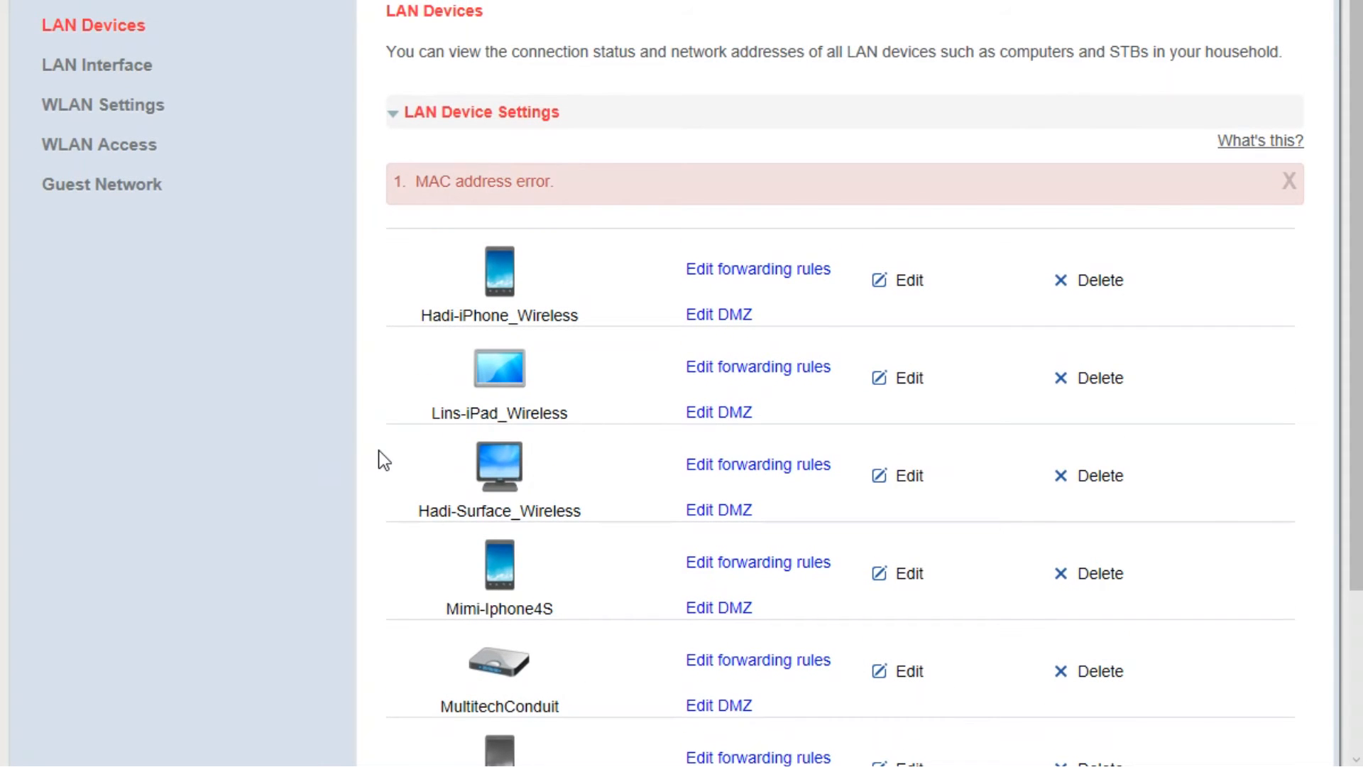
pyautogui.moveTo(289, 563)
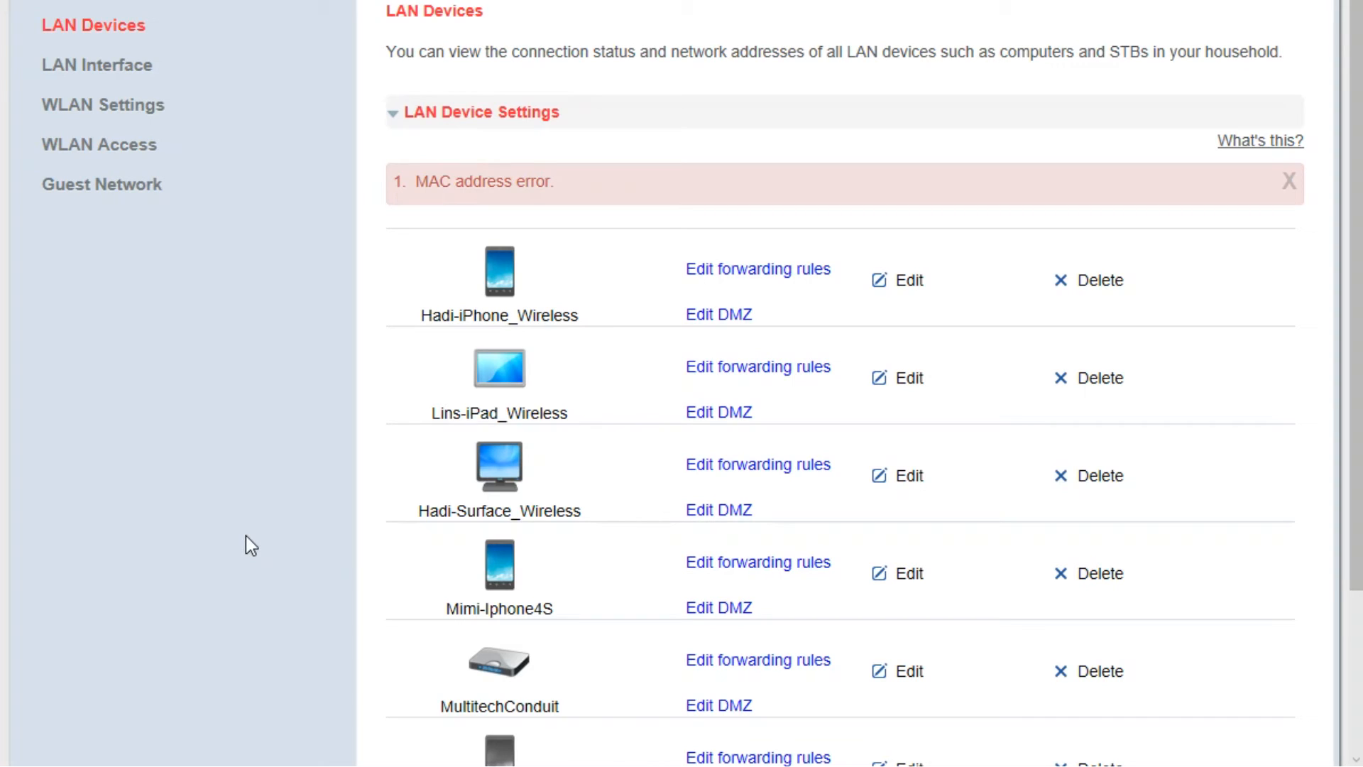
pyautogui.moveTo(468, 558)
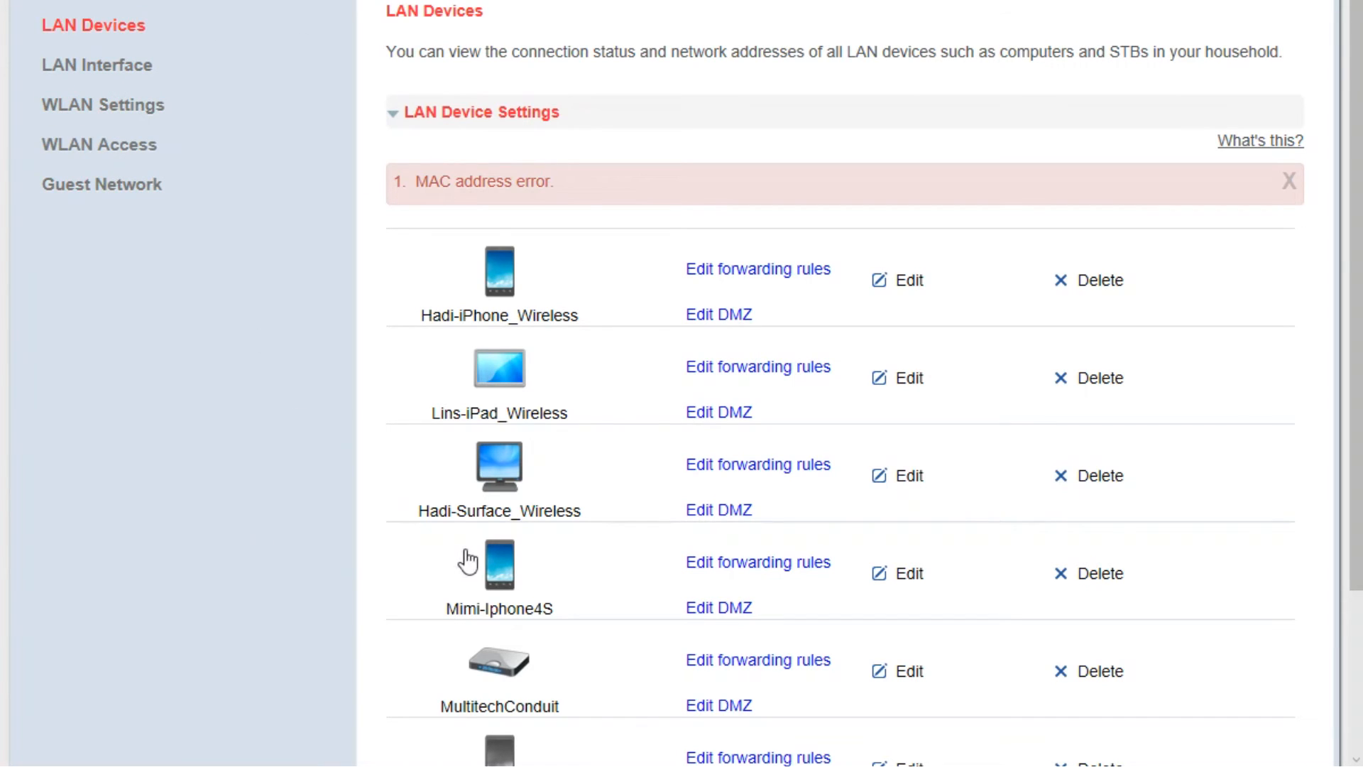
pyautogui.moveTo(131, 78)
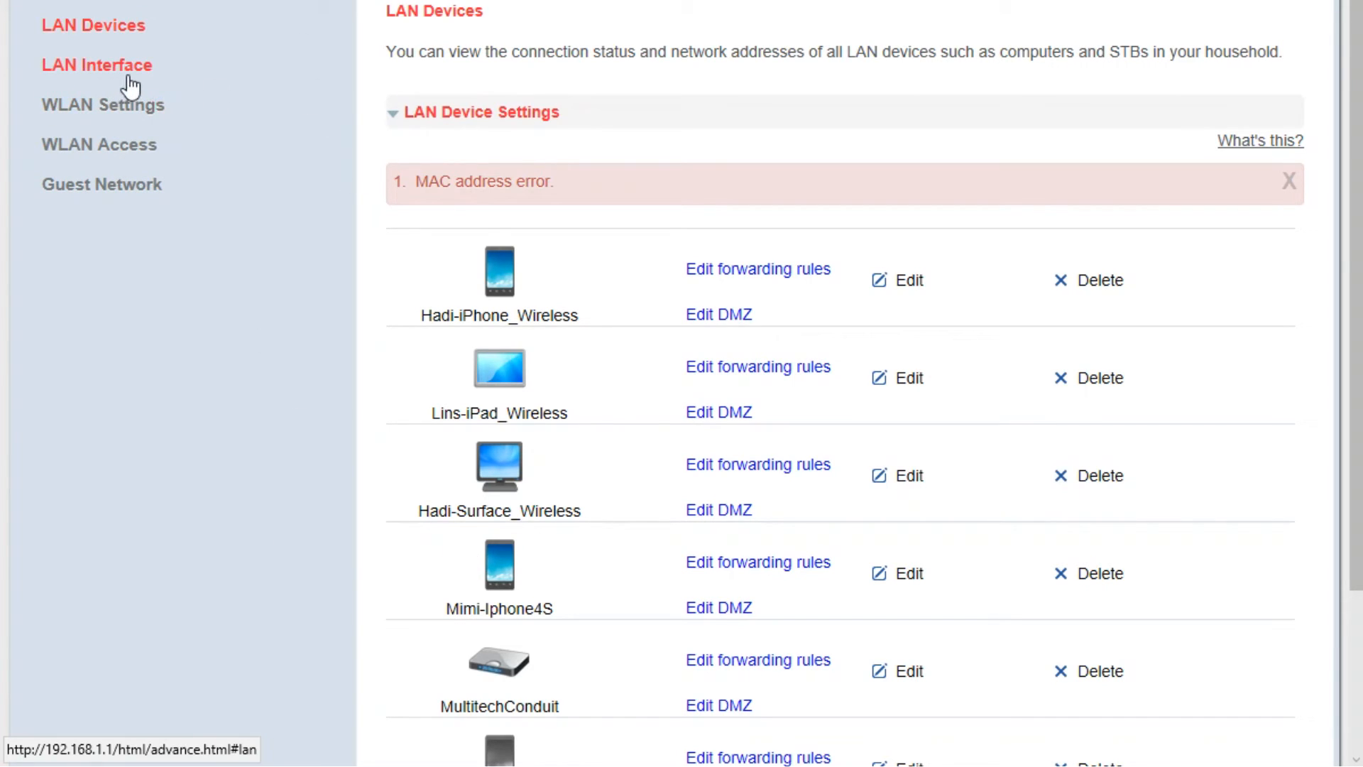
# Open the LAN Interface page and scroll down to the DHCP Reservation list.
pyautogui.click(97, 65)
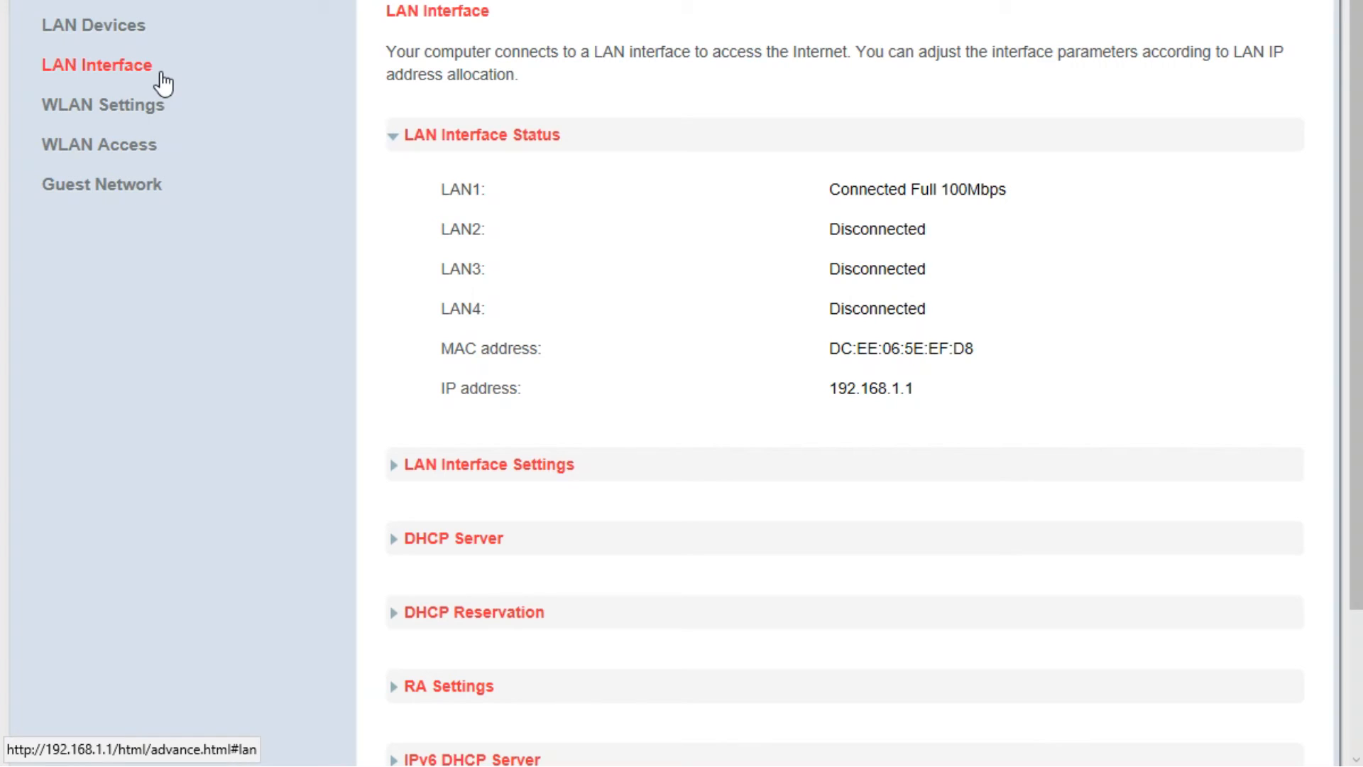
pyautogui.scroll(-3)
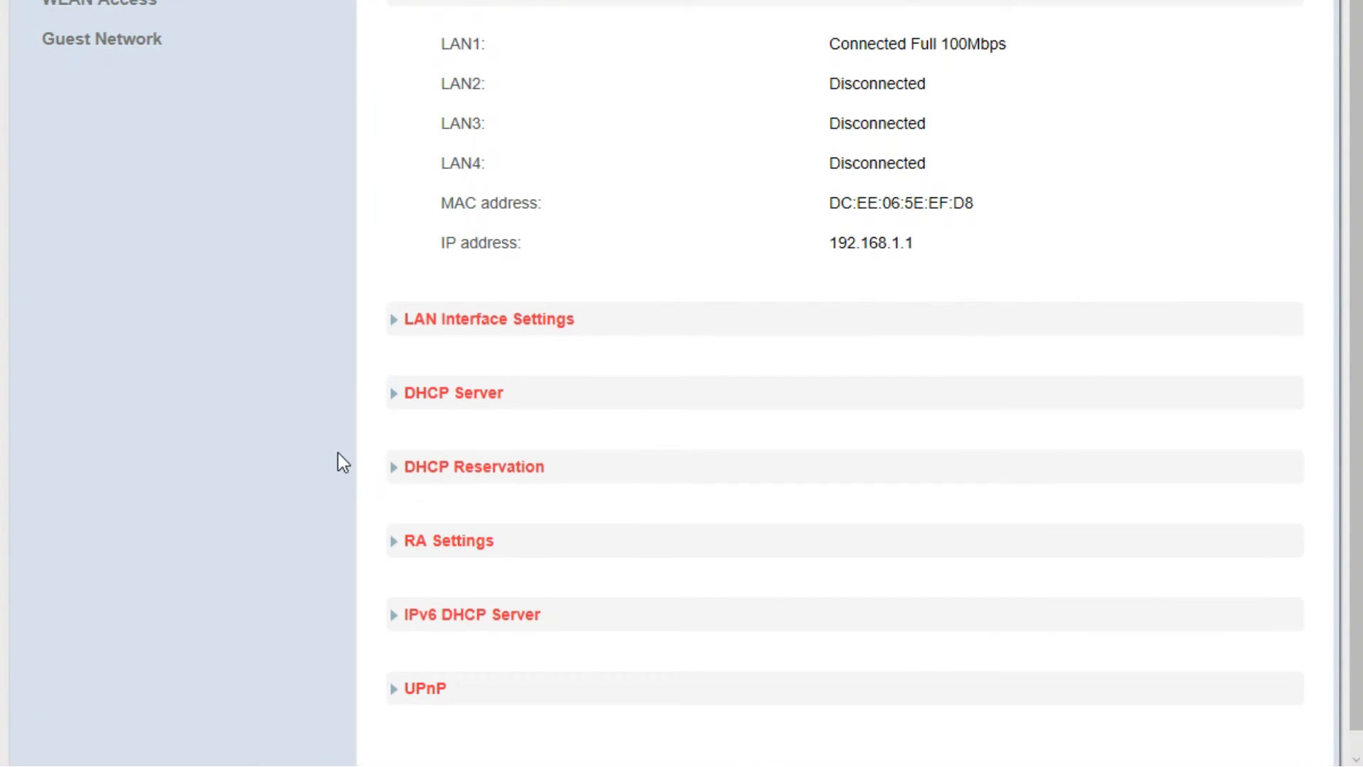
pyautogui.scroll(-3)
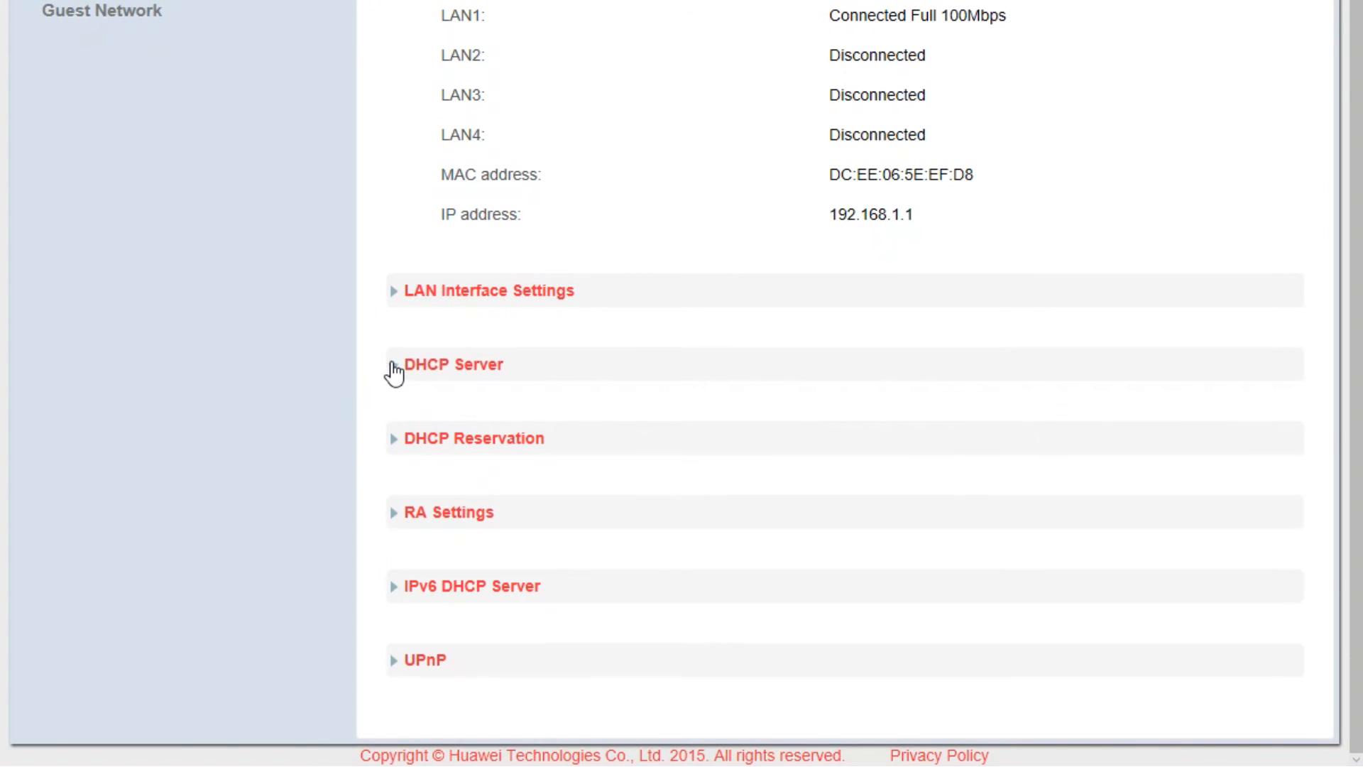
pyautogui.moveTo(396, 447)
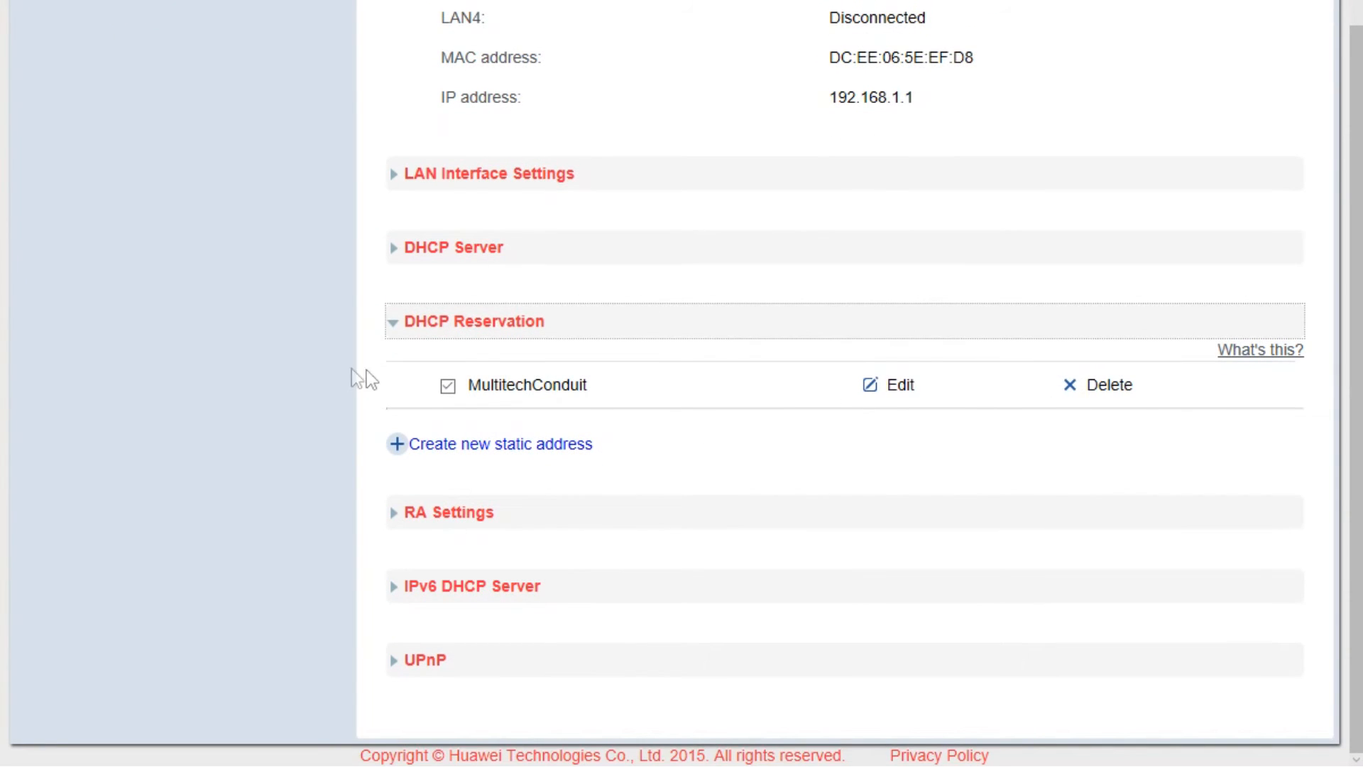
pyautogui.moveTo(507, 452)
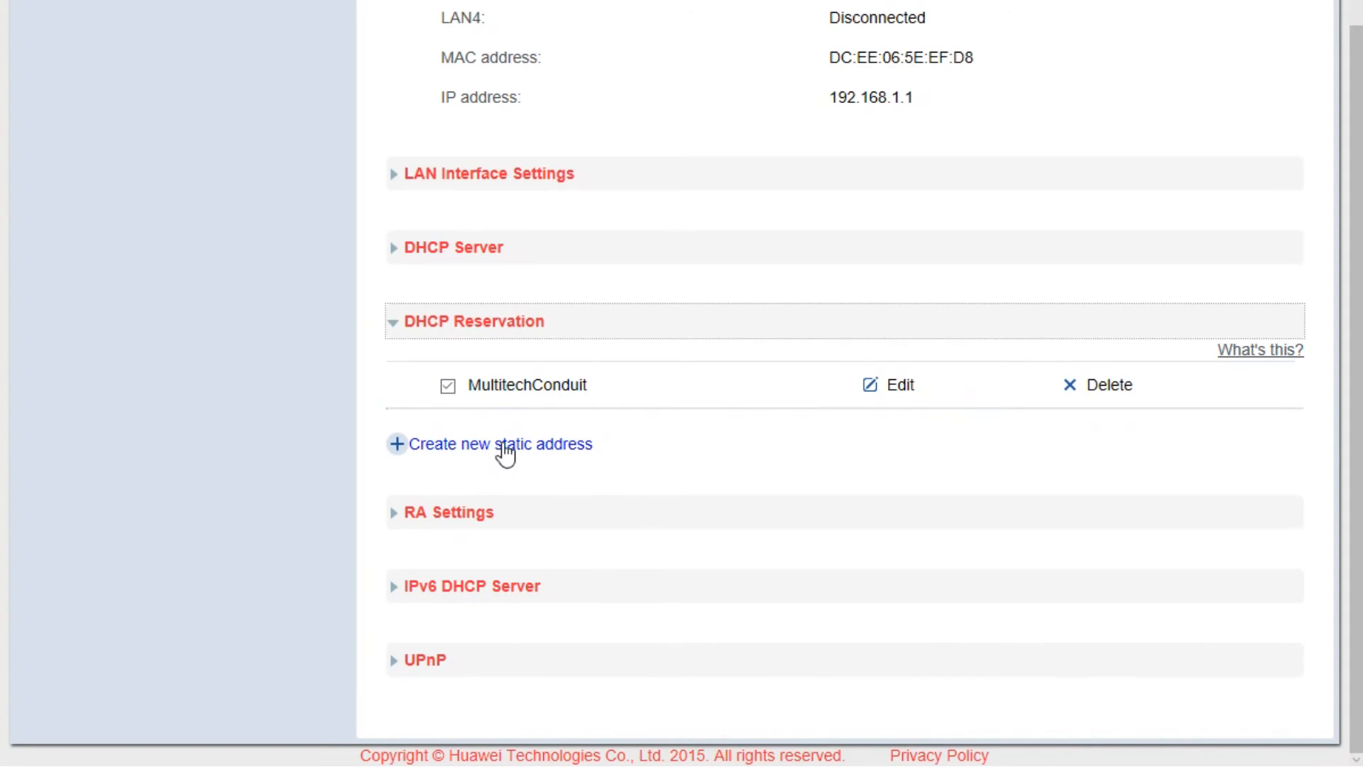
pyautogui.moveTo(531, 461)
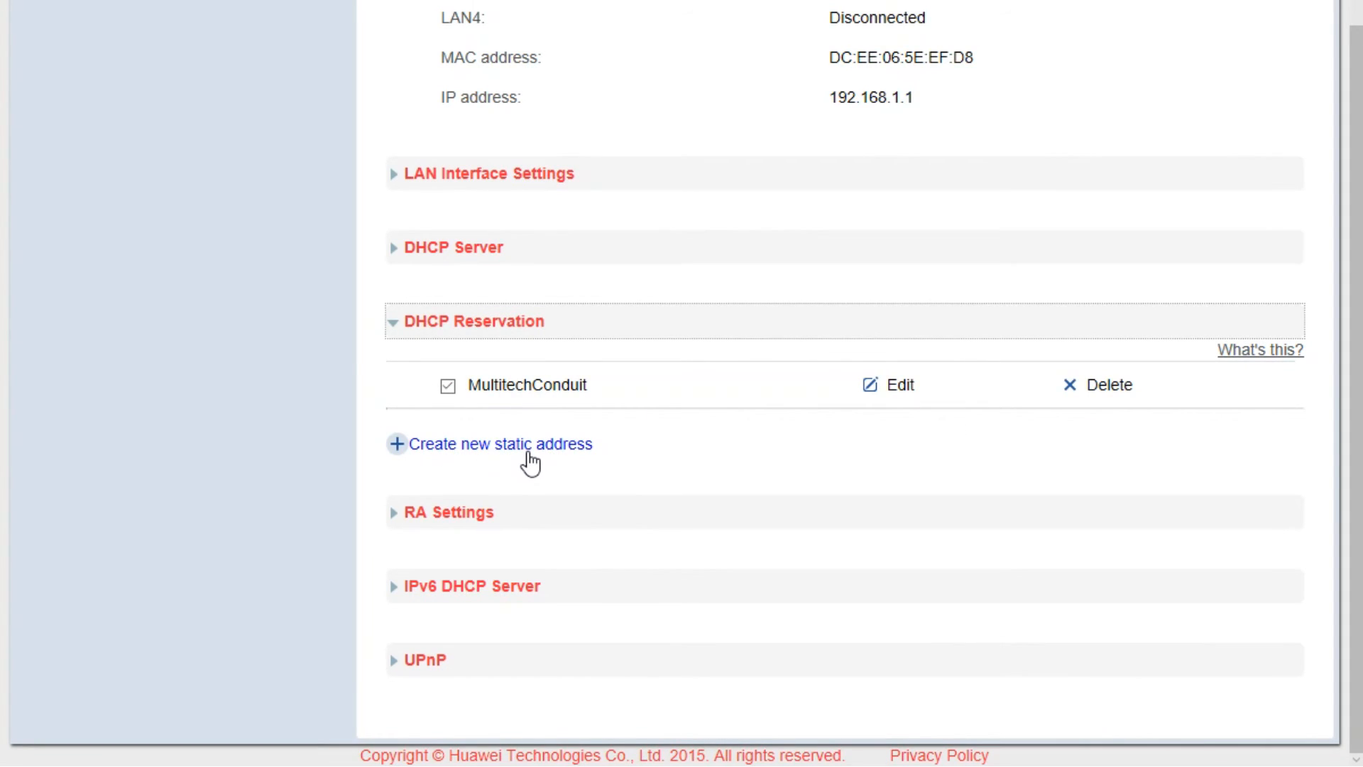
pyautogui.moveTo(875, 391)
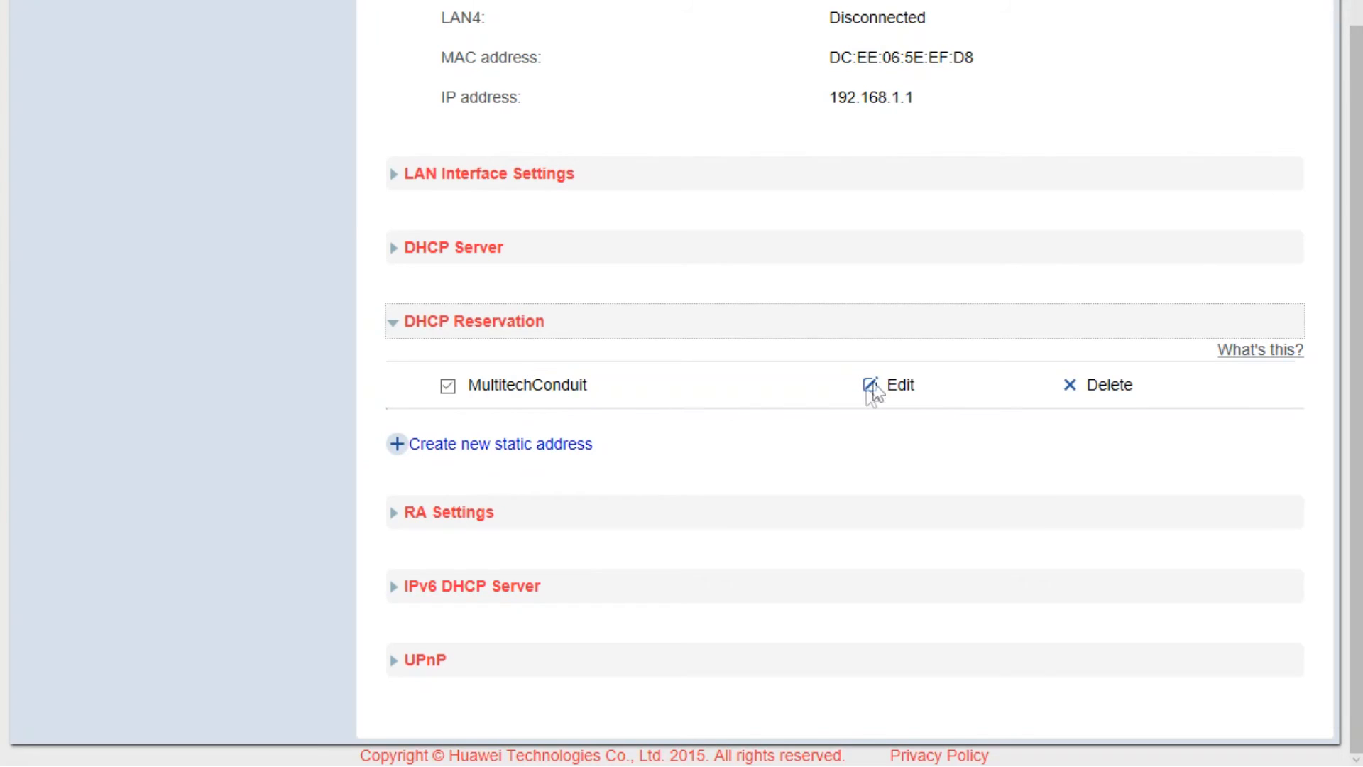
# Open the MultitechConduit reservation, verify IP 192.168.1.10, and cancel without changes.
pyautogui.click(887, 384)
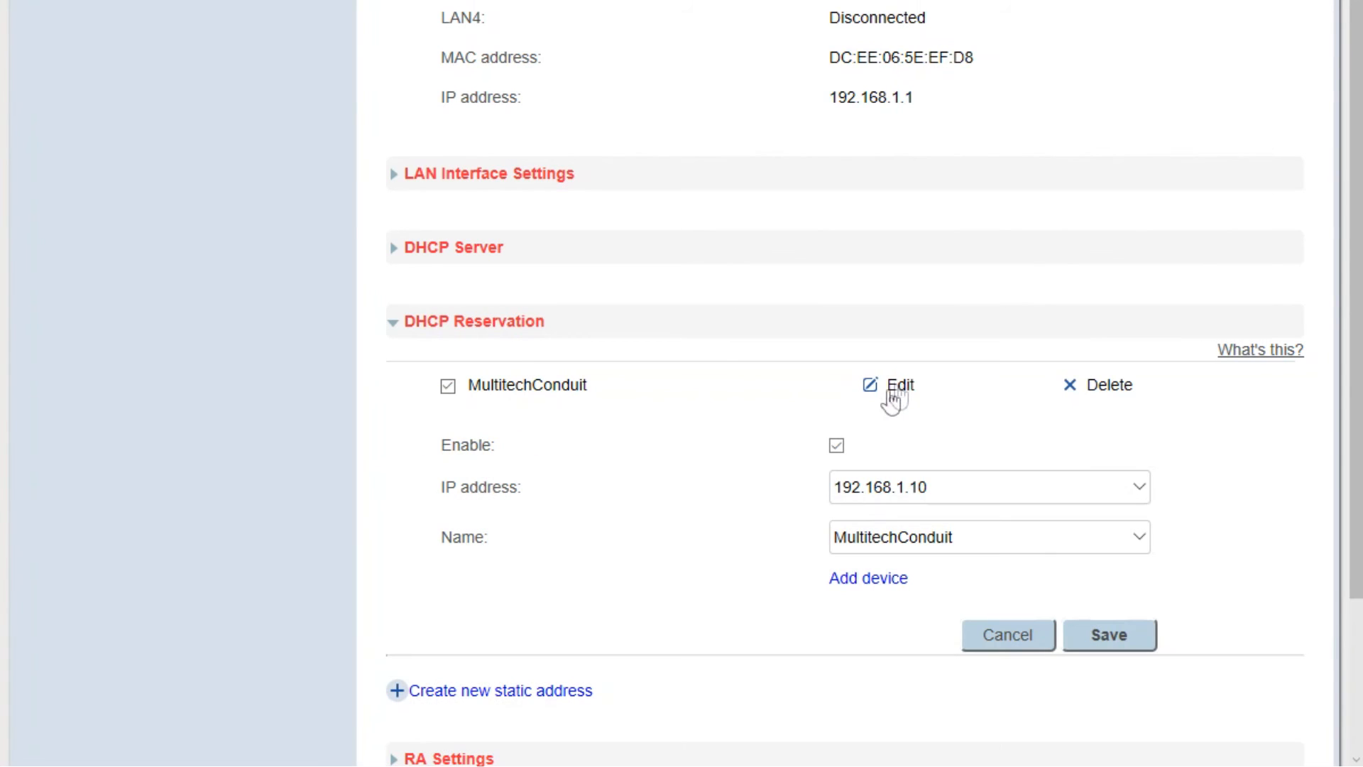
pyautogui.moveTo(473, 503)
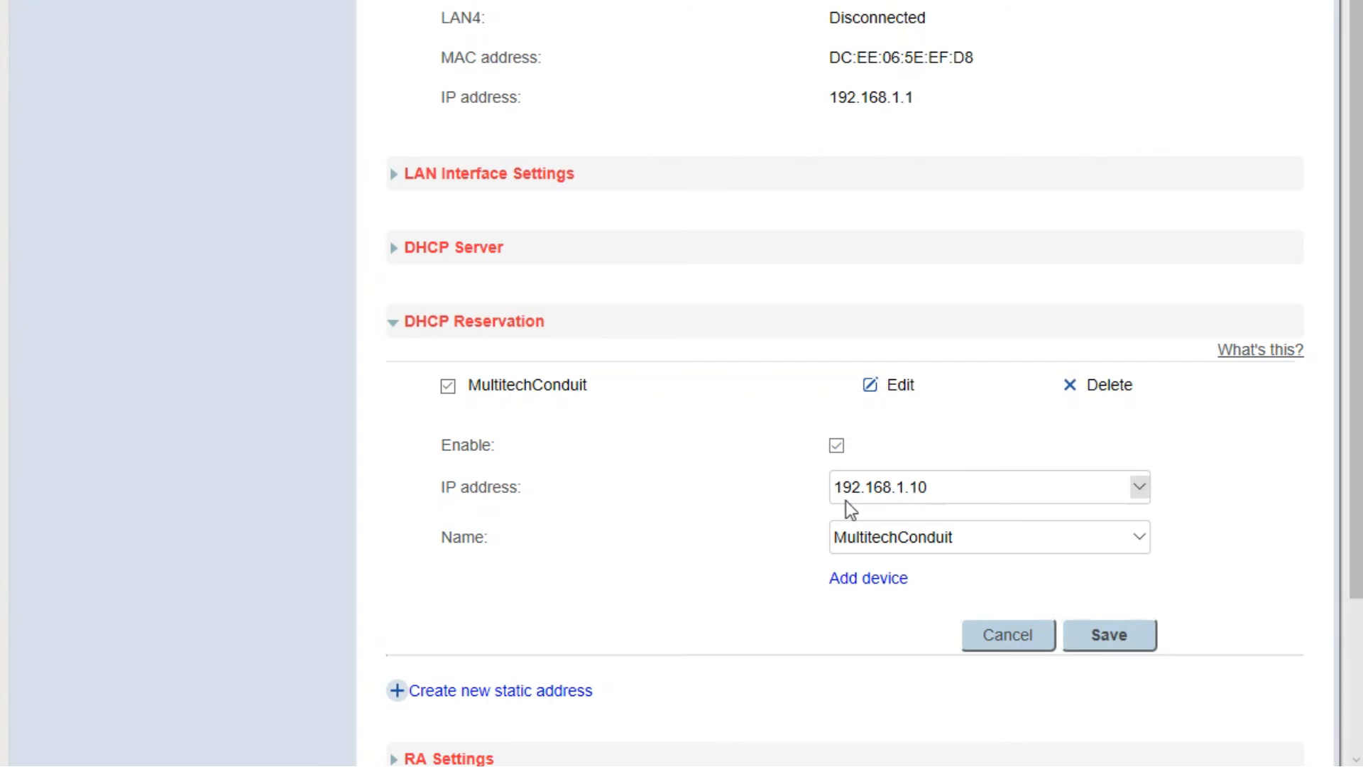
pyautogui.moveTo(954, 504)
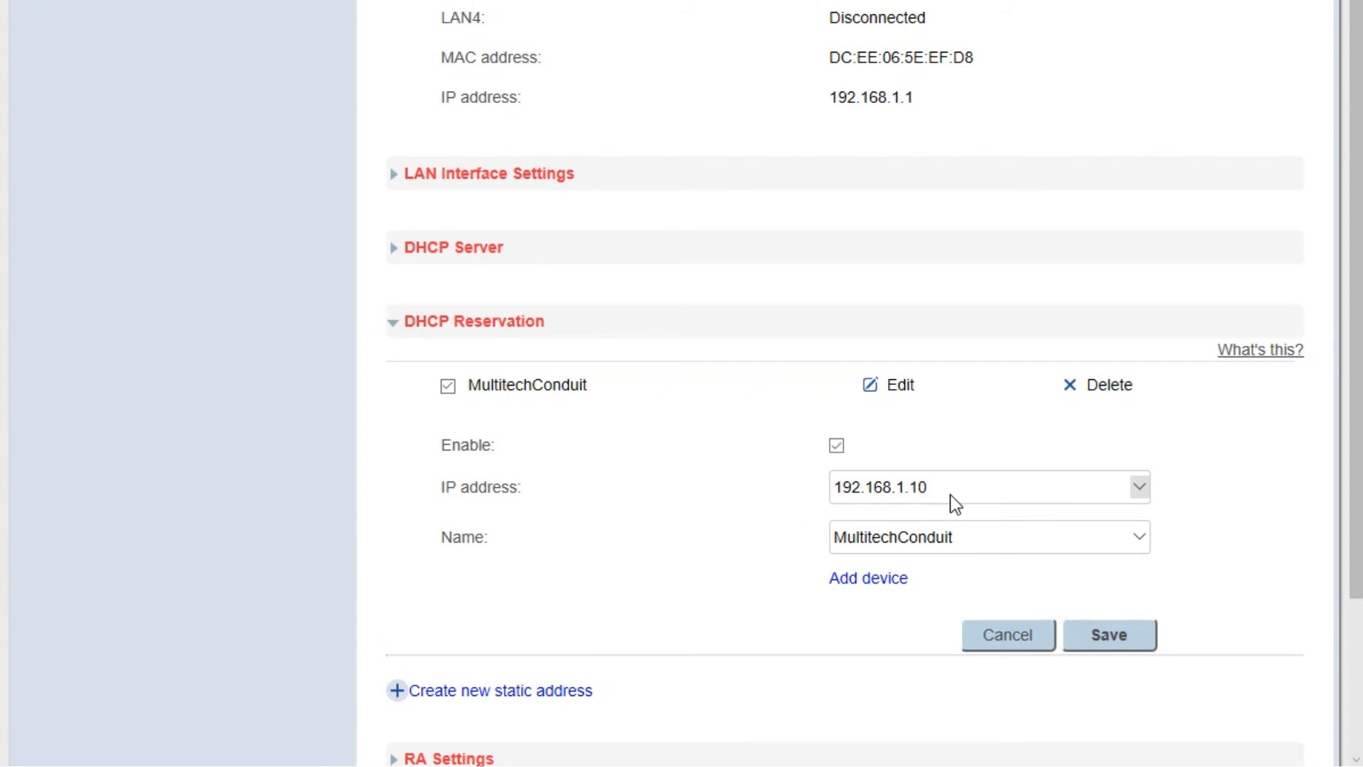
pyautogui.click(1139, 486)
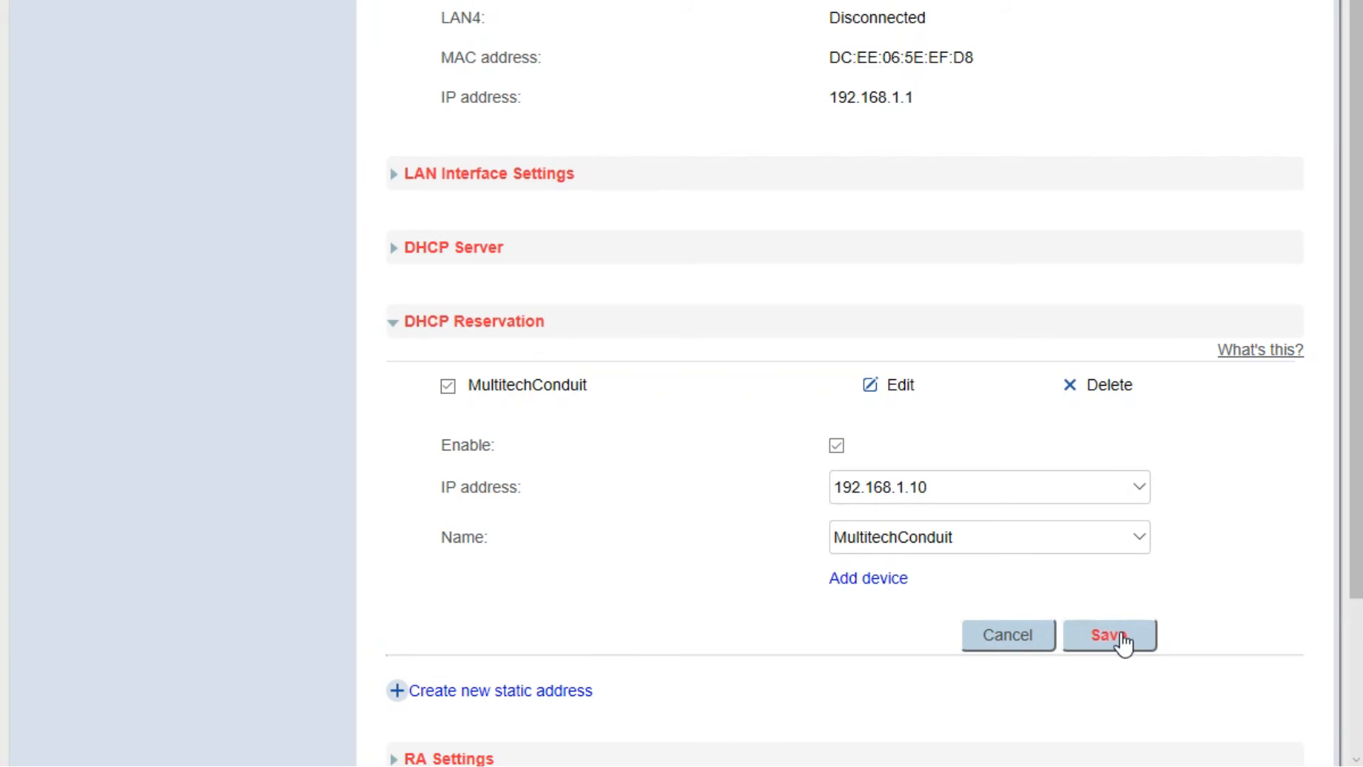
pyautogui.moveTo(998, 606)
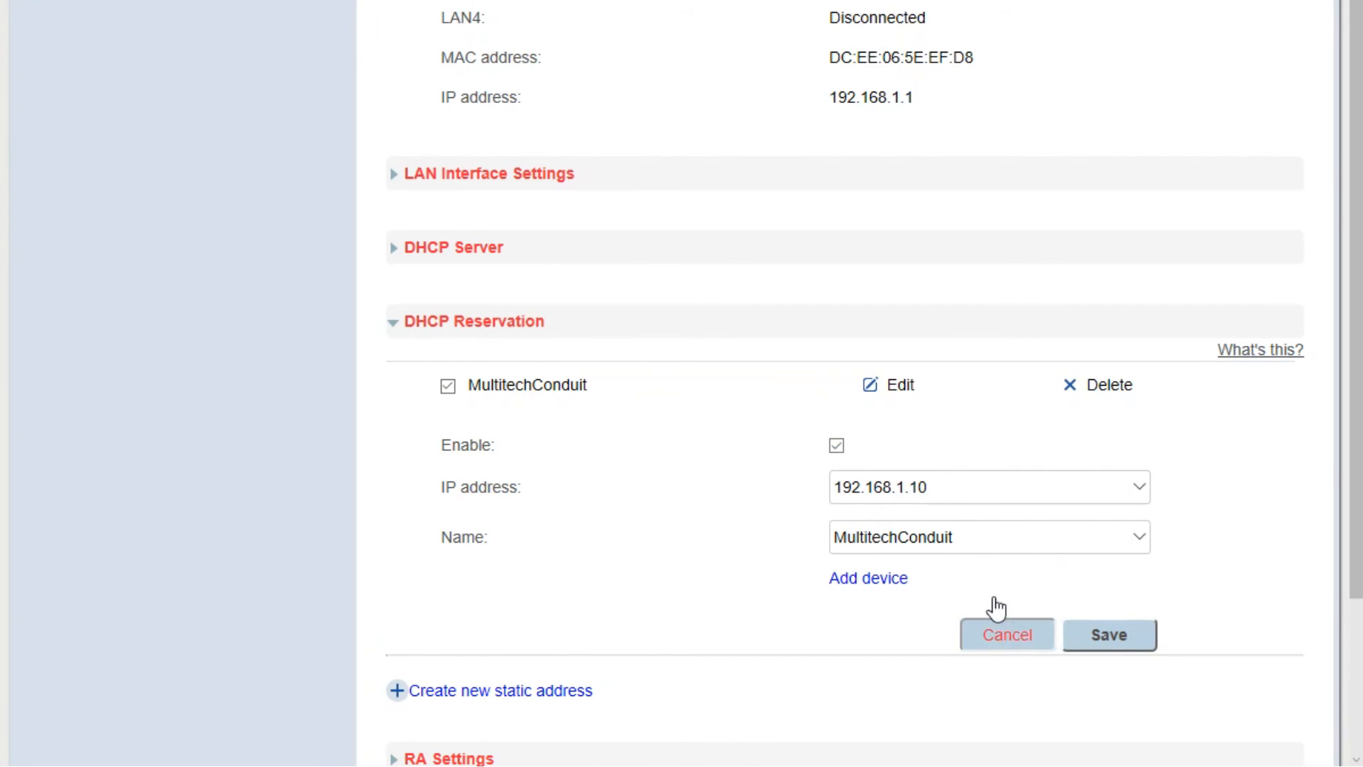
pyautogui.click(1006, 635)
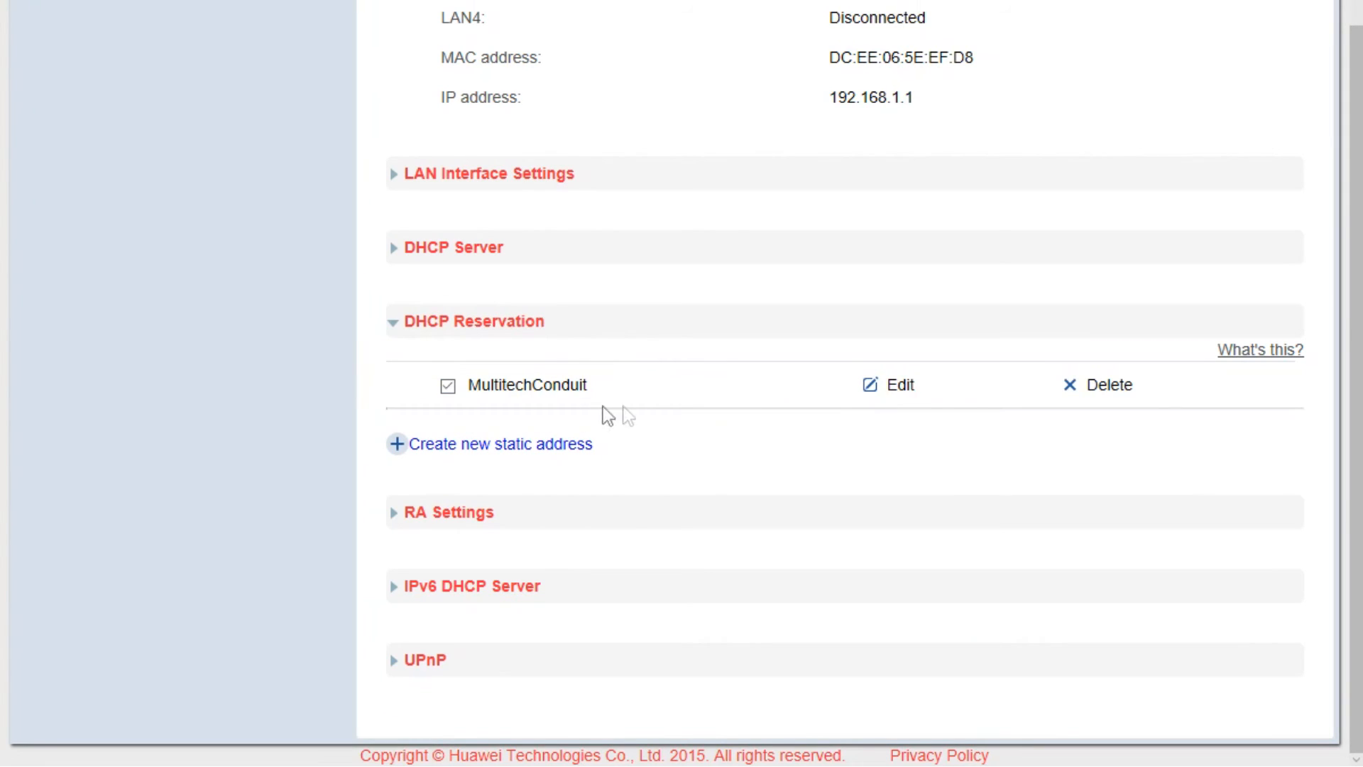
pyautogui.moveTo(662, 390)
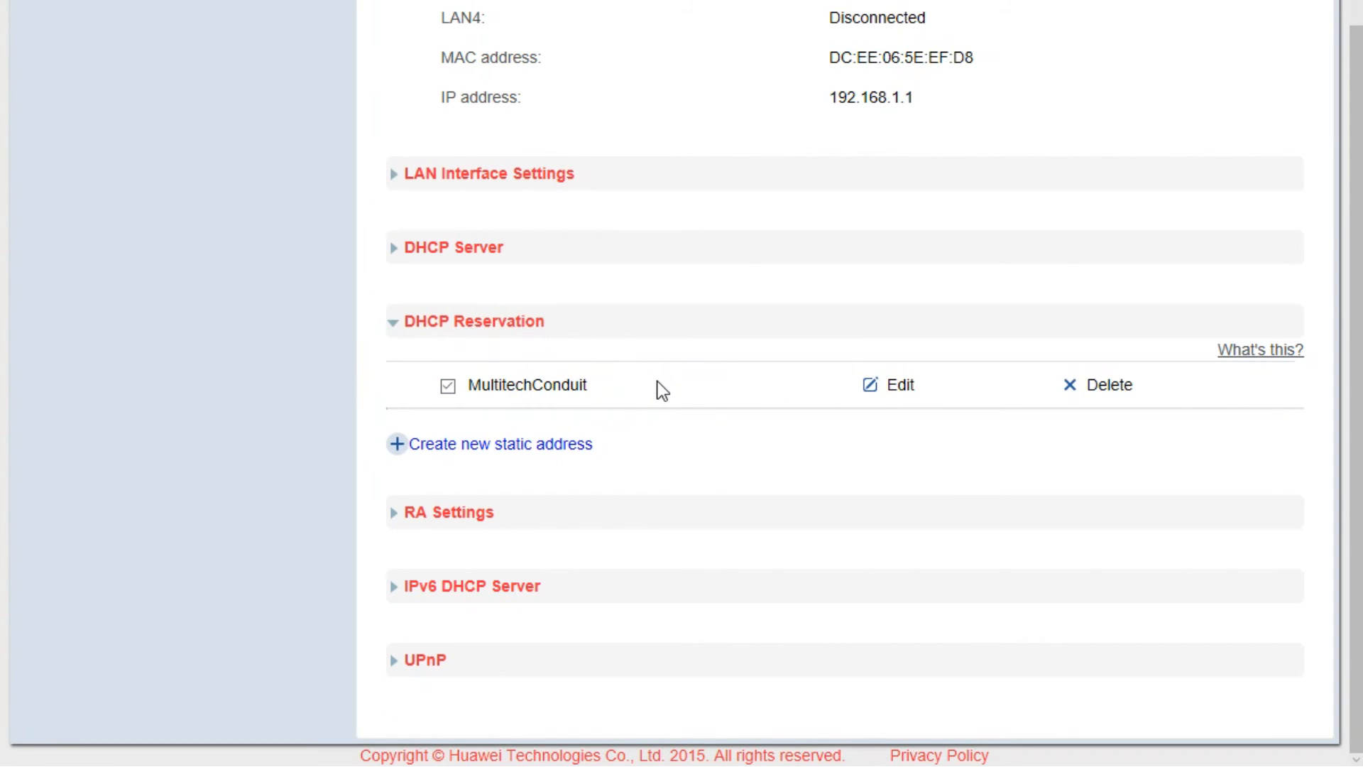
pyautogui.moveTo(670, 387)
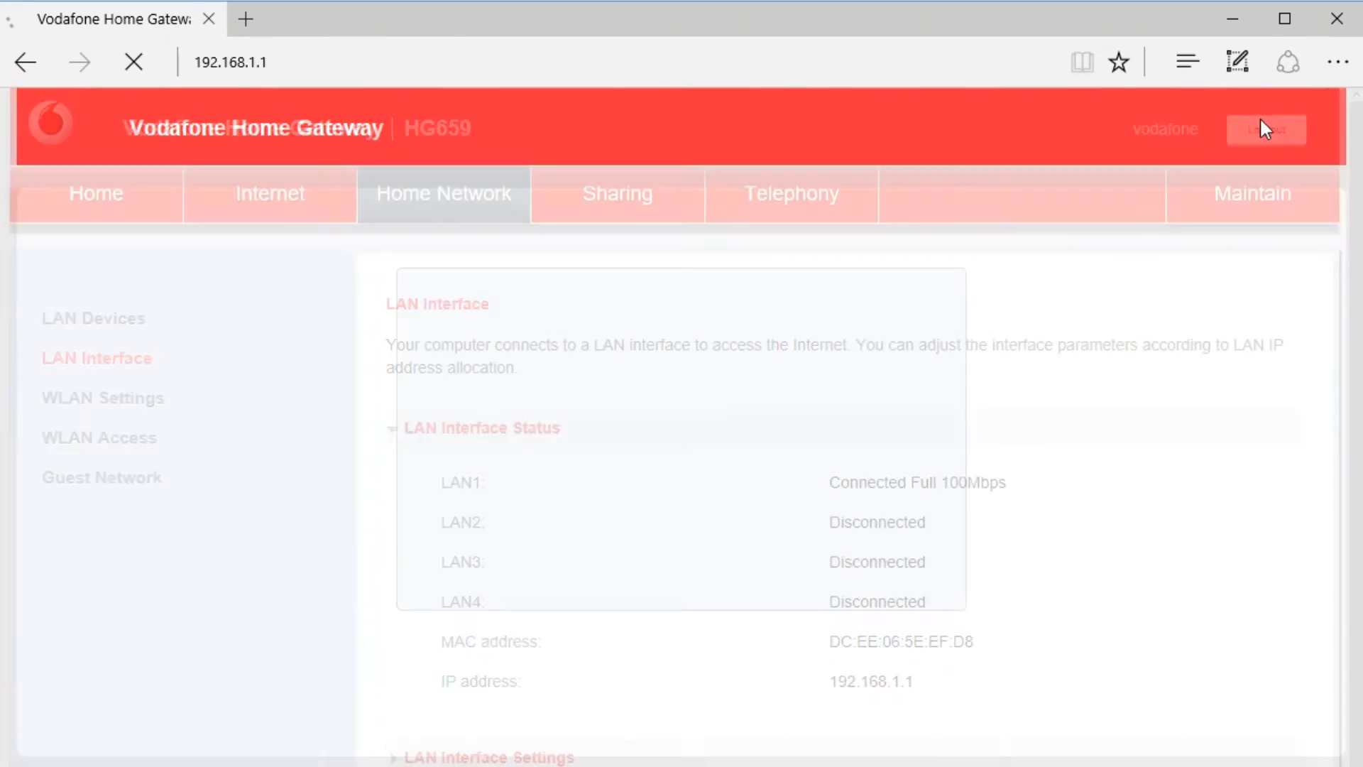
# Browse to 192.168.1.10, bypass the certificate warning, and log in as admin.
pyautogui.click(1265, 129)
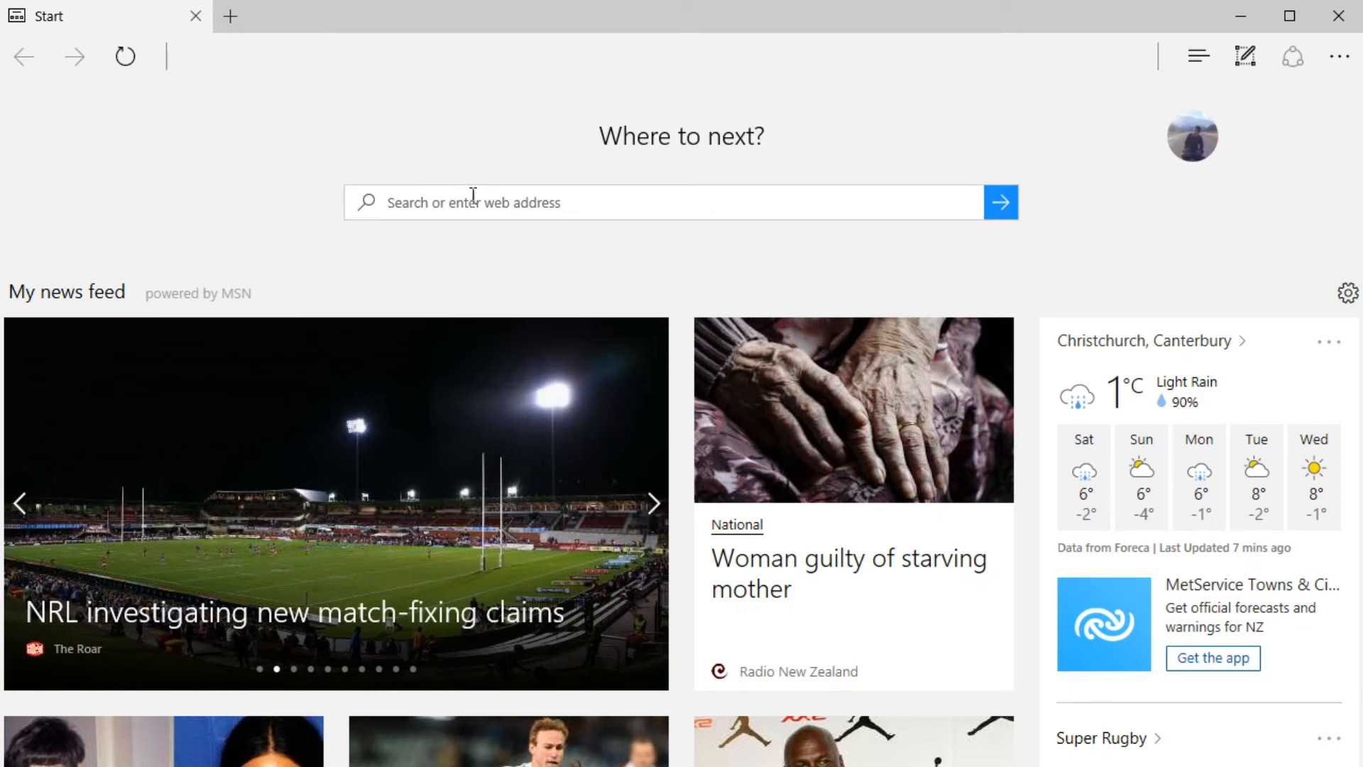
pyautogui.write('192.168.1.10/')
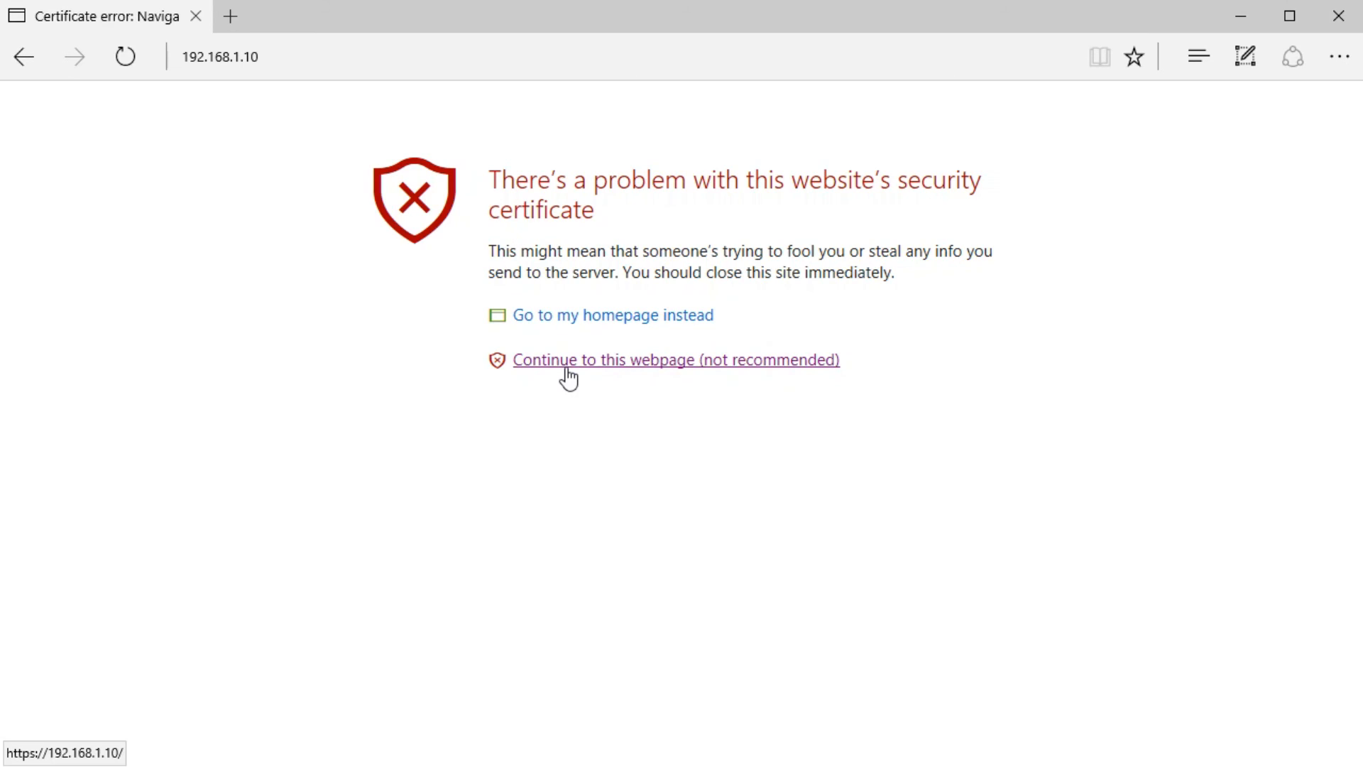
pyautogui.click(675, 360)
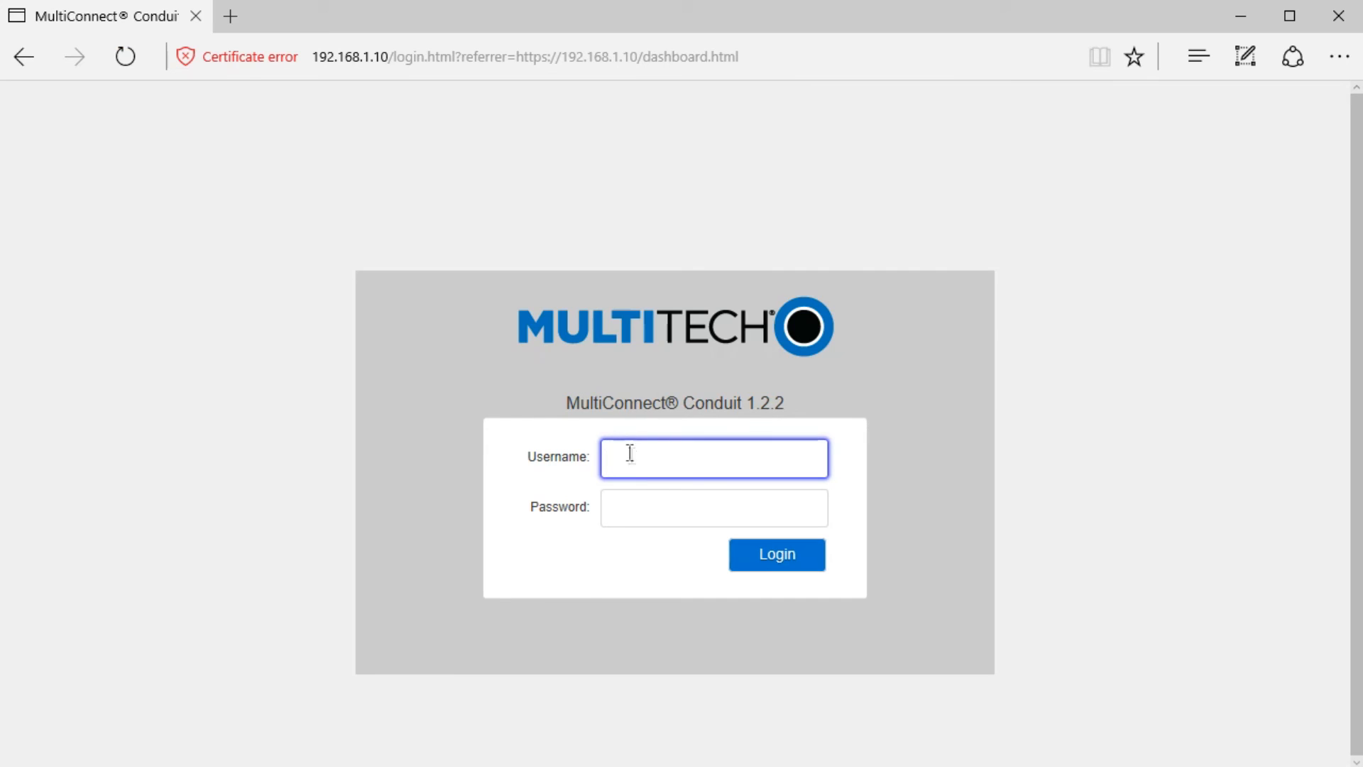
pyautogui.write('admin')
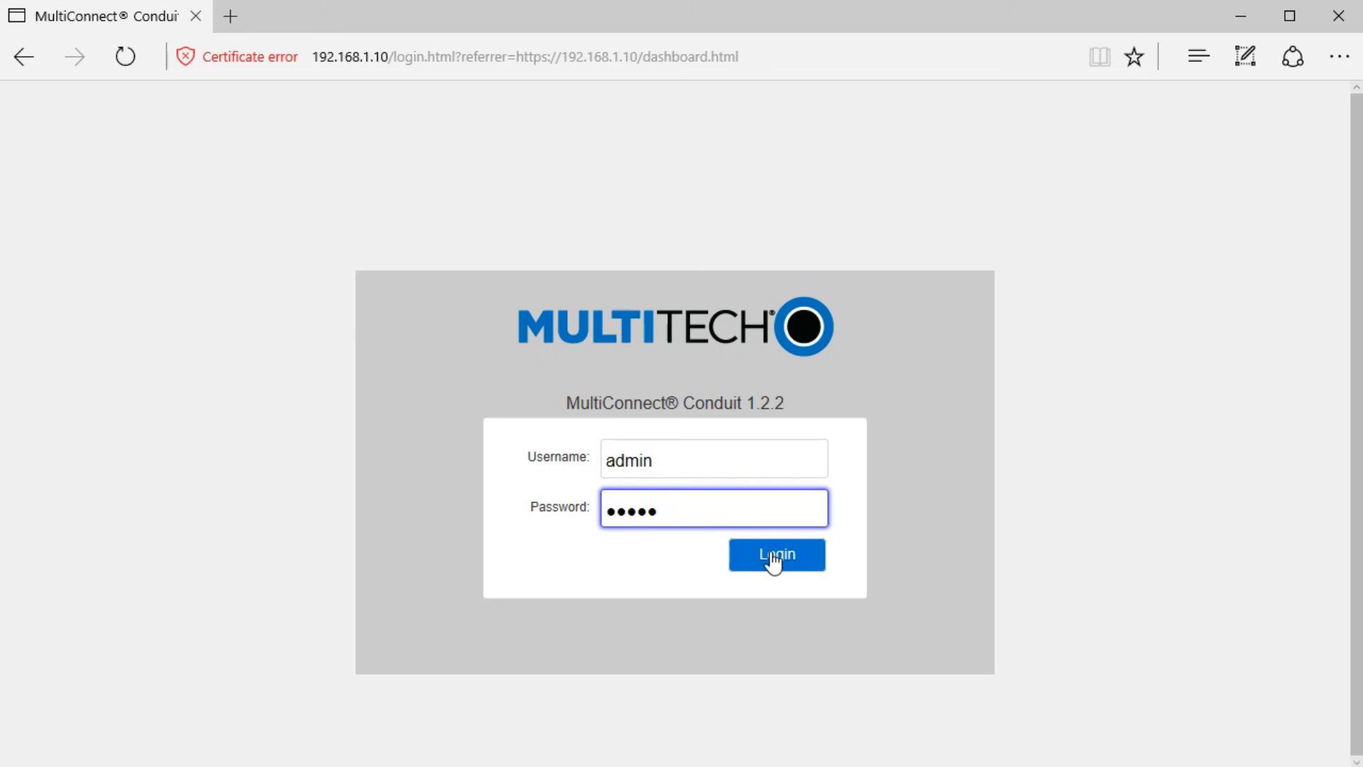
pyautogui.click(776, 555)
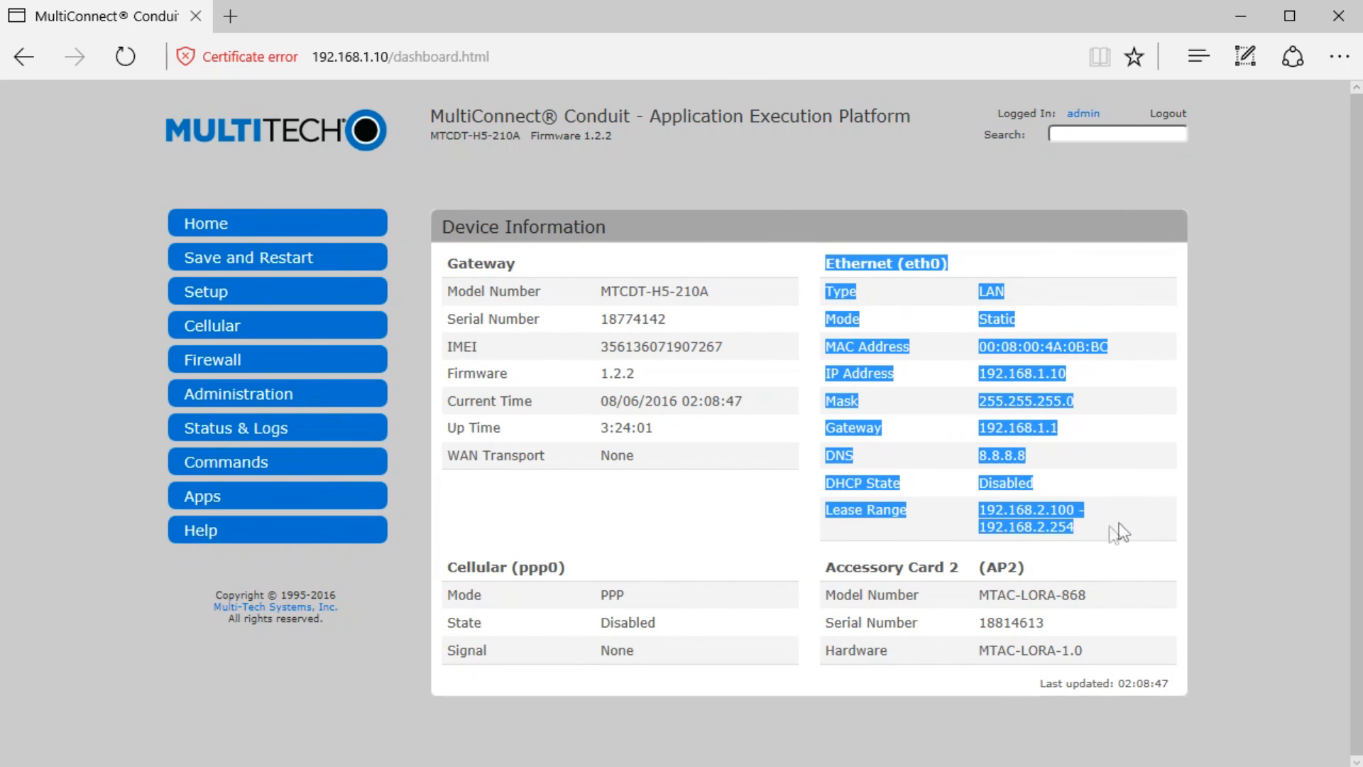
pyautogui.click(918, 372)
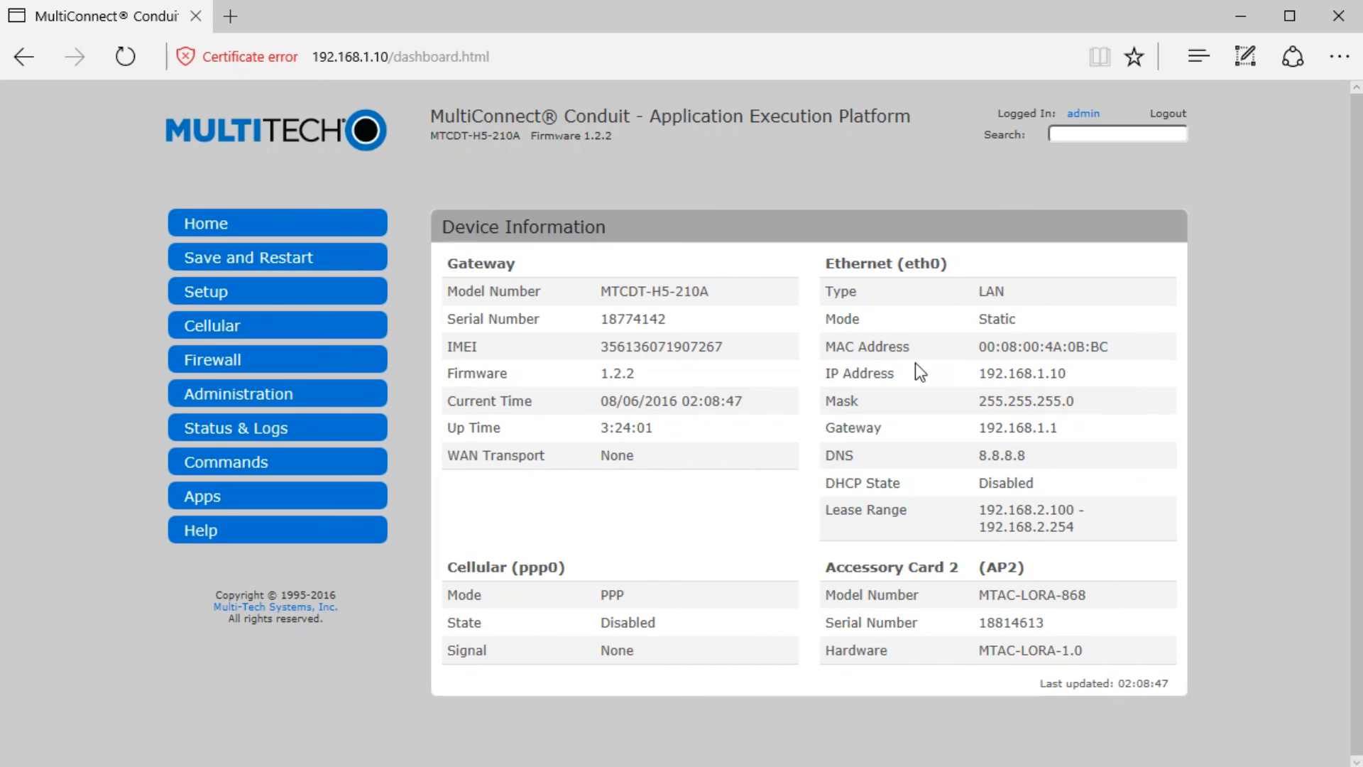
pyautogui.doubleClick(1022, 373)
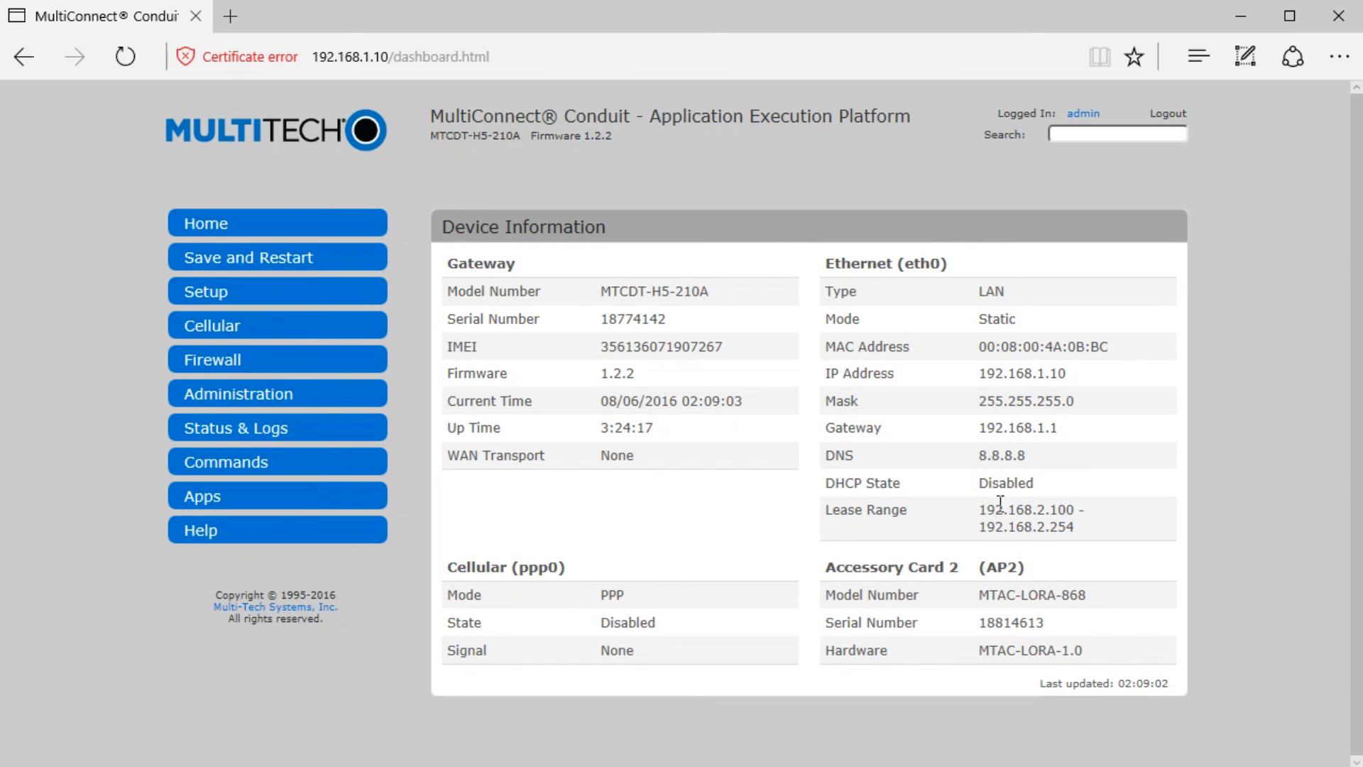
pyautogui.doubleClick(1007, 483)
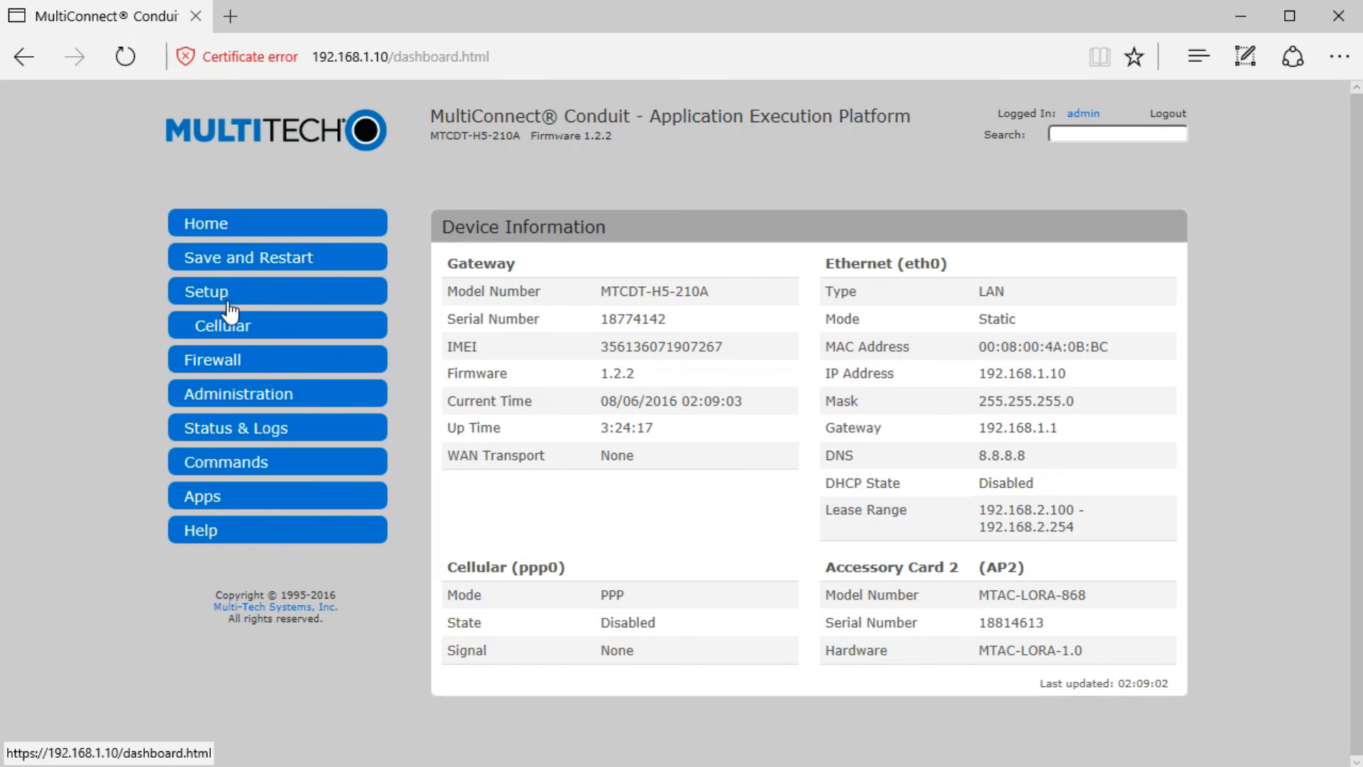
# Review eth0's static addressing and DNS under Setup > Network Interfaces, finishing unchanged.
pyautogui.click(206, 291)
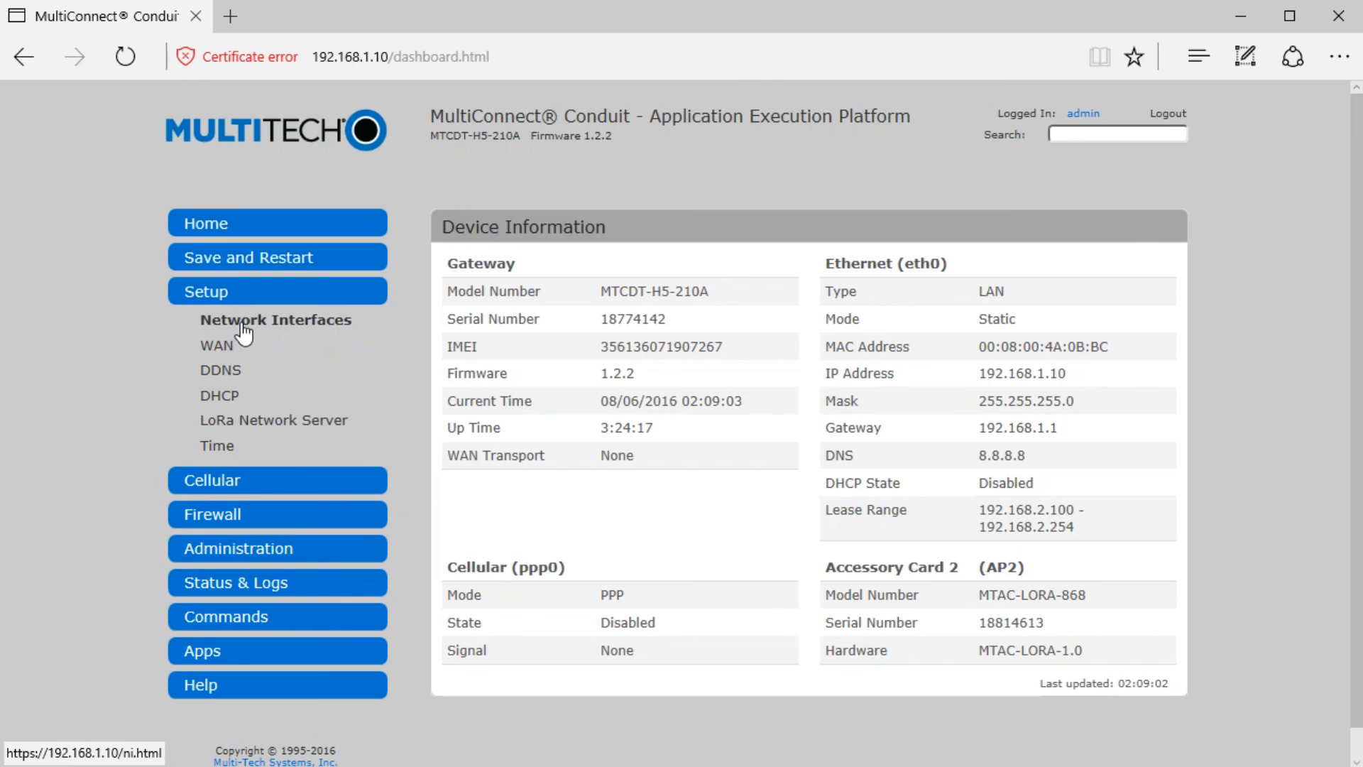
pyautogui.click(275, 321)
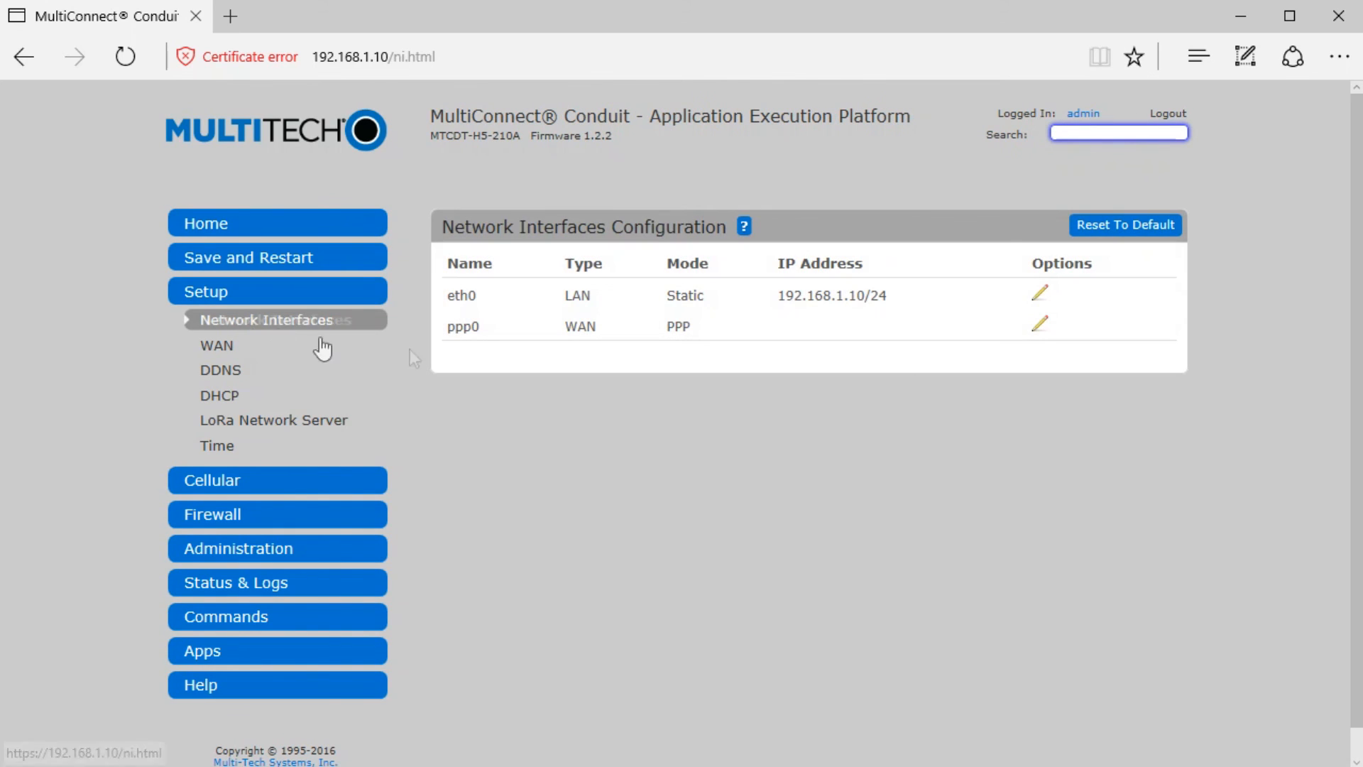
pyautogui.click(1040, 292)
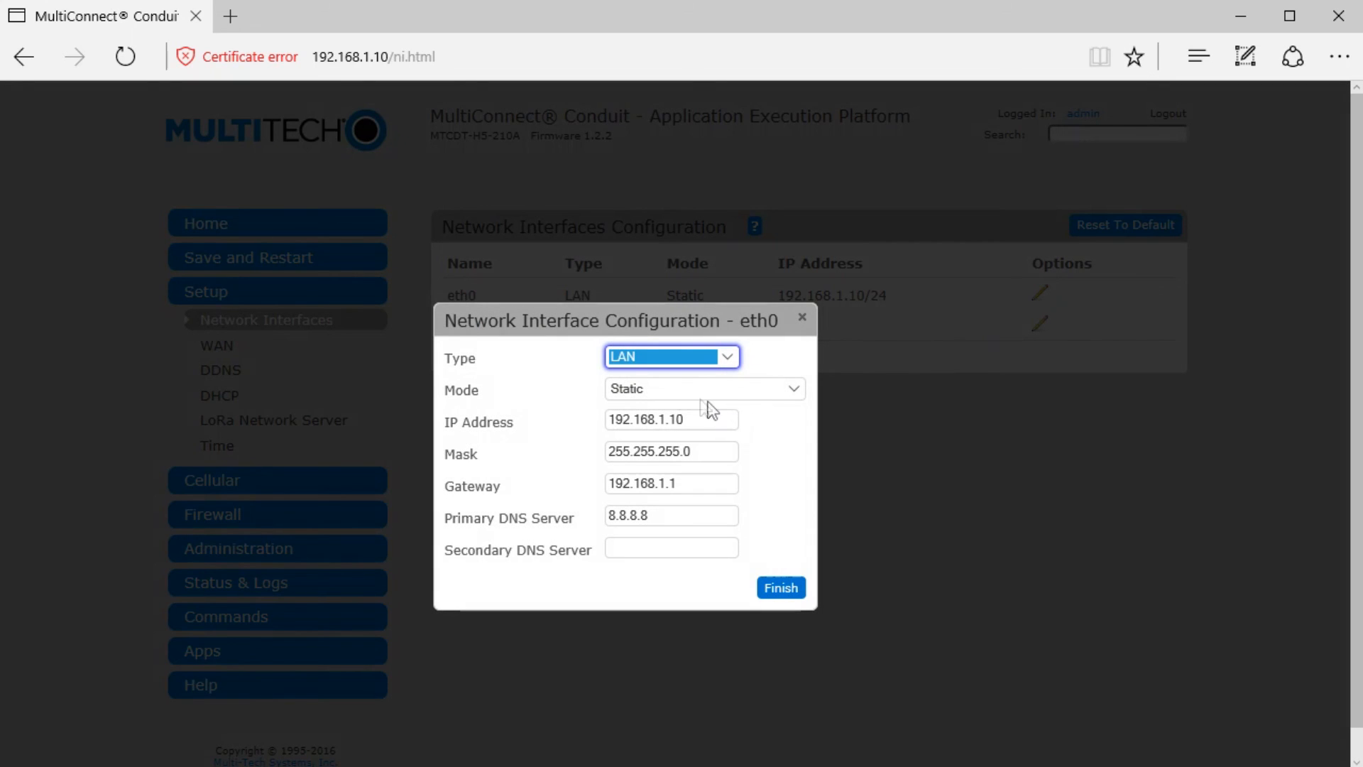
pyautogui.click(704, 389)
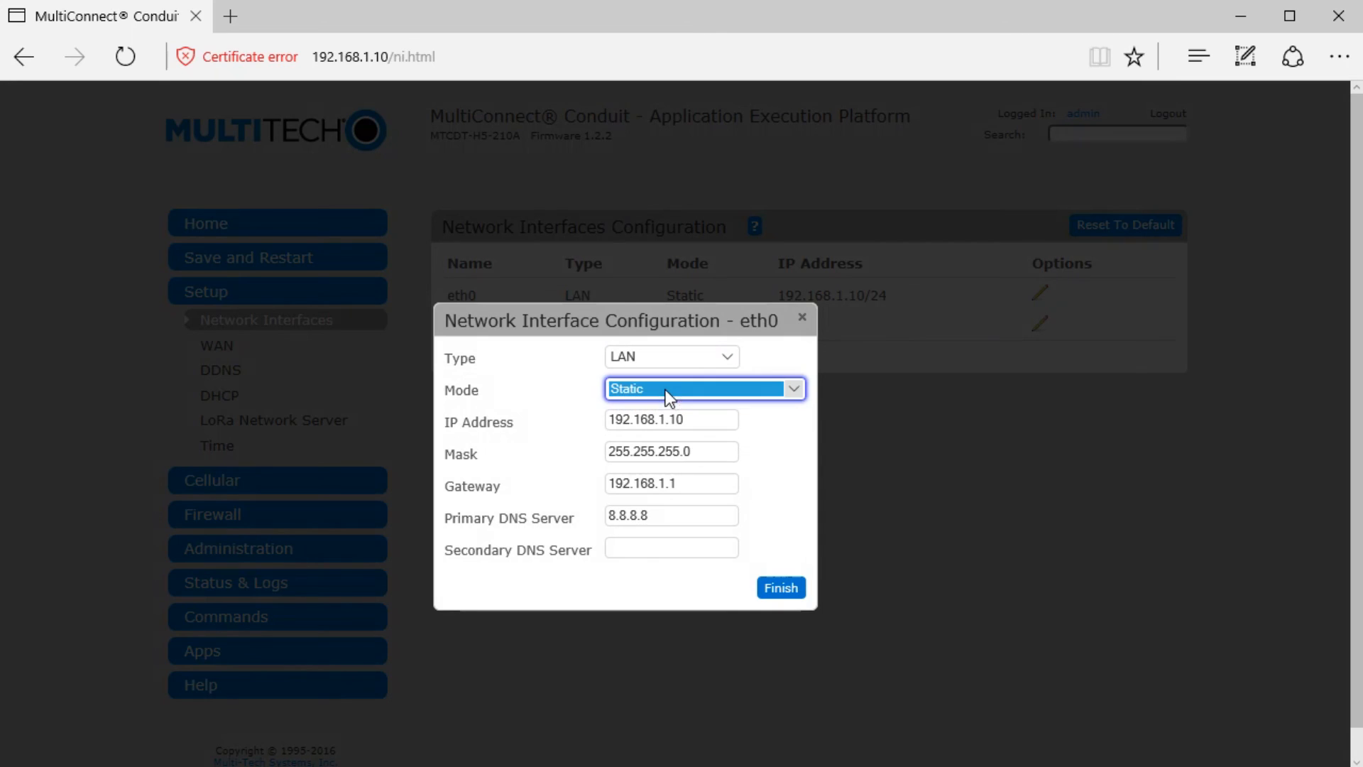
pyautogui.click(669, 419)
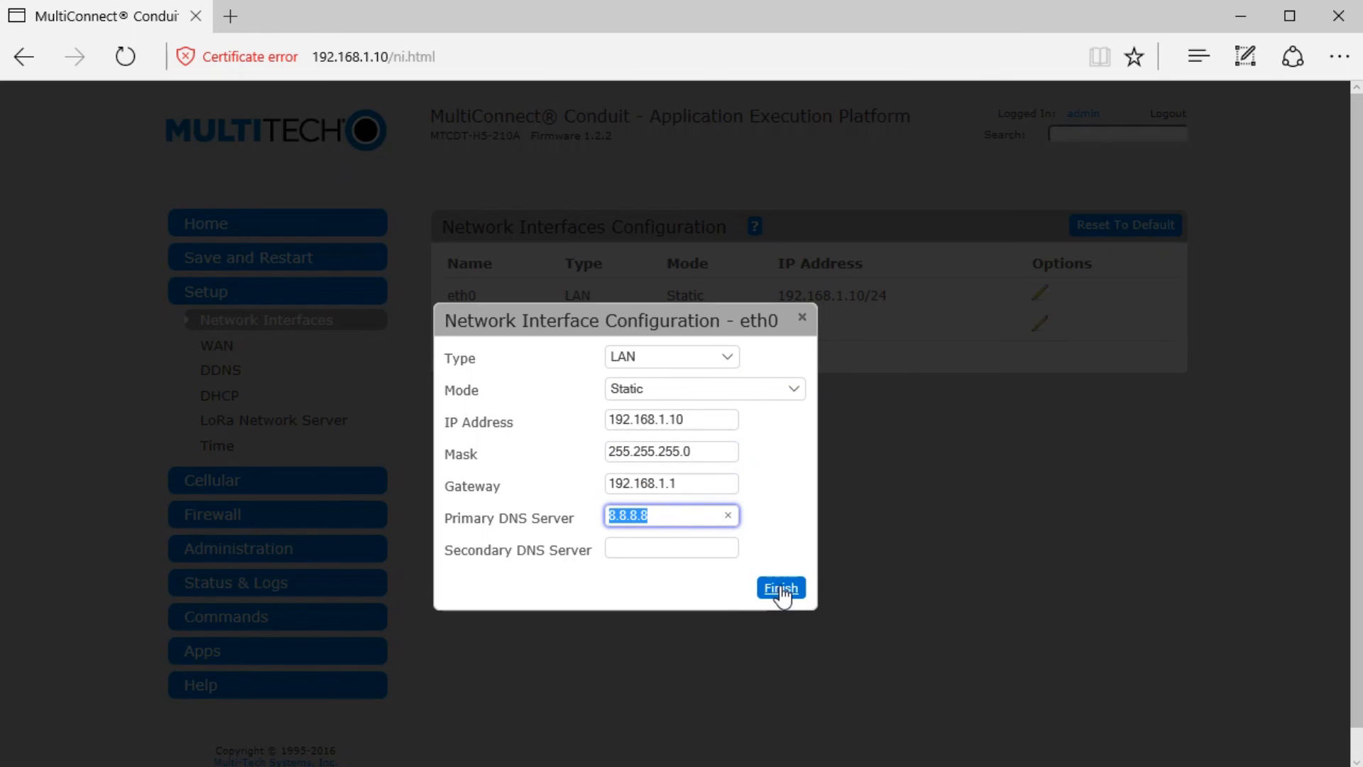
pyautogui.click(779, 588)
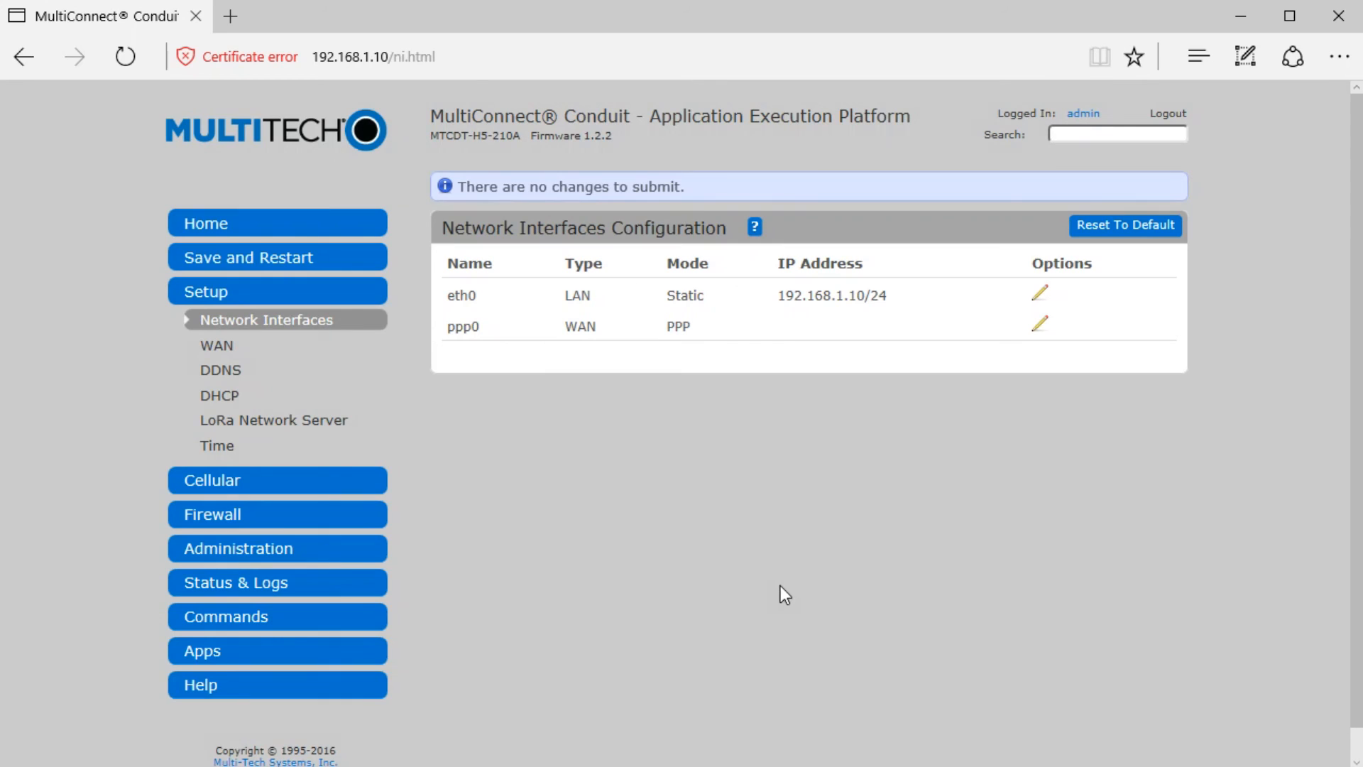
pyautogui.moveTo(252, 229)
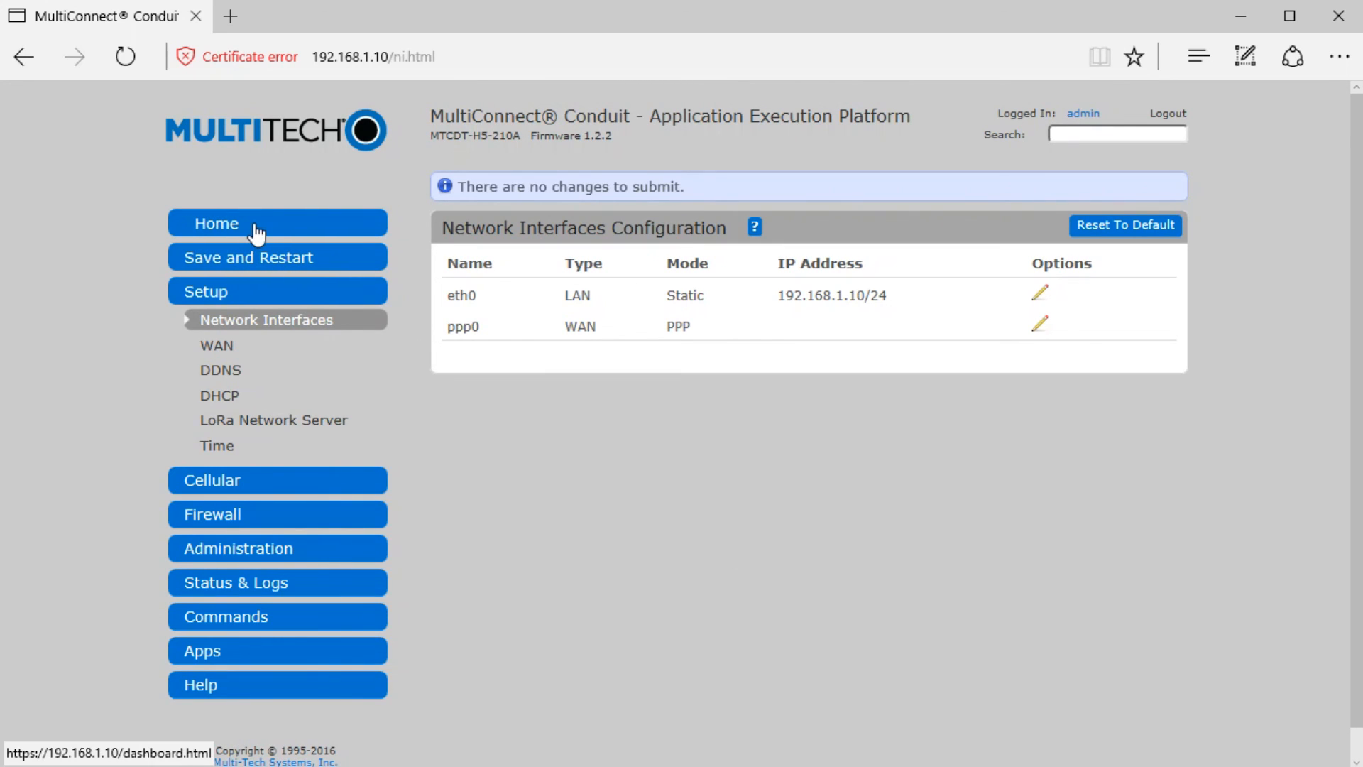
pyautogui.moveTo(255, 267)
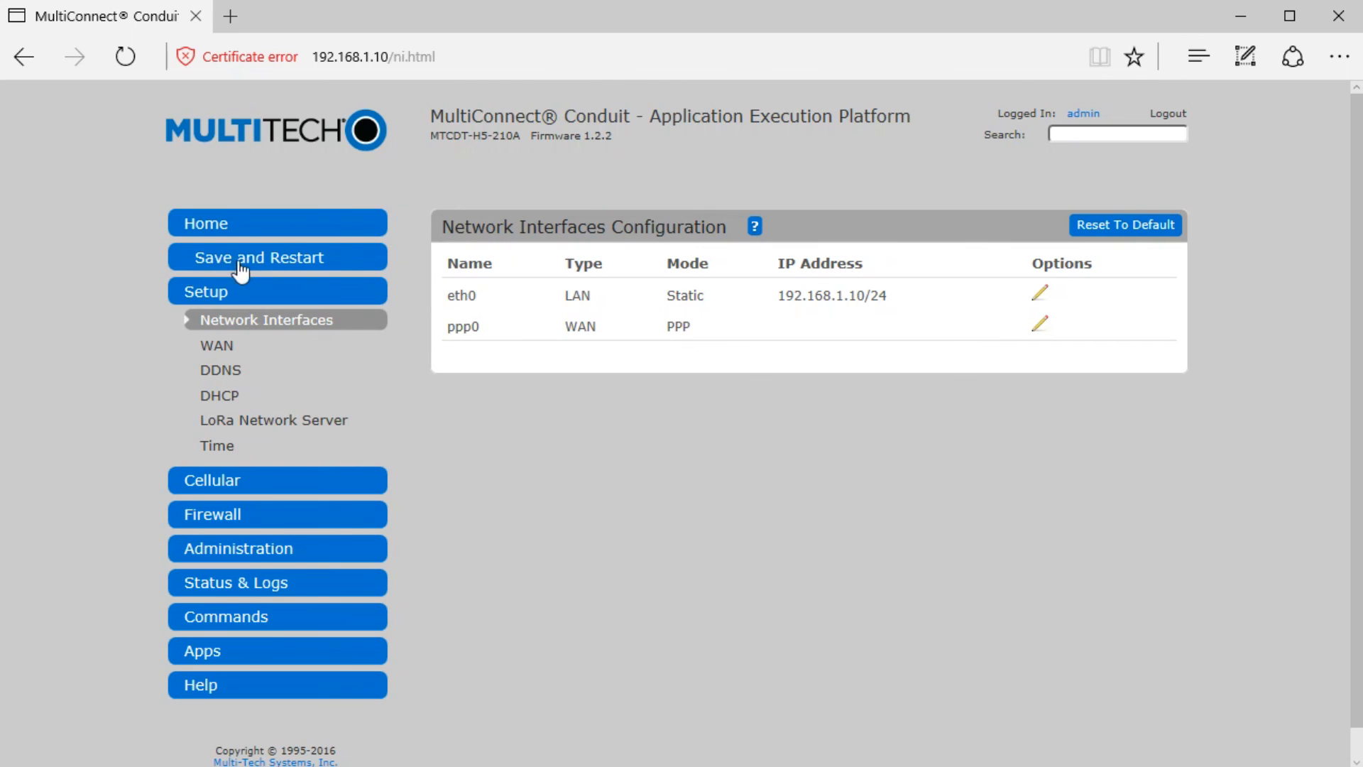
# Trigger Save and Restart on the Conduit so its Device Information dashboard starts reloading.
pyautogui.click(205, 223)
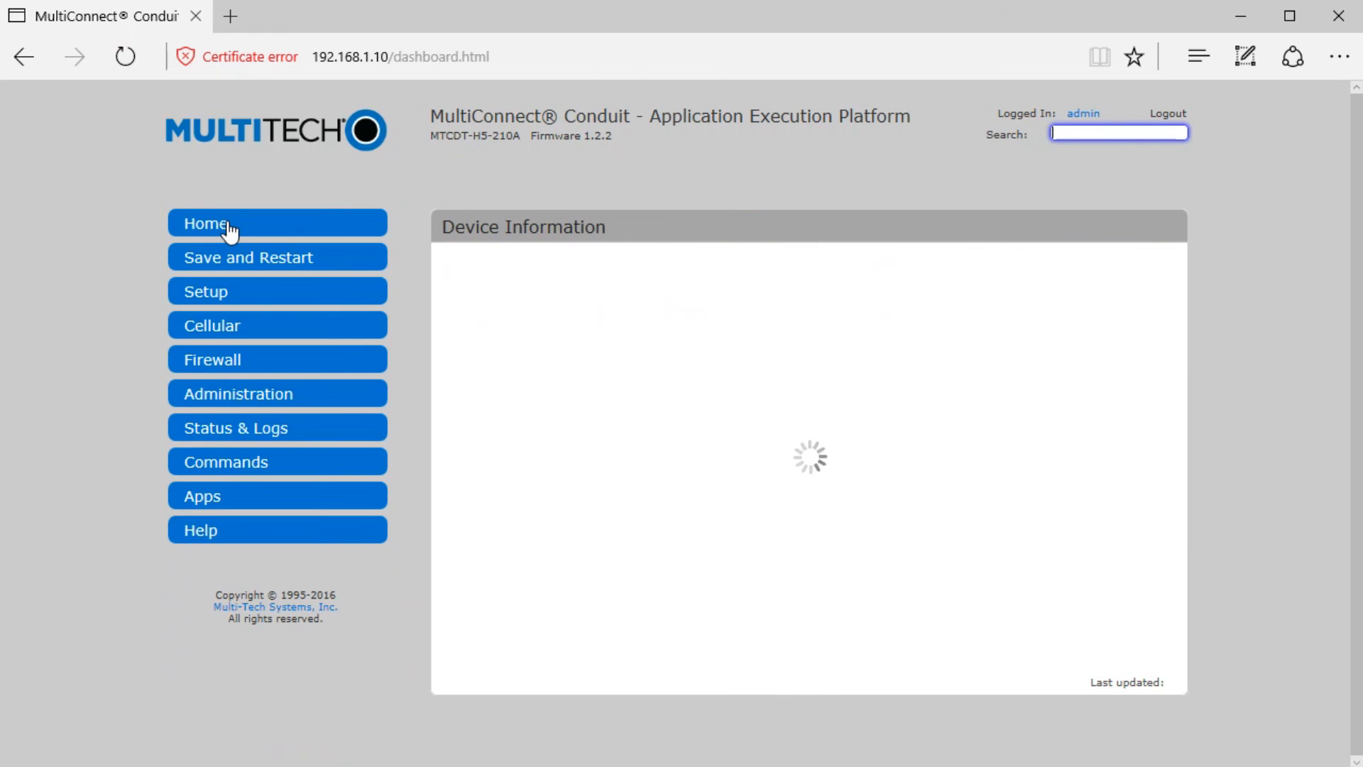